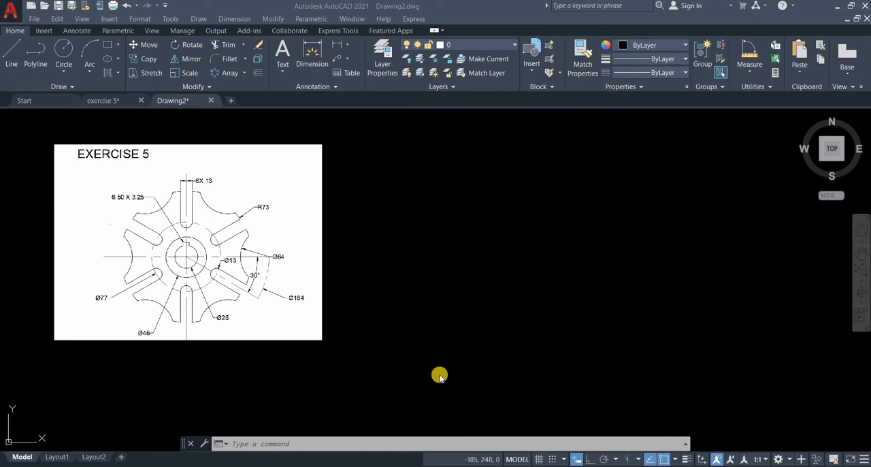
{"action": "mouse_move", "coordinate": [443, 360]}
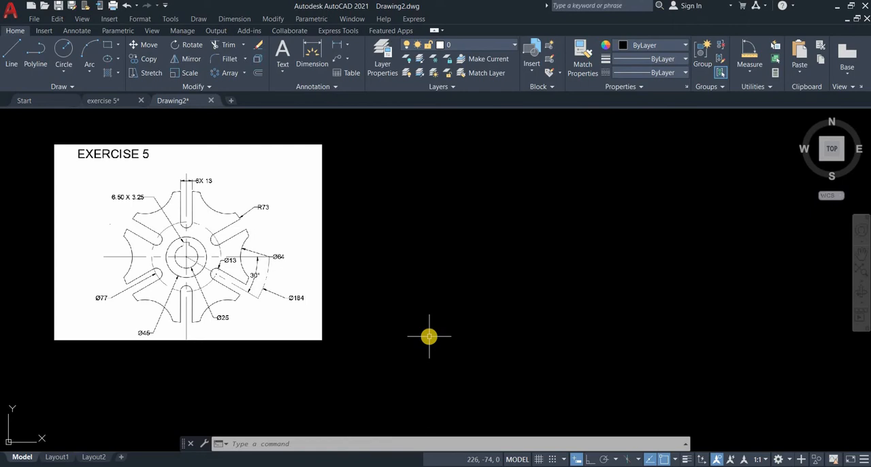
{"action": "mouse_move", "coordinate": [438, 394]}
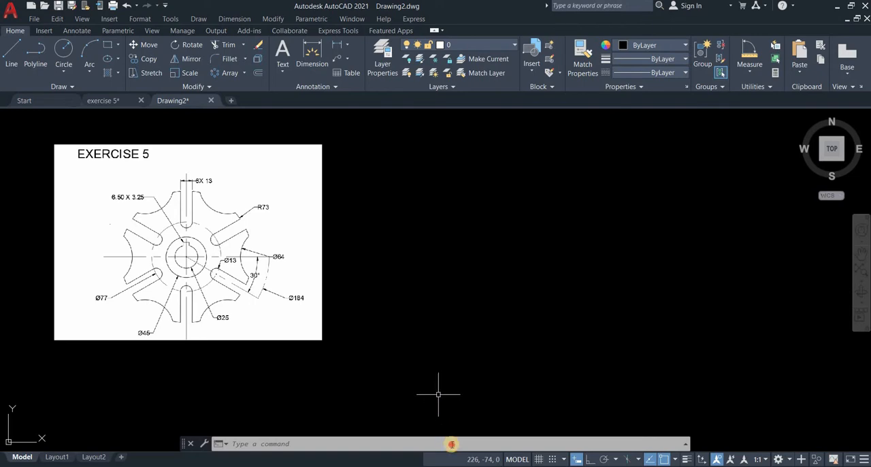
- Via UNITS, set length precision to 0.00 and insertion scale to millimetres
{"action": "type", "text": "u"}
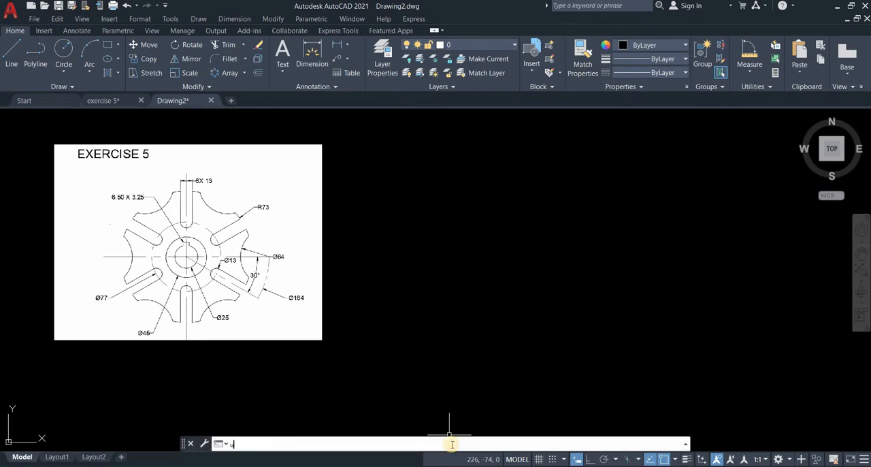
{"action": "type", "text": "NITs"}
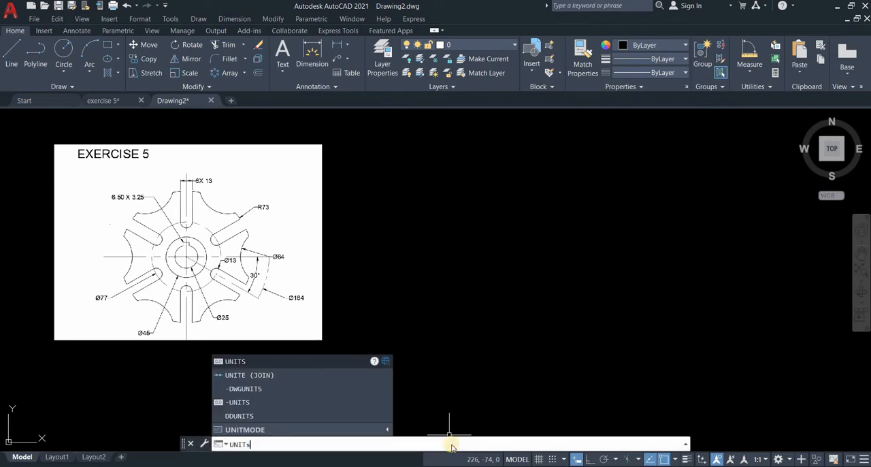
{"action": "key", "text": "Return"}
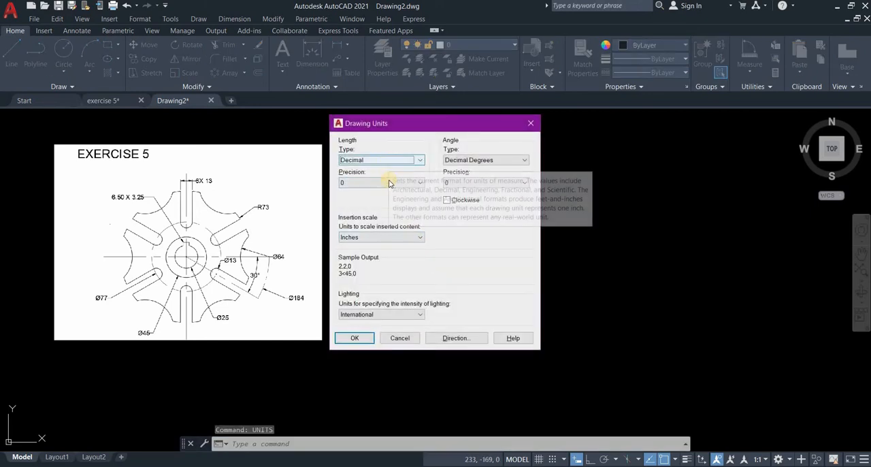
{"action": "left_click", "coordinate": [419, 182]}
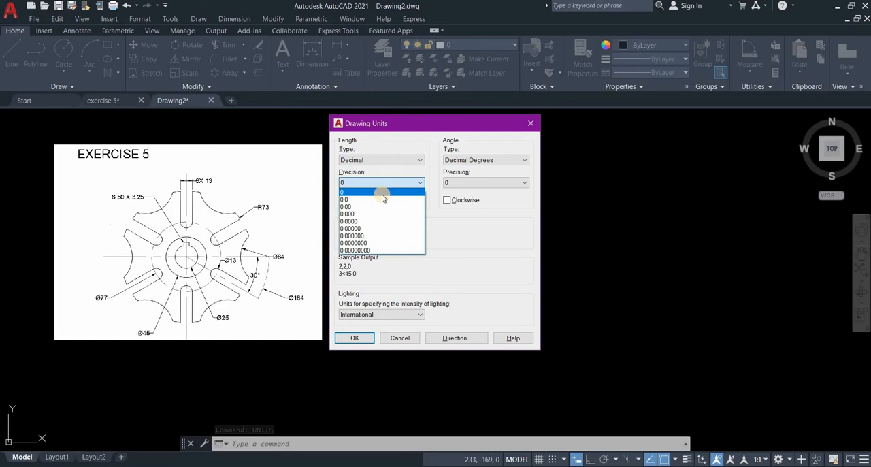
{"action": "mouse_move", "coordinate": [381, 207]}
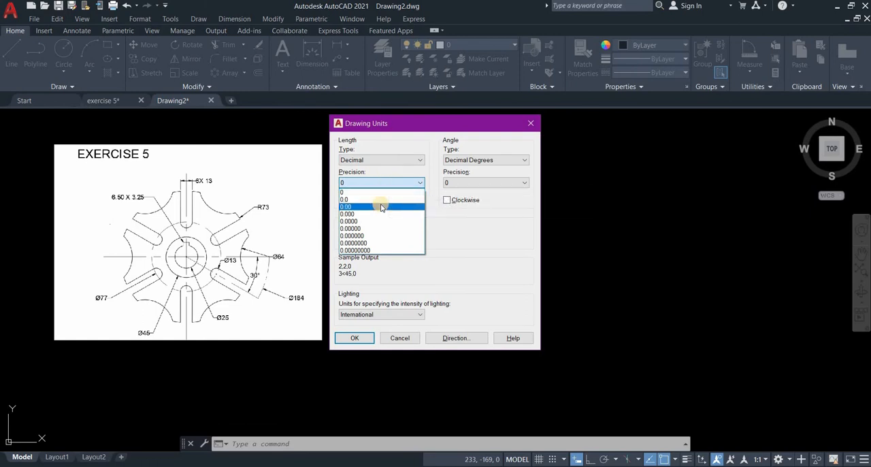
{"action": "left_click", "coordinate": [379, 206]}
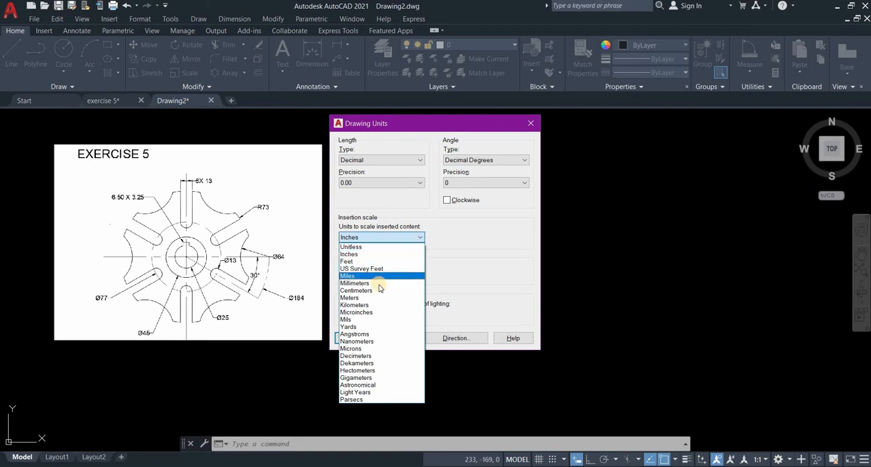
{"action": "left_click", "coordinate": [354, 284]}
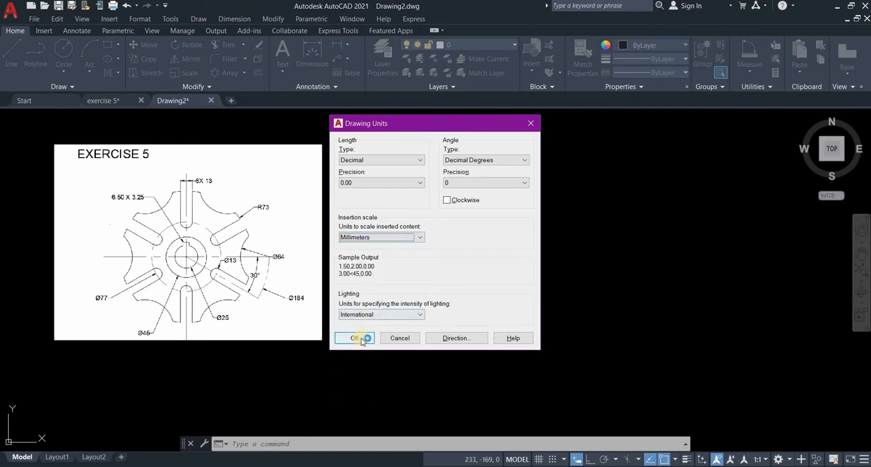
{"action": "left_click", "coordinate": [354, 338]}
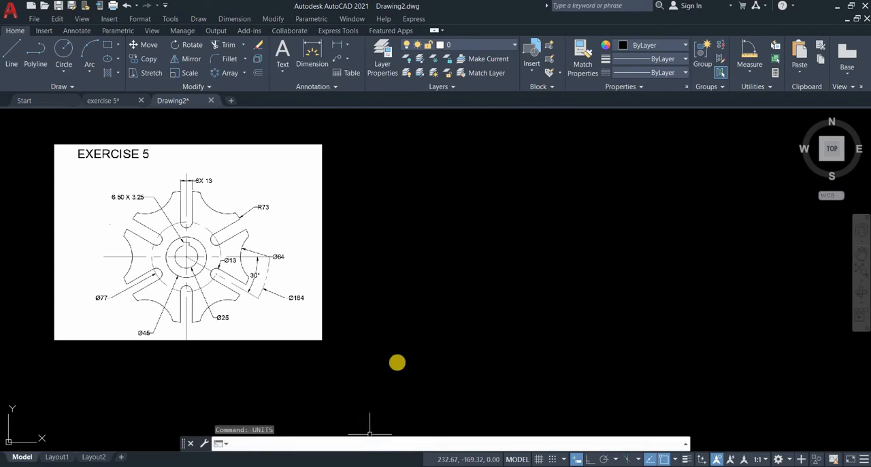
{"action": "mouse_move", "coordinate": [406, 337]}
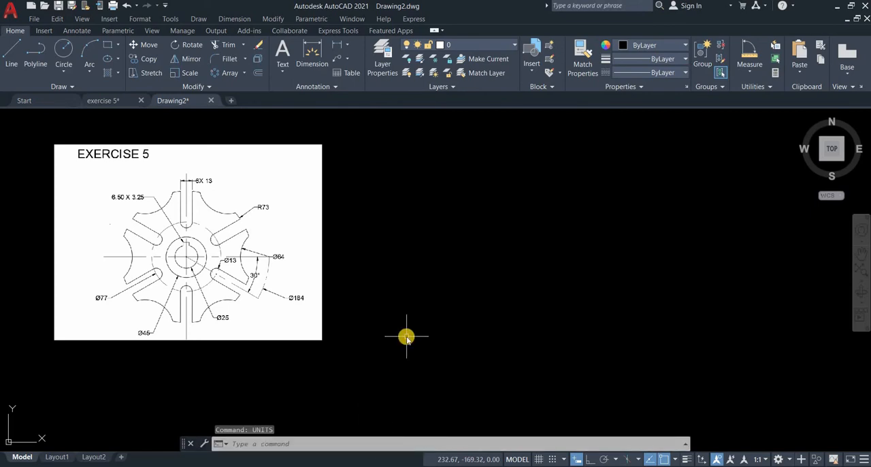
- Draw the central hole as a circle of diameter 25
{"action": "left_click", "coordinate": [63, 52]}
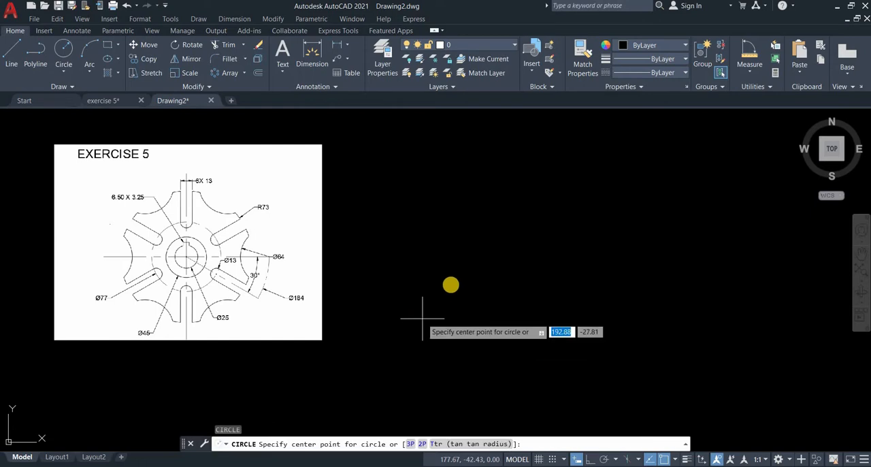
{"action": "mouse_move", "coordinate": [242, 136]}
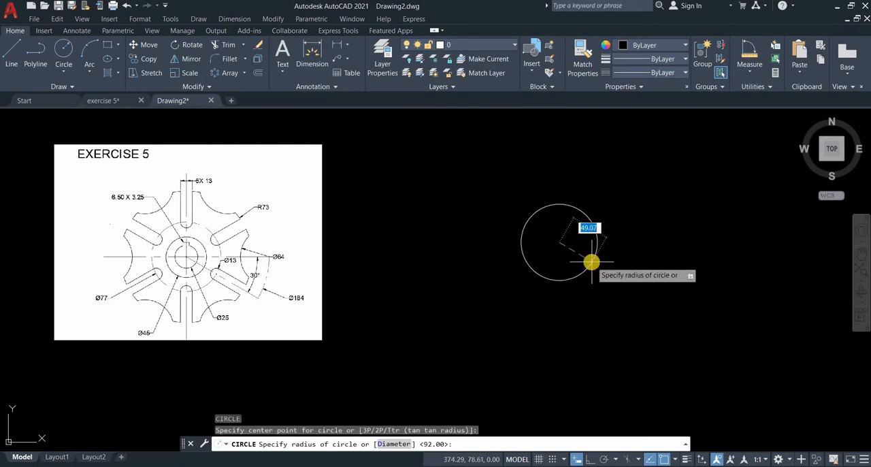
{"action": "type", "text": "d"}
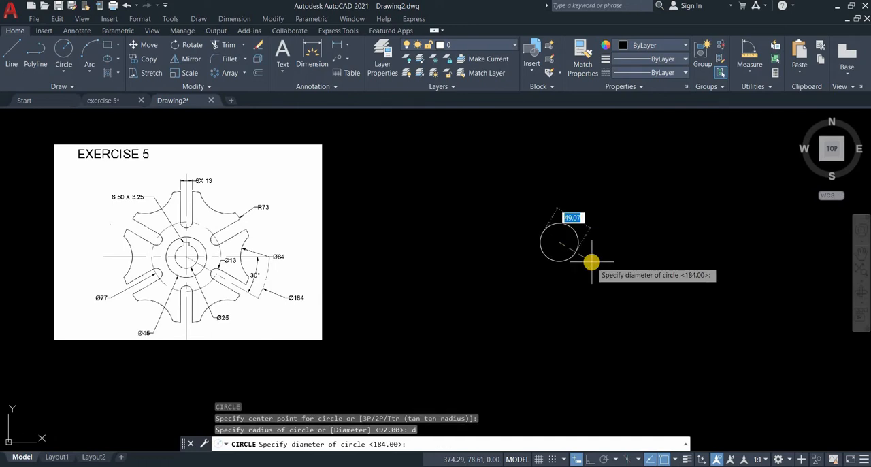
{"action": "type", "text": "25"}
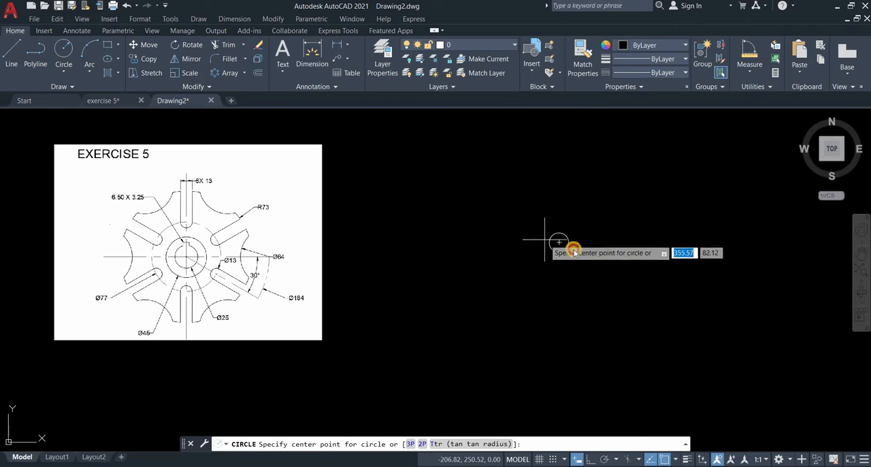
- Add concentric circles at the shared centre, entering sizes 77 and 73
{"action": "left_click", "coordinate": [558, 242]}
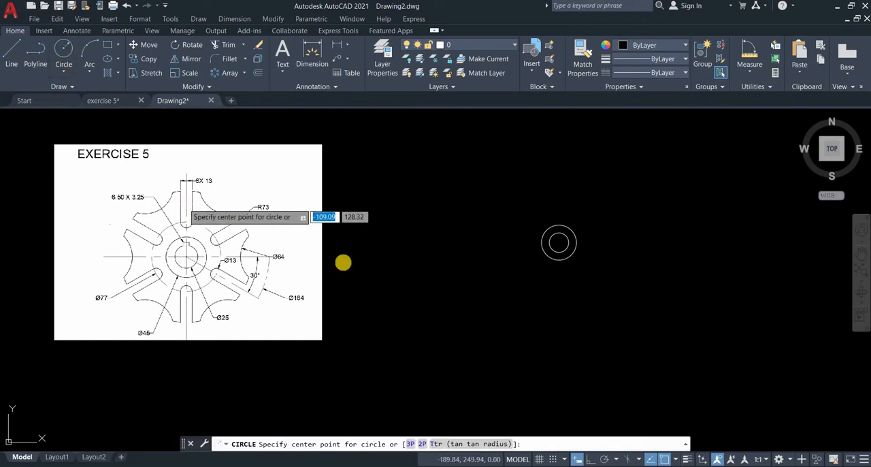
{"action": "mouse_move", "coordinate": [479, 327]}
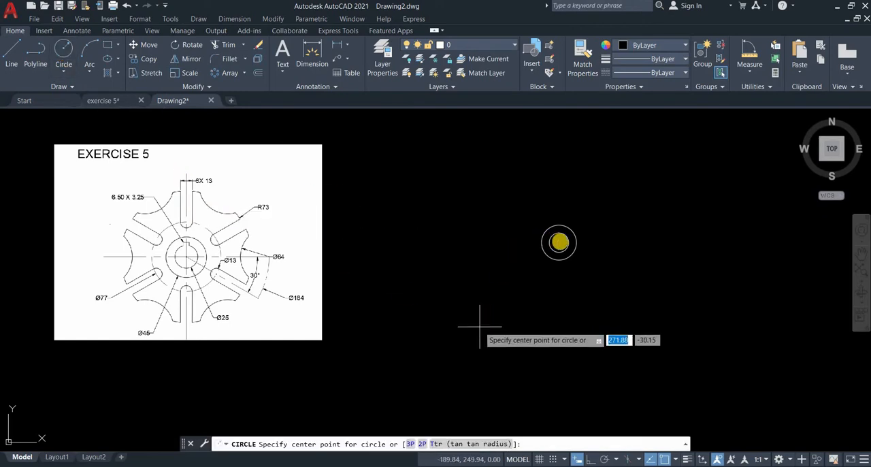
{"action": "left_click", "coordinate": [558, 242]}
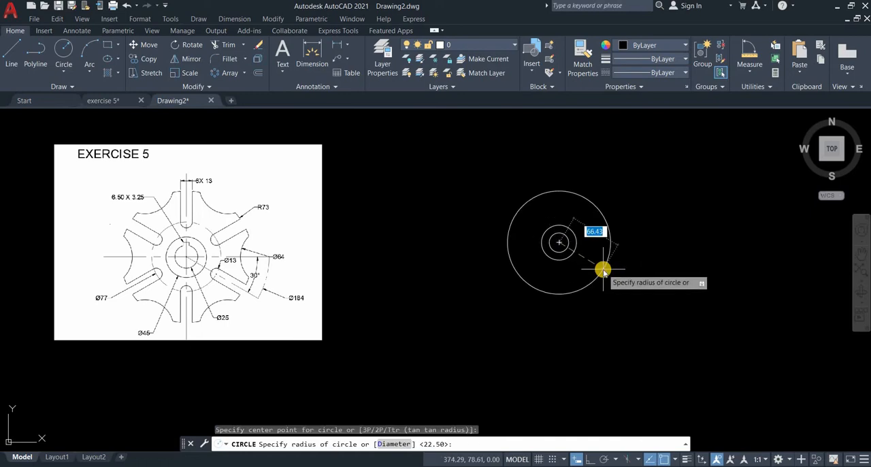
{"action": "type", "text": "77"}
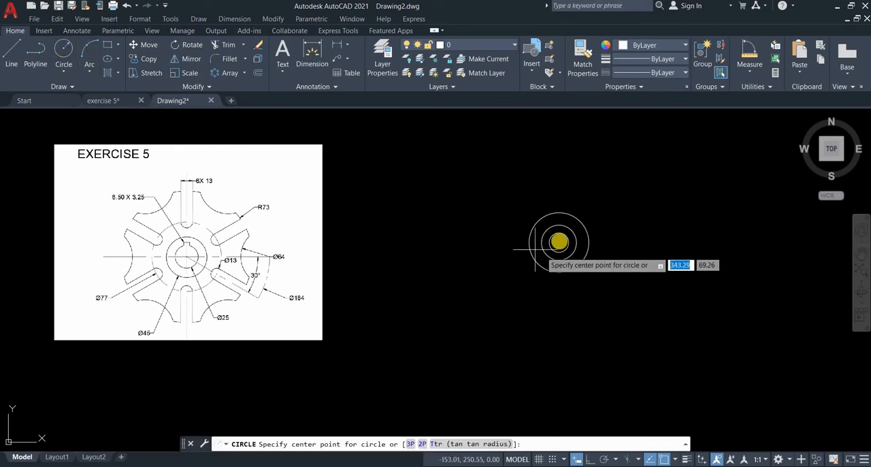
{"action": "left_click", "coordinate": [560, 242]}
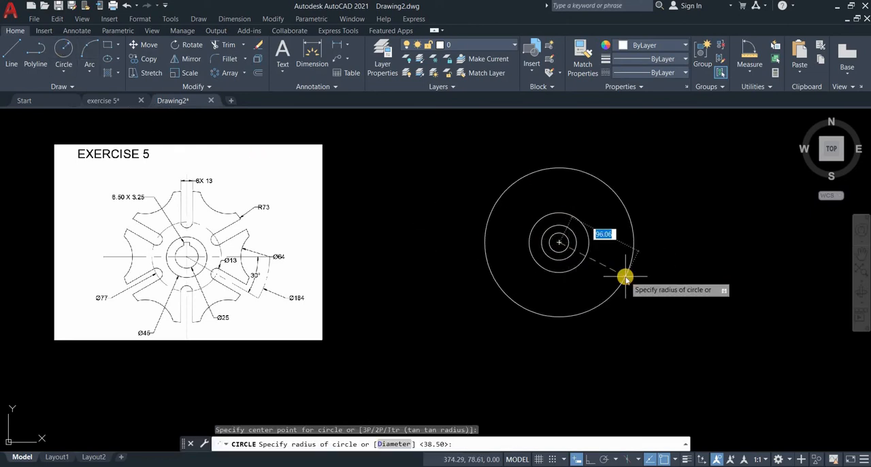
{"action": "type", "text": "73"}
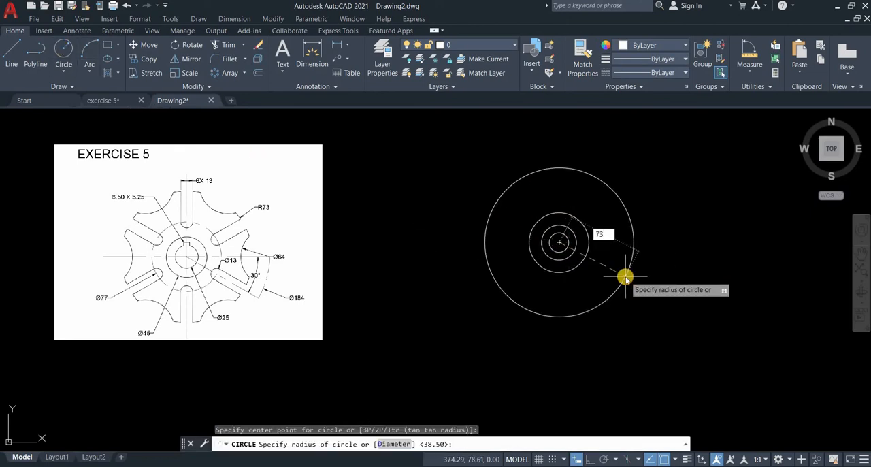
{"action": "left_click", "coordinate": [625, 278]}
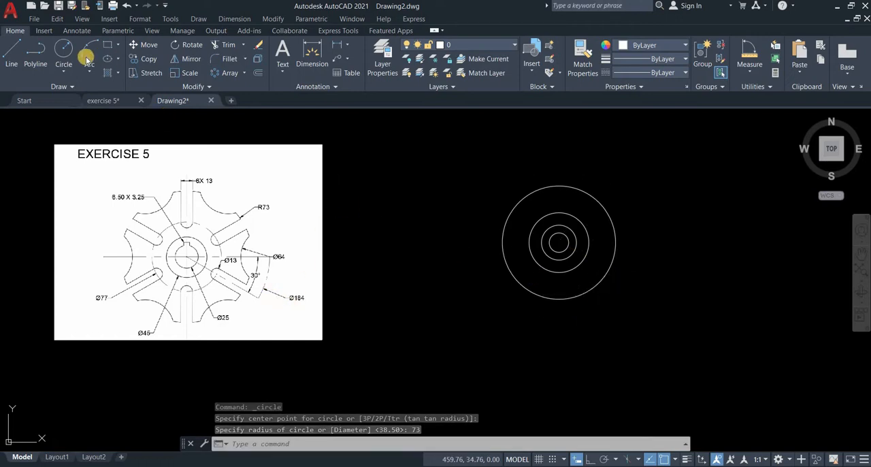
- Draw the outermost concentric circle by diameter (Ø184)
{"action": "left_click", "coordinate": [63, 52]}
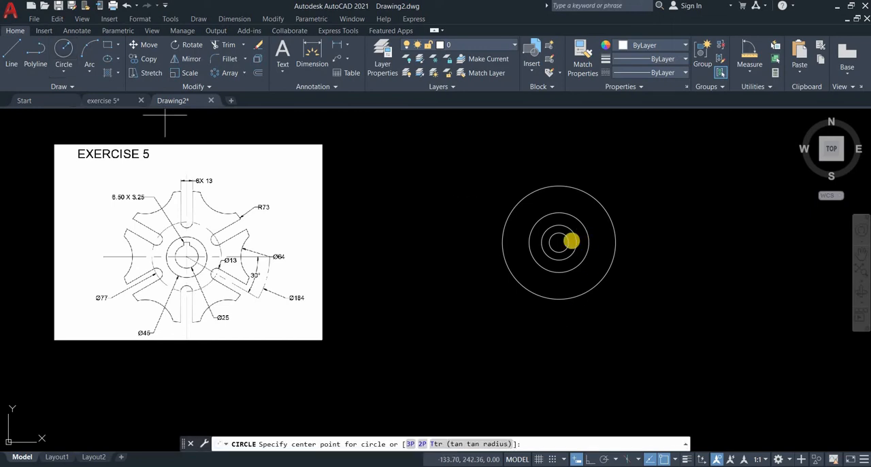
{"action": "left_click", "coordinate": [558, 242]}
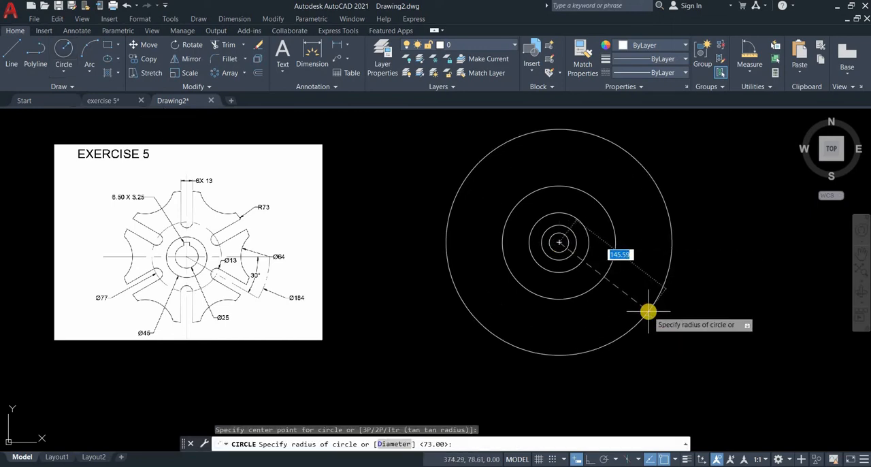
{"action": "type", "text": "d"}
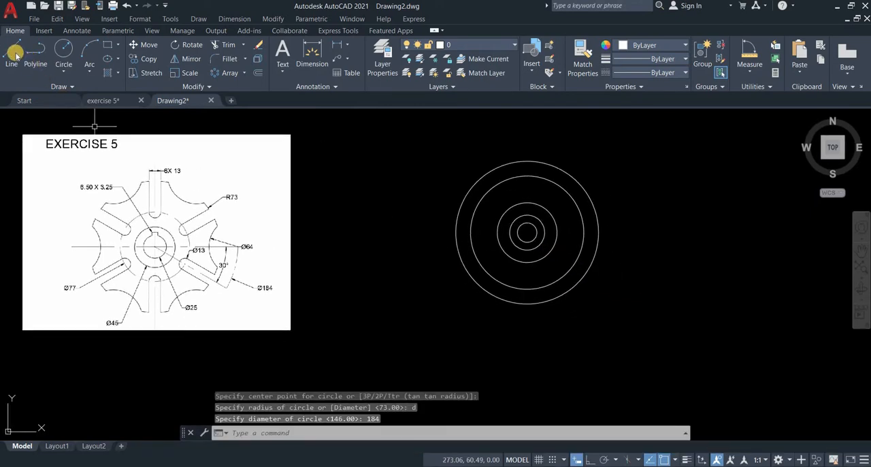
- Draw vertical and horizontal centre lines through the circles' centre between opposite quadrants
{"action": "left_click", "coordinate": [11, 52]}
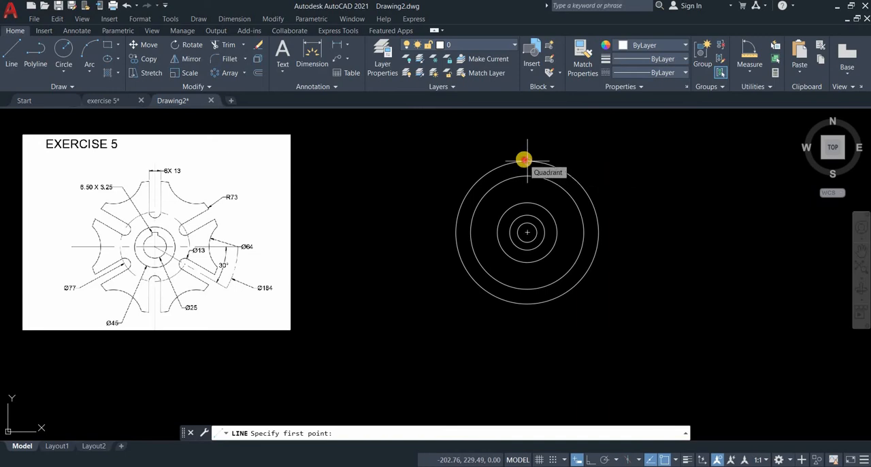
{"action": "left_click", "coordinate": [525, 161]}
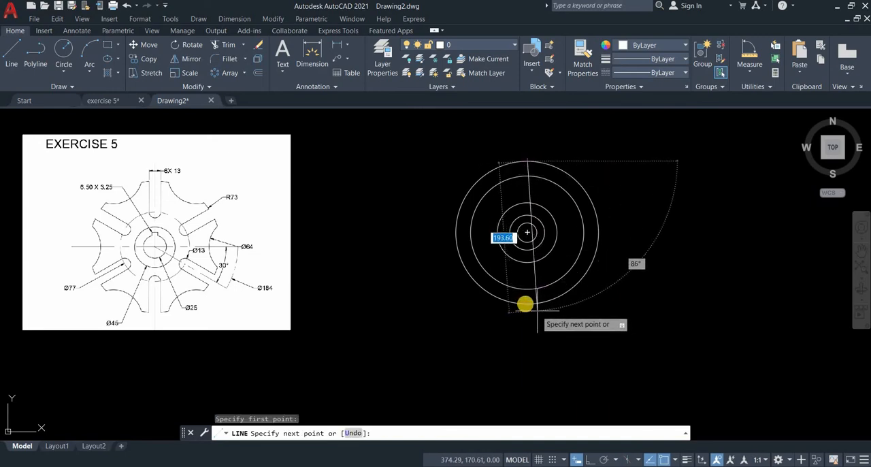
{"action": "mouse_move", "coordinate": [525, 305]}
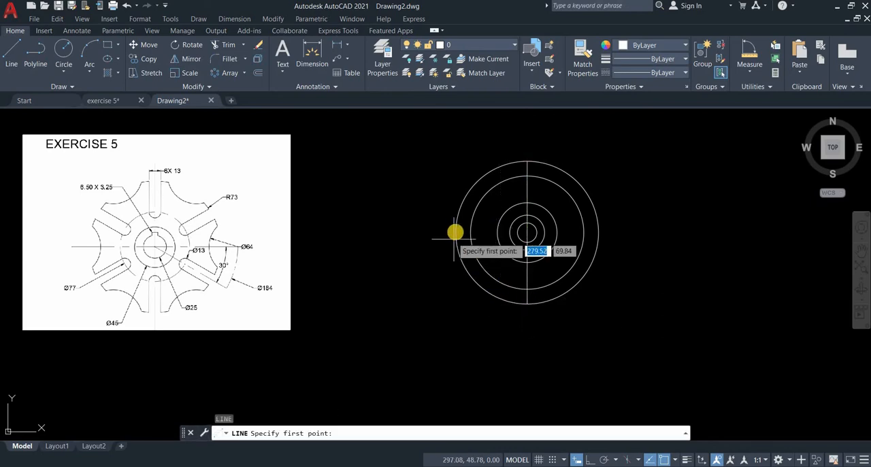
{"action": "left_click", "coordinate": [456, 231]}
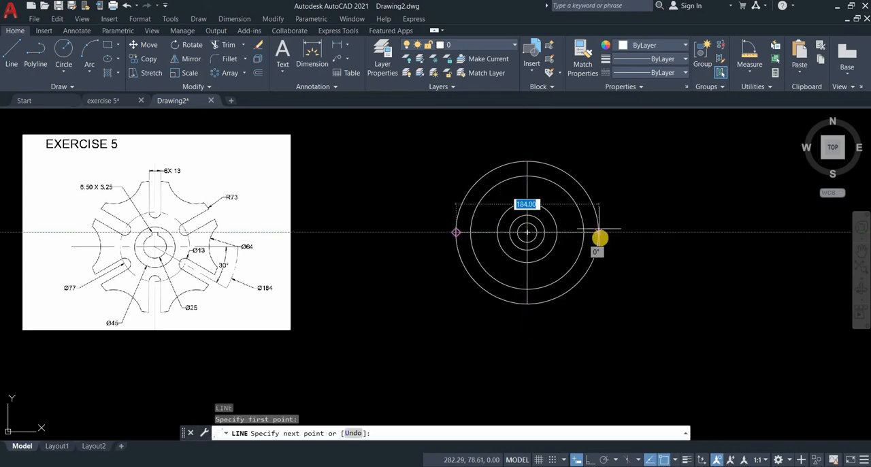
{"action": "left_click", "coordinate": [598, 238]}
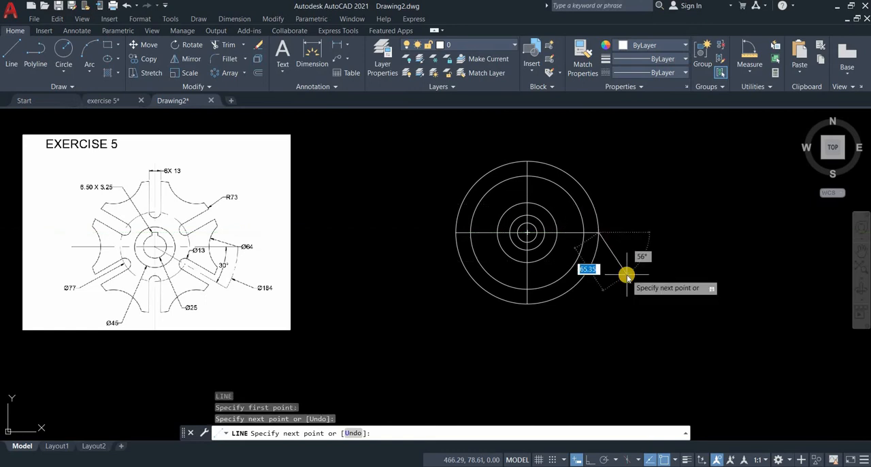
{"action": "key", "text": "Escape"}
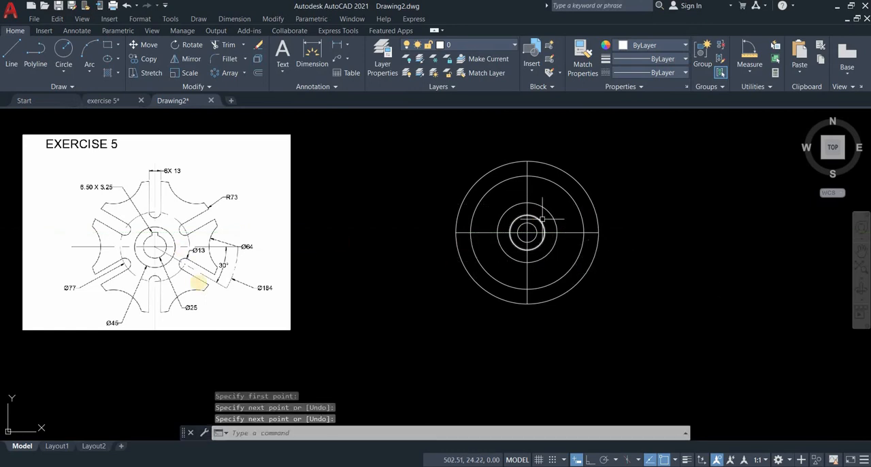
{"action": "scroll", "scroll_direction": "up", "scroll_amount": 3}
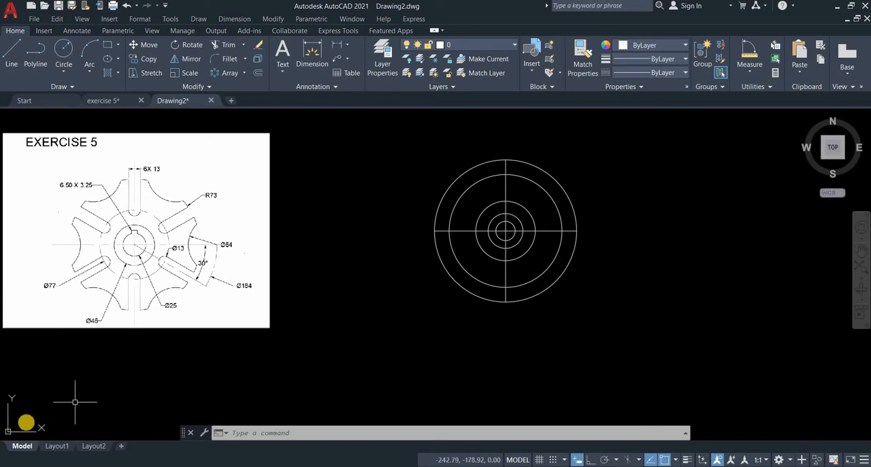
{"action": "mouse_move", "coordinate": [24, 432]}
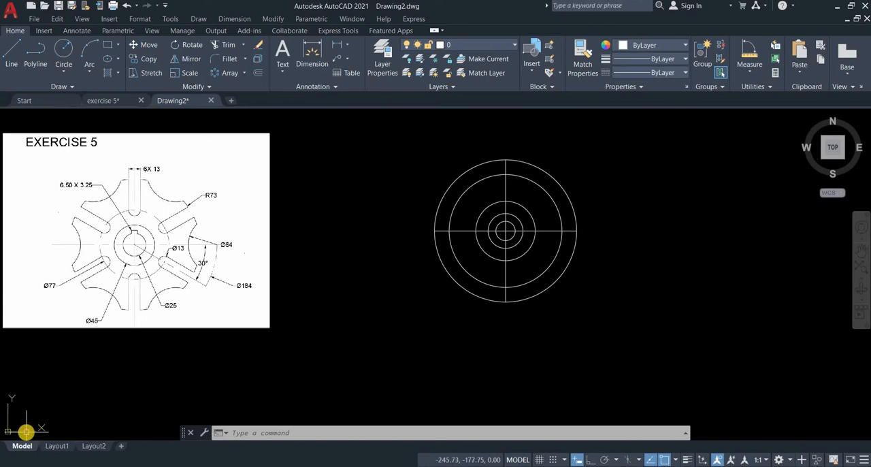
- Relocate the UCS origin to the circles' shared centre
{"action": "right_click", "coordinate": [21, 429]}
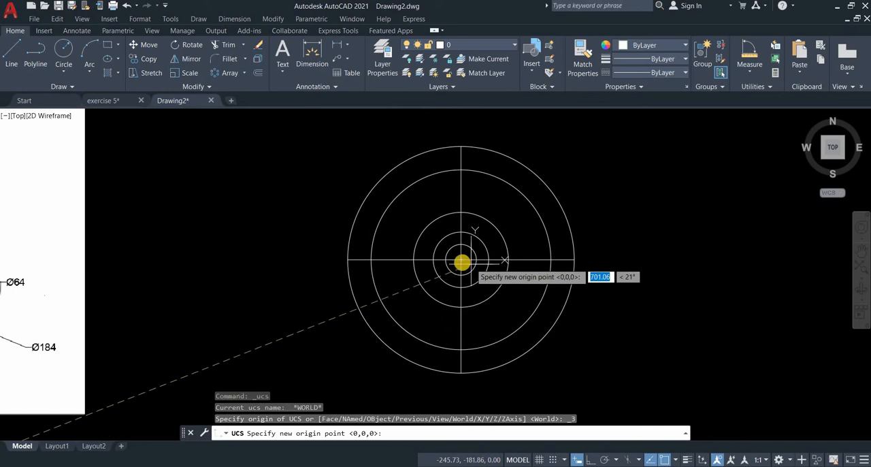
{"action": "mouse_move", "coordinate": [524, 271]}
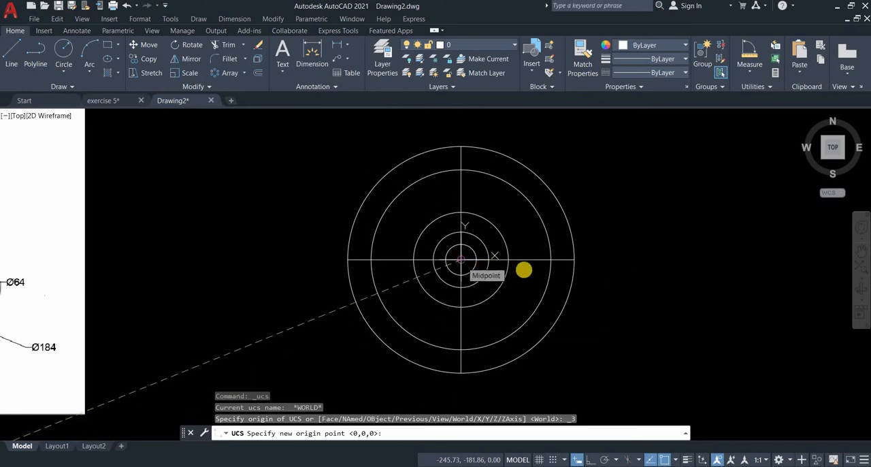
{"action": "left_click", "coordinate": [461, 257]}
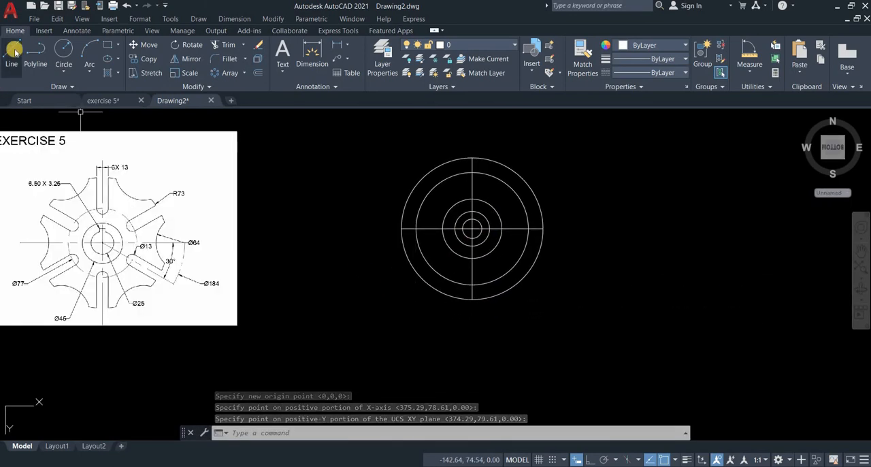
- Draw a radial line from the centre outward at a 30° slant
{"action": "left_click", "coordinate": [11, 51]}
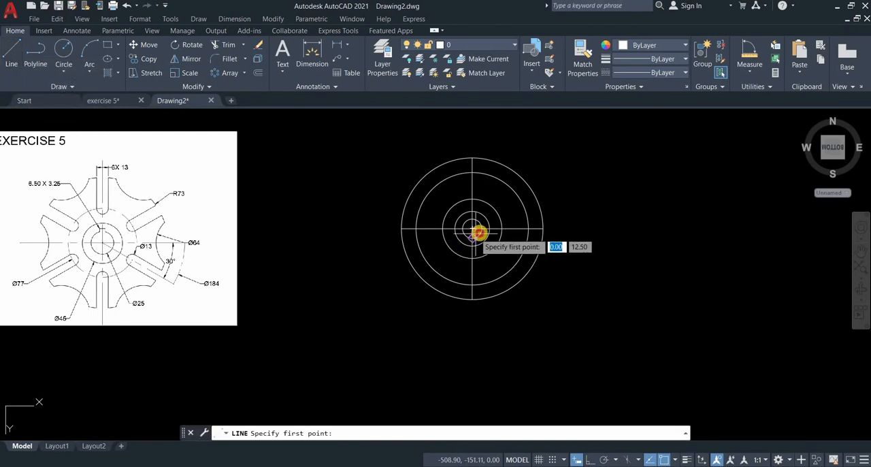
{"action": "left_click", "coordinate": [473, 229]}
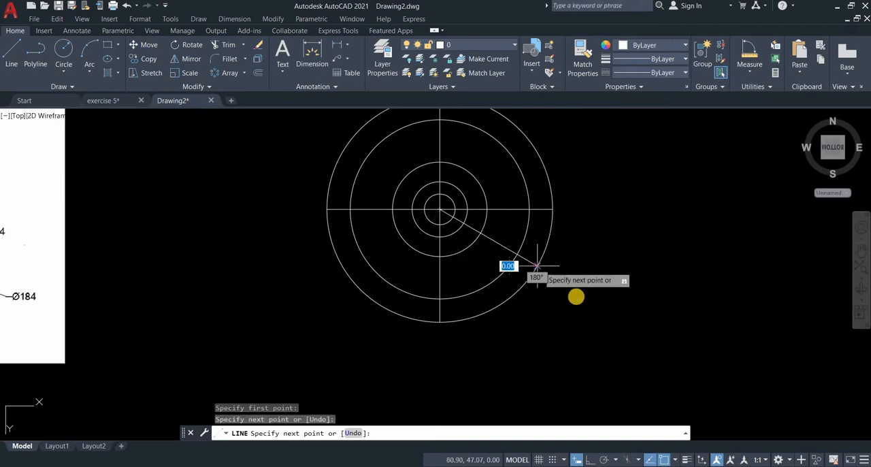
{"action": "key", "text": "Escape"}
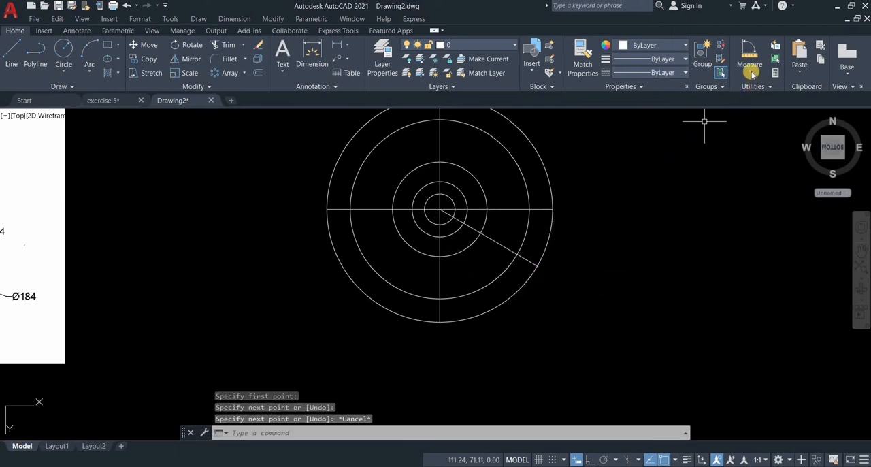
- Measure the angle of the new radial line to verify it
{"action": "left_click", "coordinate": [748, 57]}
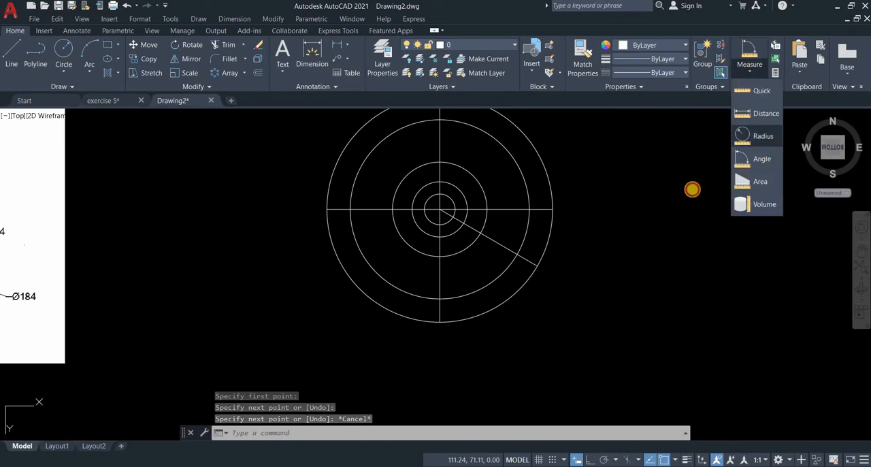
{"action": "left_click", "coordinate": [762, 136]}
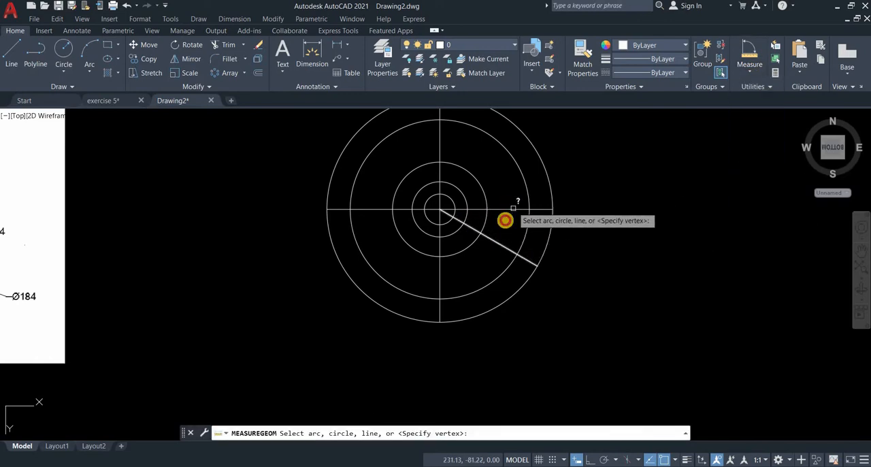
{"action": "left_click", "coordinate": [506, 221]}
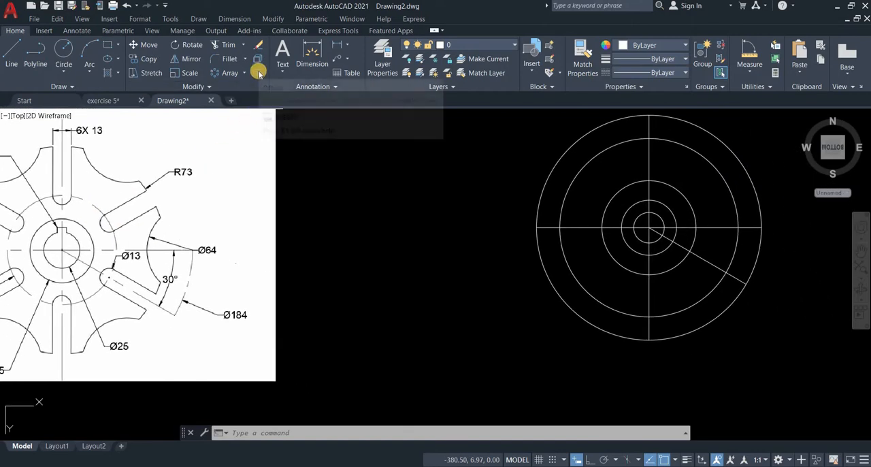
- Offset the radial line 6.5 to each side to form the slot edges
{"action": "left_click", "coordinate": [258, 73]}
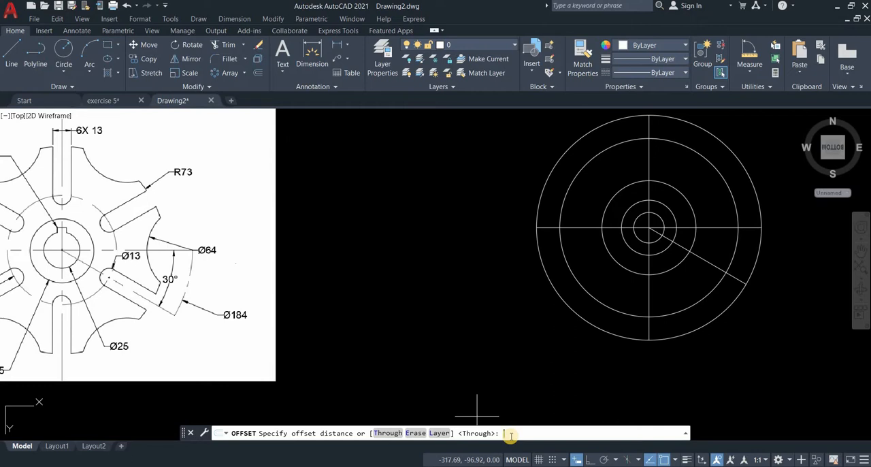
{"action": "type", "text": "6.5"}
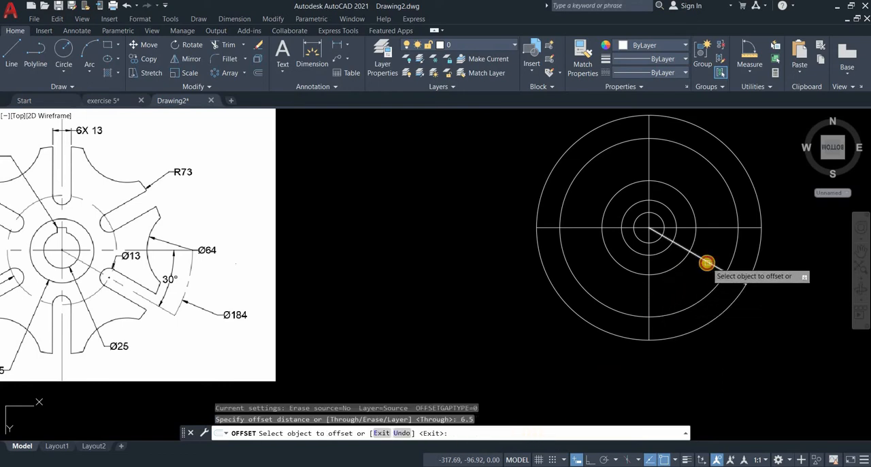
{"action": "left_click", "coordinate": [706, 263]}
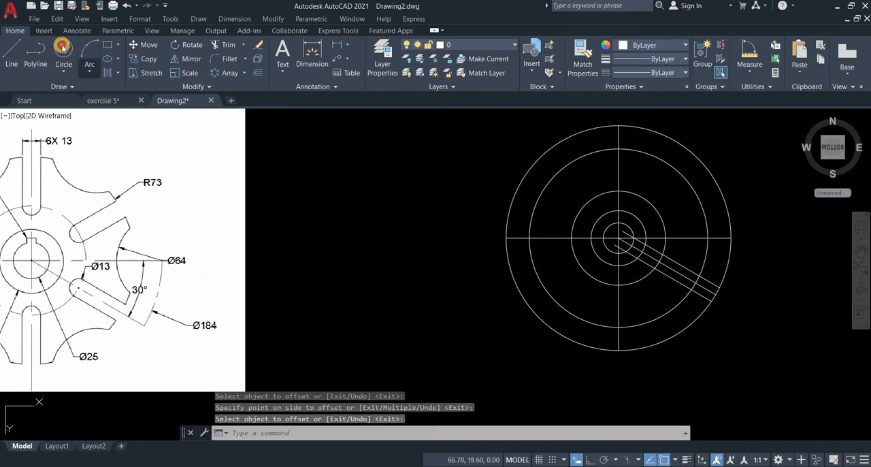
- Draw a circle on the radial line spanning the slot width as its rounded end
{"action": "left_click", "coordinate": [63, 52]}
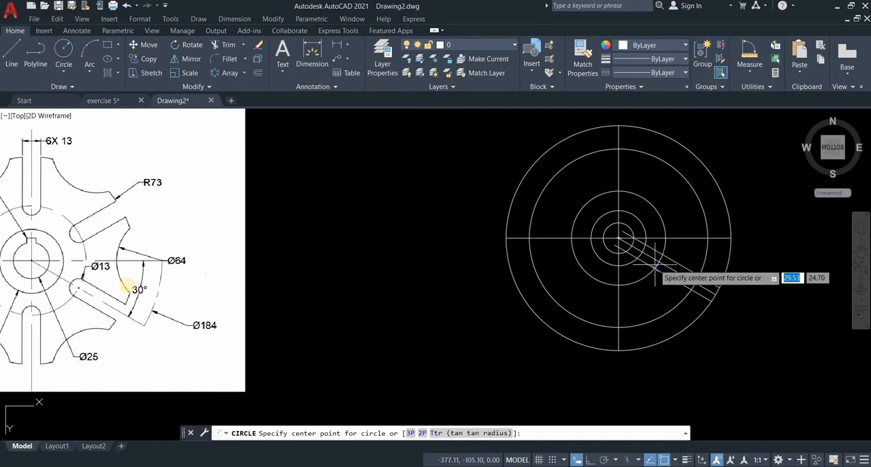
{"action": "mouse_move", "coordinate": [41, 276]}
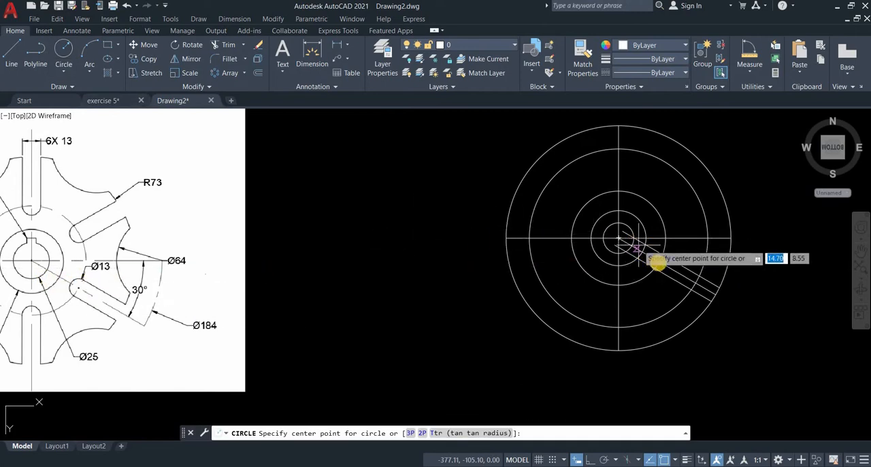
{"action": "mouse_move", "coordinate": [659, 262]}
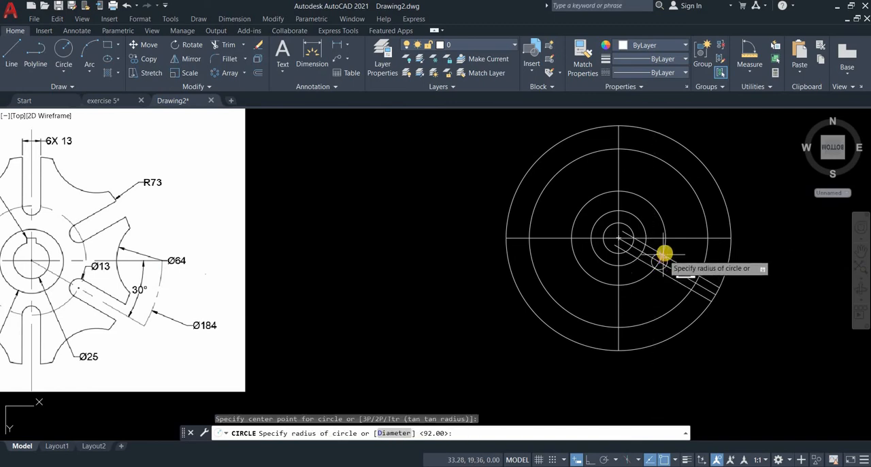
{"action": "left_click", "coordinate": [664, 260]}
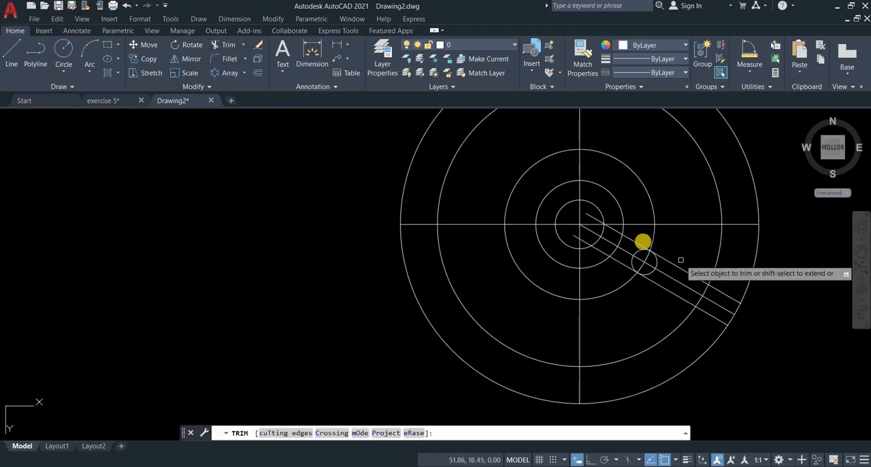
- Trim the excess arc and line segments and erase the leftover radial line inside the slot
{"action": "left_click", "coordinate": [643, 242]}
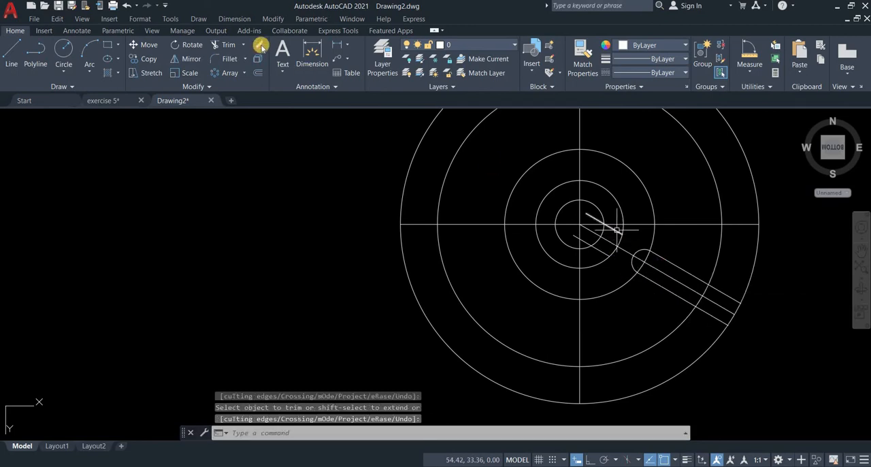
{"action": "left_click", "coordinate": [258, 43]}
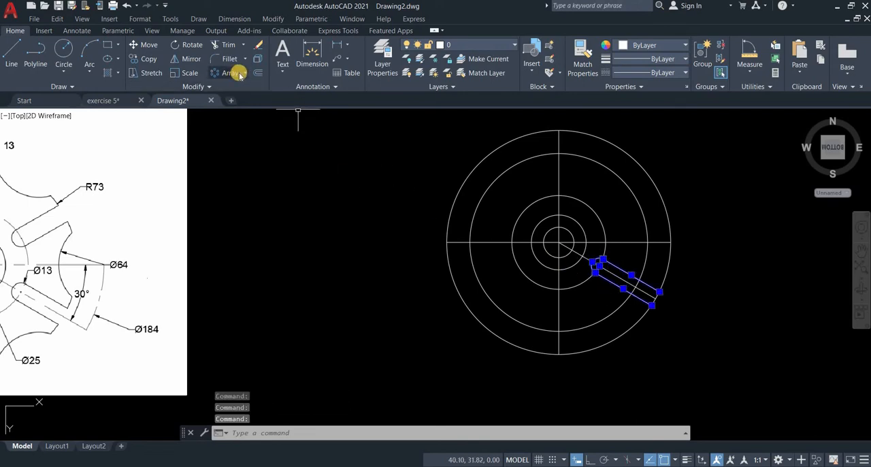
- Polar-array the slot about the circles' centre with 6 items
{"action": "left_click", "coordinate": [230, 74]}
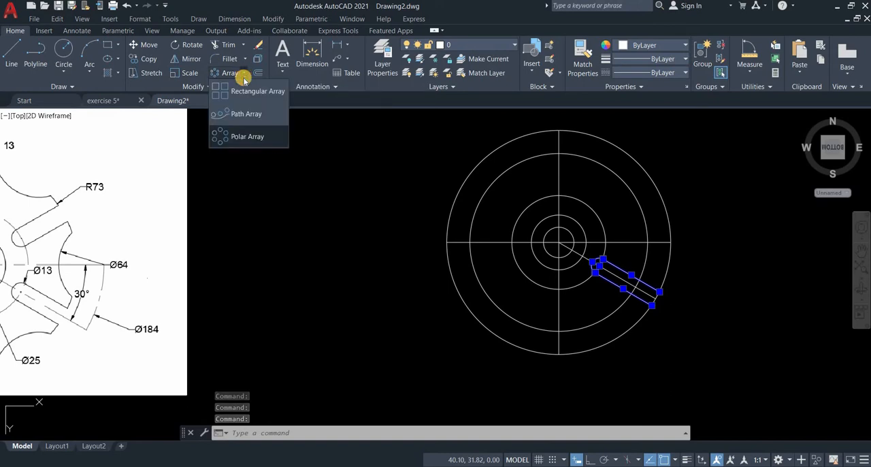
{"action": "left_click", "coordinate": [248, 136]}
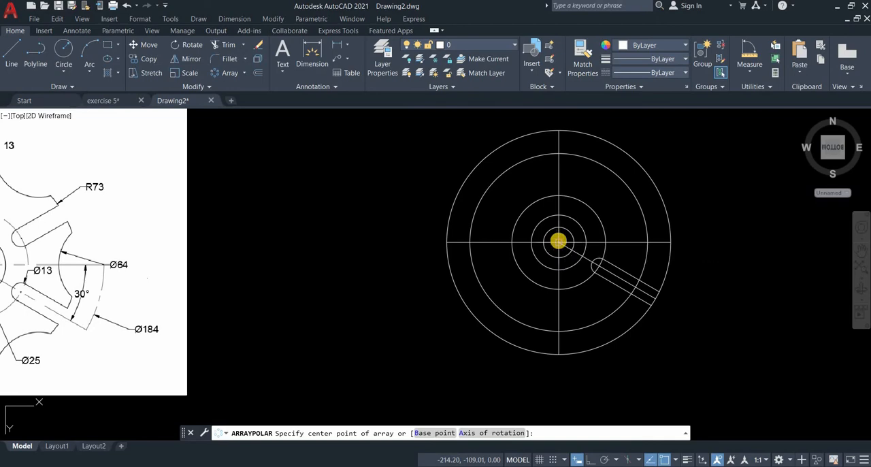
{"action": "left_click", "coordinate": [558, 241]}
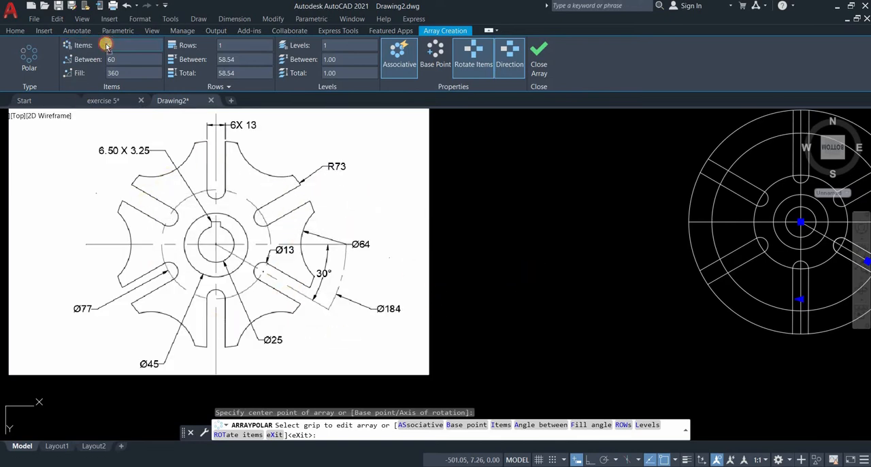
{"action": "type", "text": "6"}
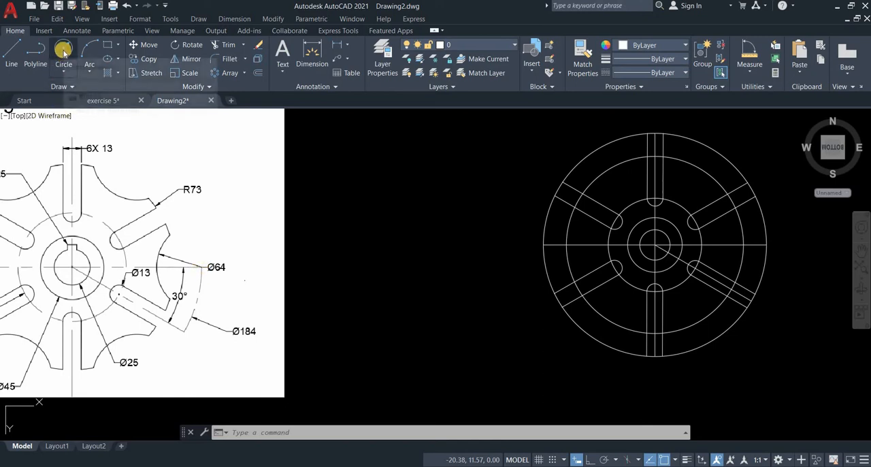
- Draw a Ø64 circle centred on the outer circle's edge at the horizontal centre line
{"action": "left_click", "coordinate": [63, 51]}
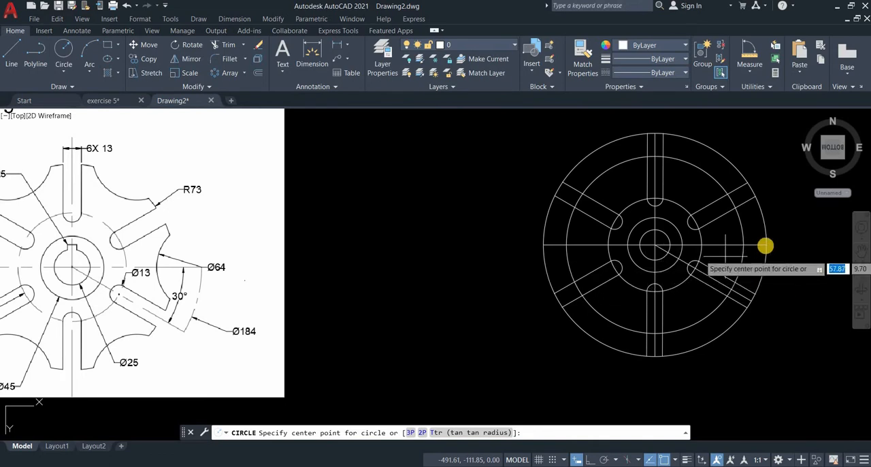
{"action": "left_click", "coordinate": [765, 245]}
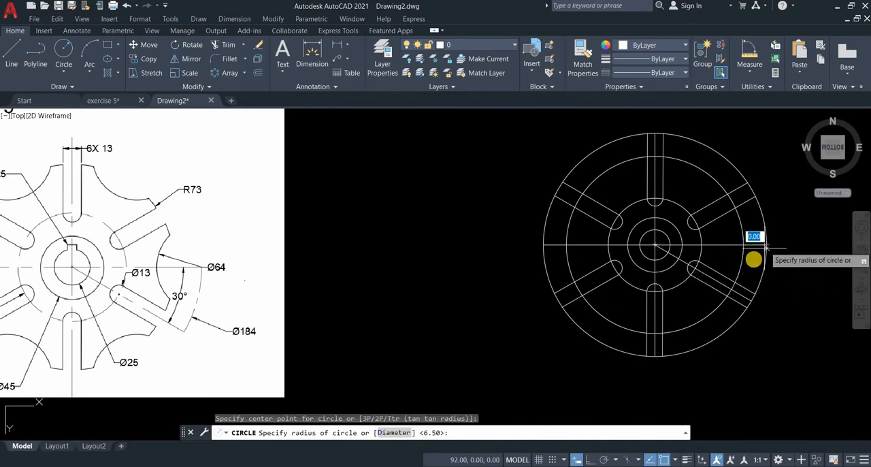
{"action": "type", "text": "d"}
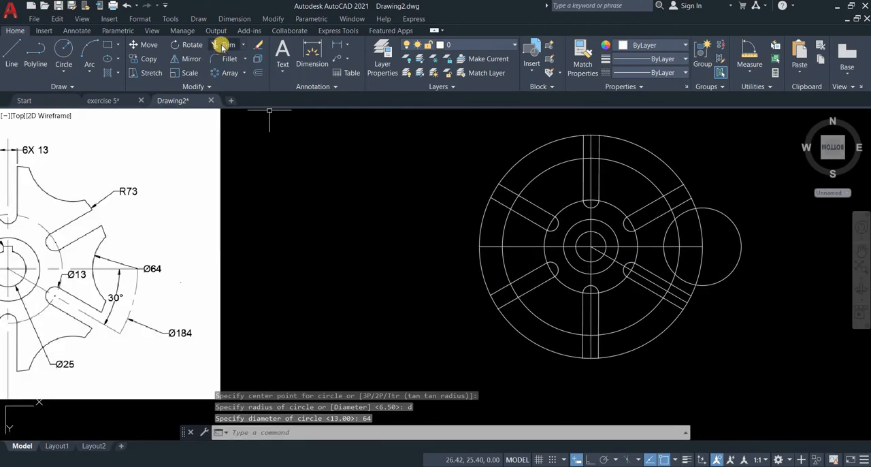
{"action": "mouse_move", "coordinate": [223, 45]}
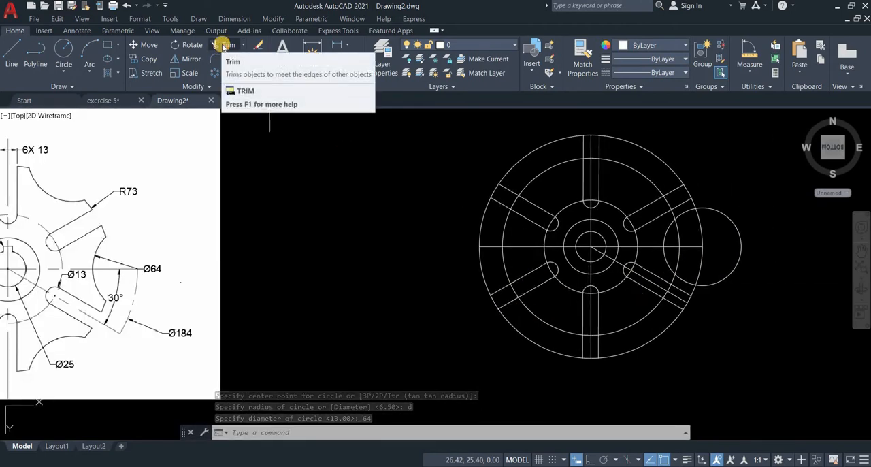
- Trim the 64 mm circle and outer rim so a curved notch is cut into the wheel's right side
{"action": "left_click", "coordinate": [229, 45]}
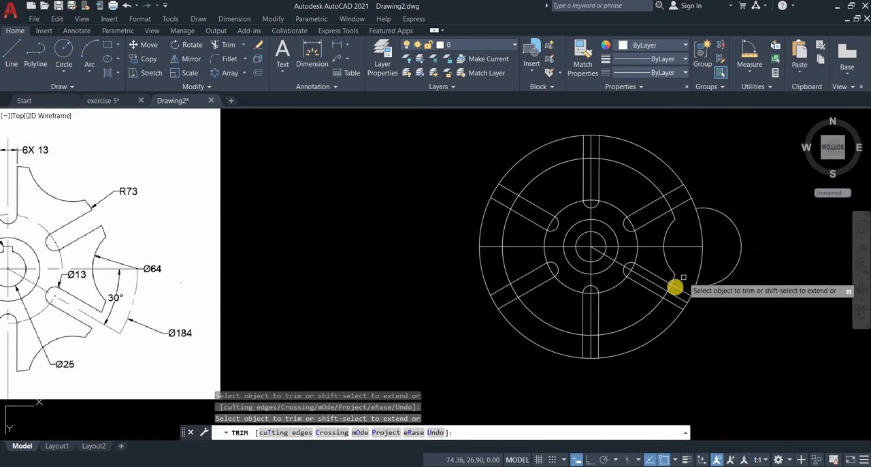
{"action": "mouse_move", "coordinate": [667, 292]}
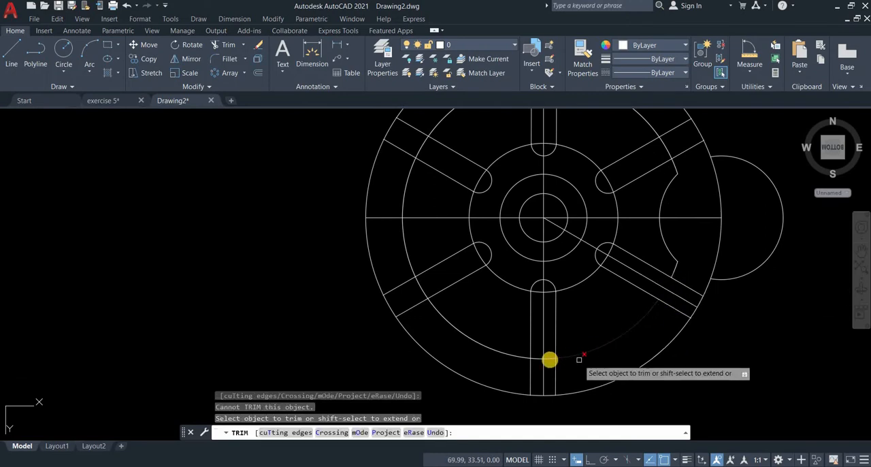
{"action": "left_click", "coordinate": [549, 359]}
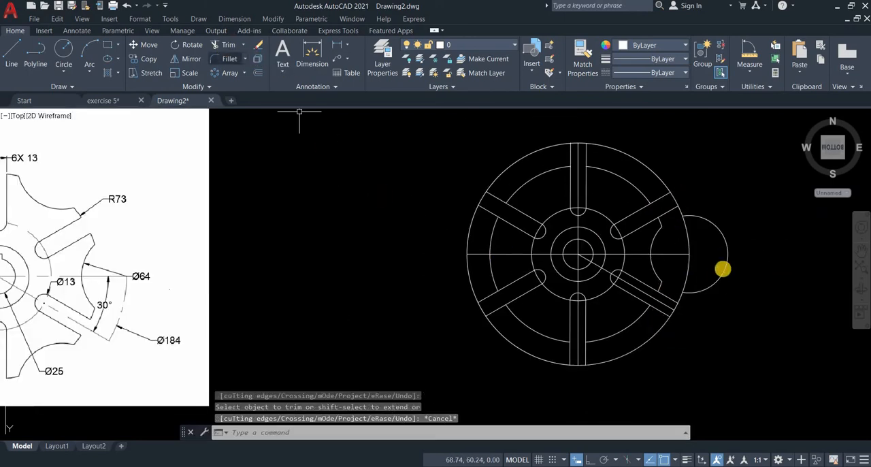
{"action": "left_click", "coordinate": [722, 269]}
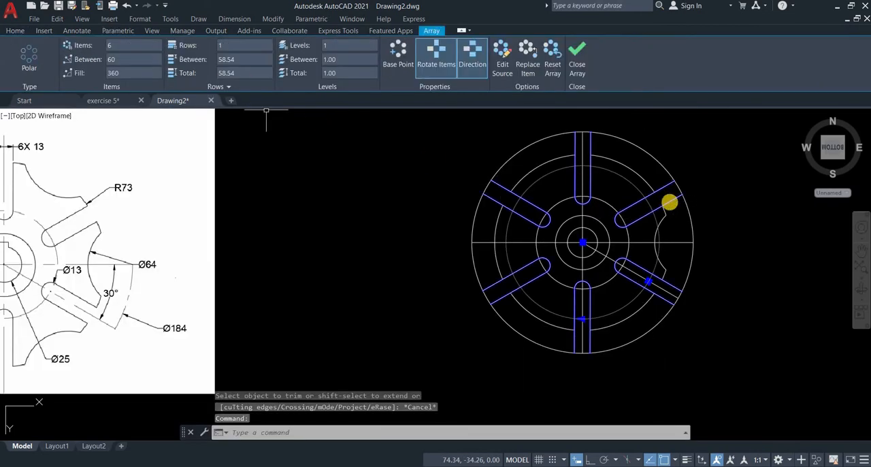
- Explode the slot array with EX and trim the leftover edges around the notch
{"action": "type", "text": "Ex"}
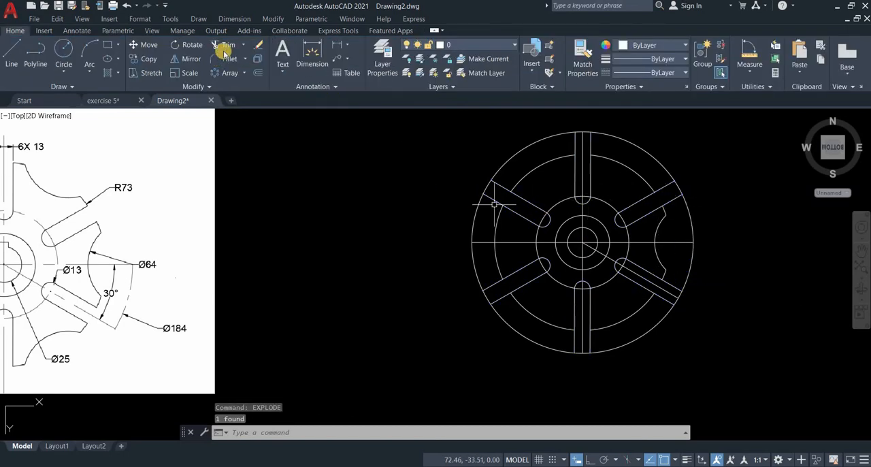
{"action": "left_click", "coordinate": [229, 45]}
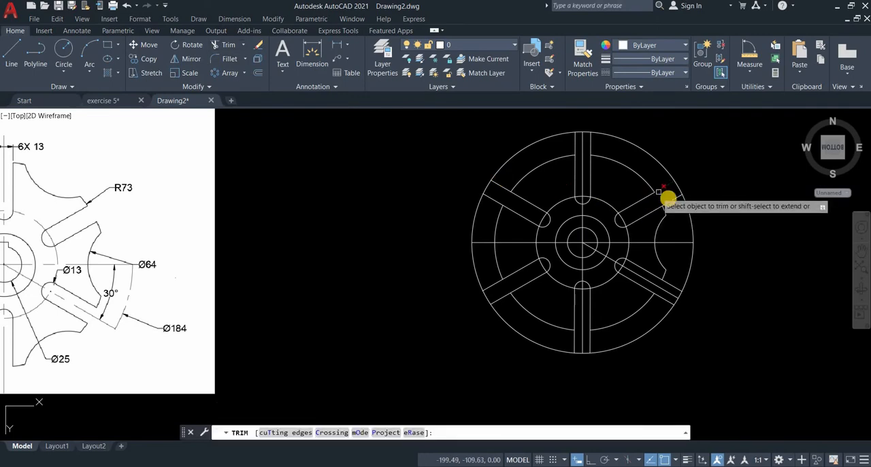
{"action": "left_click", "coordinate": [665, 193]}
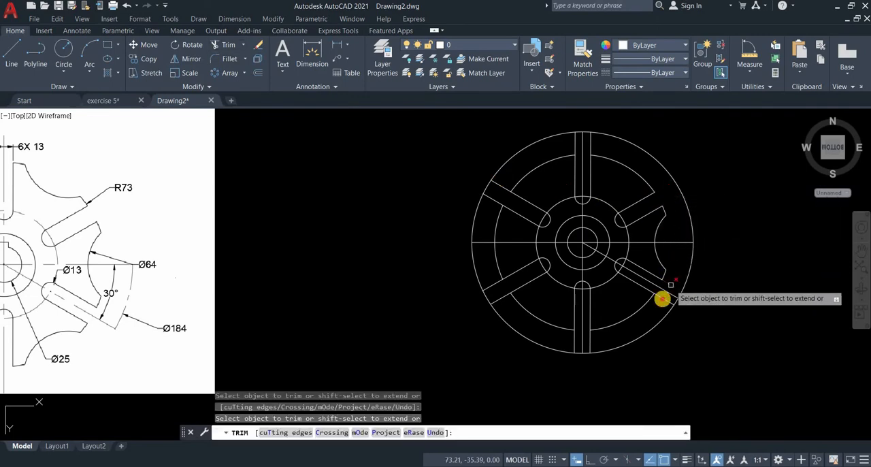
{"action": "left_click", "coordinate": [664, 298]}
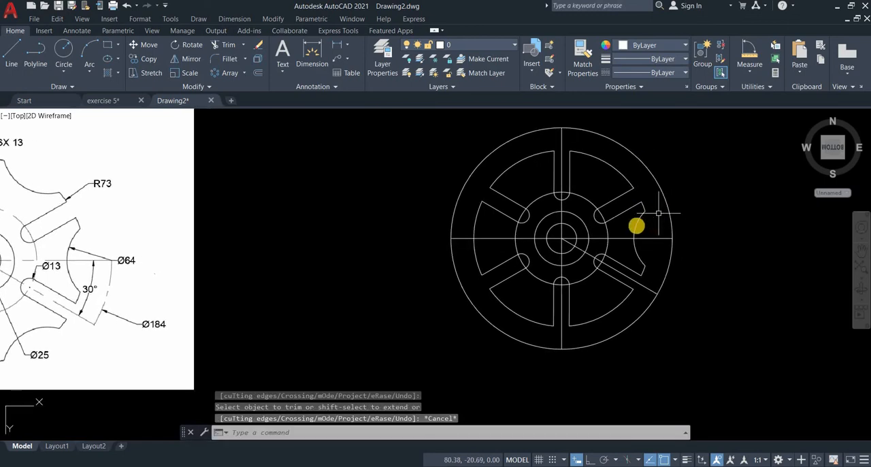
{"action": "left_click", "coordinate": [637, 226]}
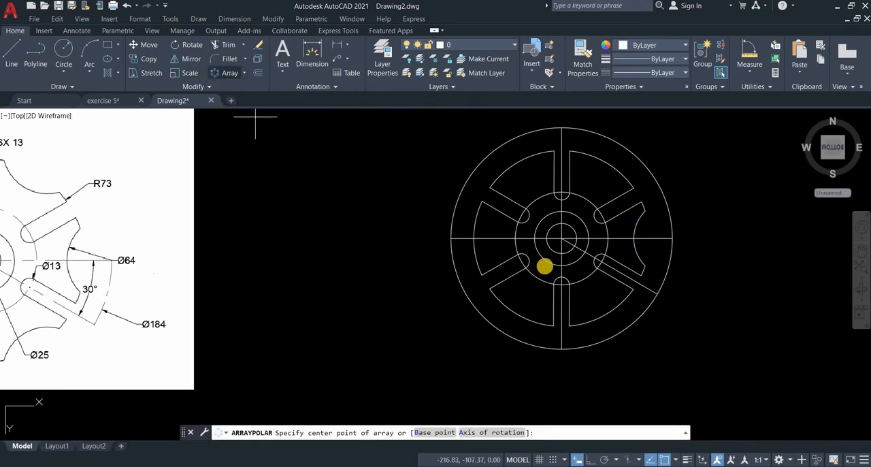
{"action": "mouse_move", "coordinate": [560, 238]}
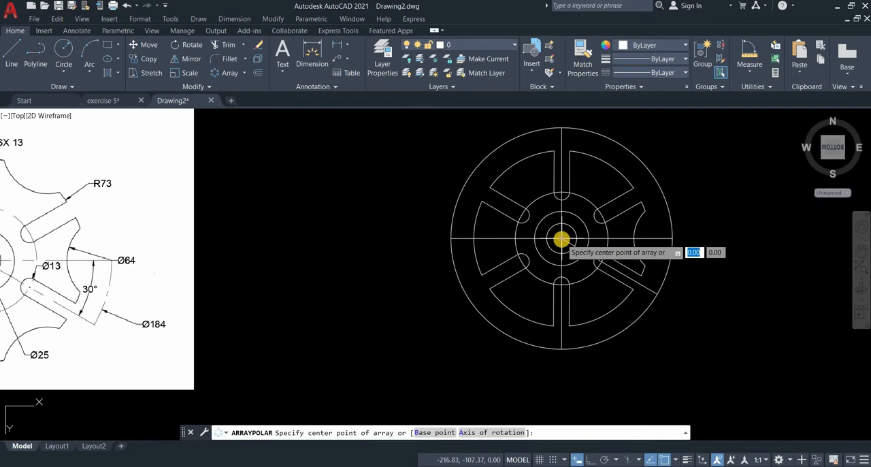
- Polar-array the notch six times over 360° about the wheel centre and close the array
{"action": "left_click", "coordinate": [561, 238]}
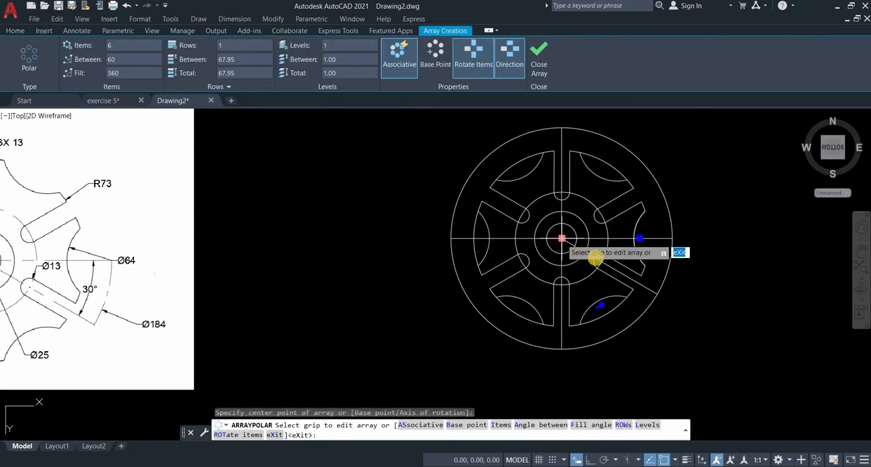
{"action": "mouse_move", "coordinate": [588, 247]}
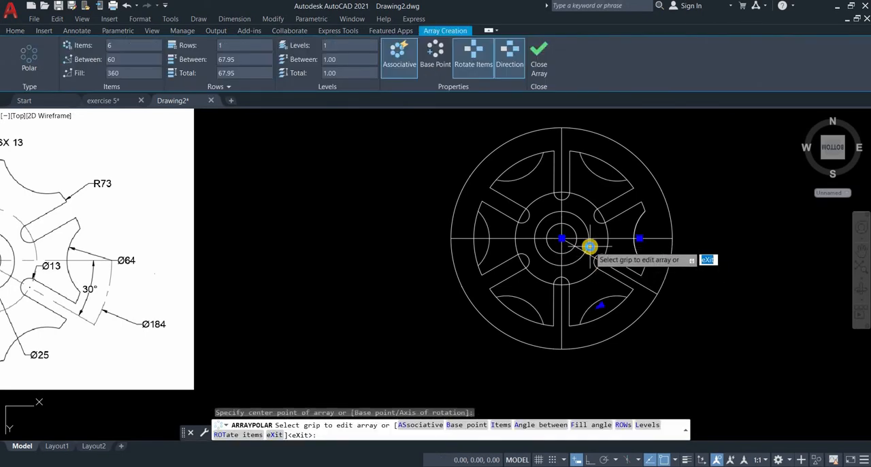
{"action": "left_click", "coordinate": [539, 55]}
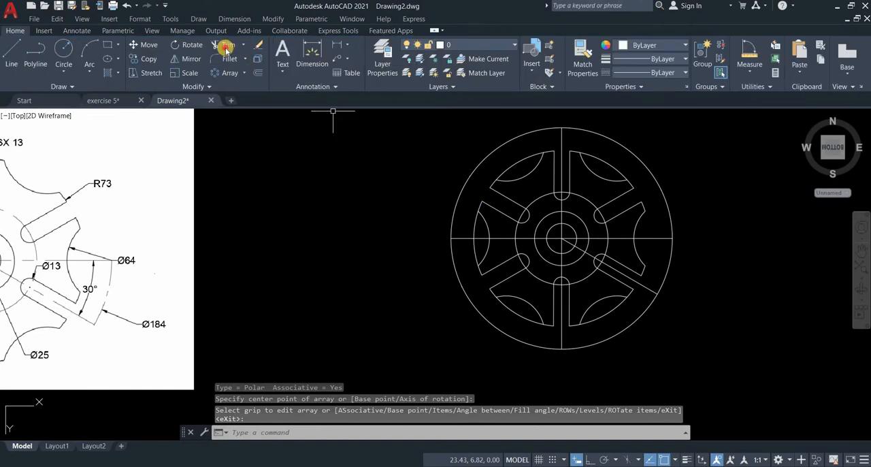
- Trim the rim segments inside the notches to leave a scalloped, gear-like outline
{"action": "left_click", "coordinate": [224, 48]}
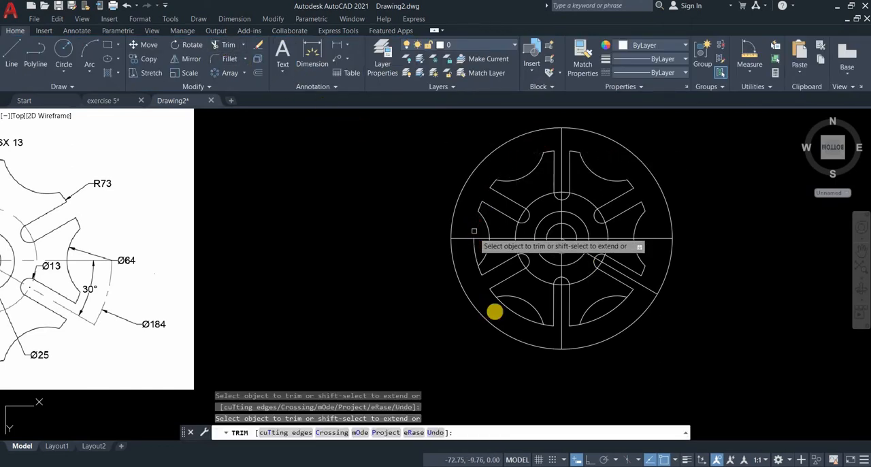
{"action": "left_click", "coordinate": [496, 311]}
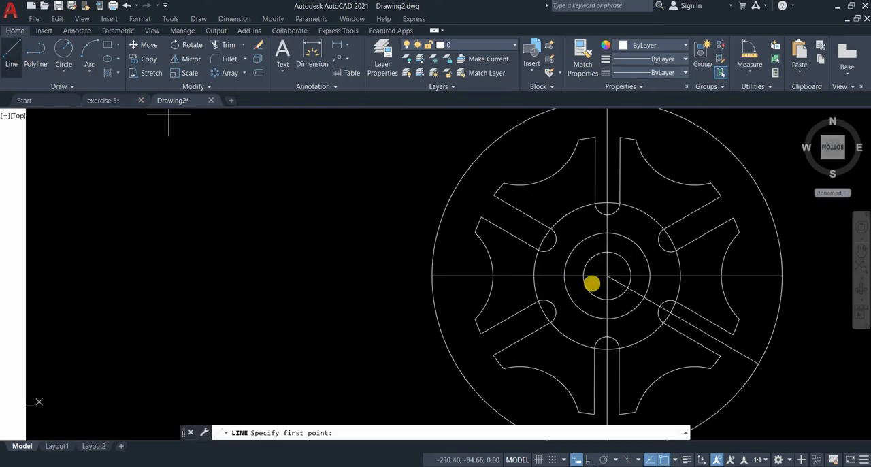
{"action": "mouse_move", "coordinate": [607, 254]}
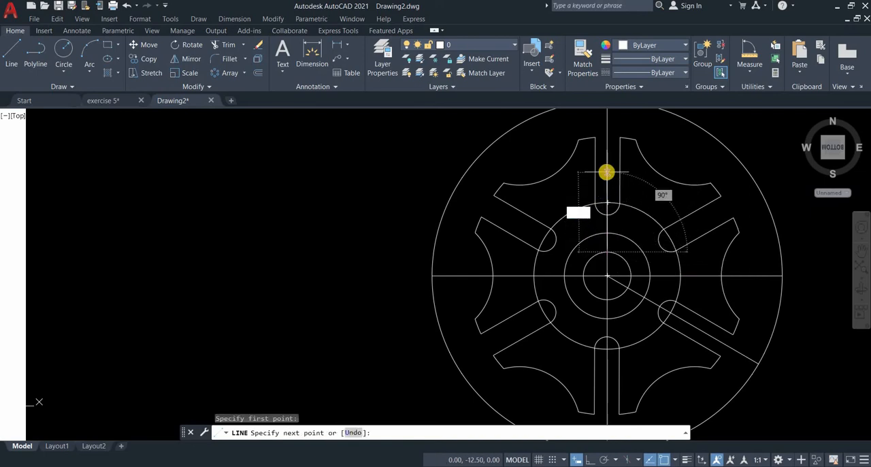
- Draw connected lines from the wheel to the right with 3.25 and 6.50 segments, Ortho on
{"action": "left_click", "coordinate": [605, 171]}
{"action": "type", "text": "3.25"}
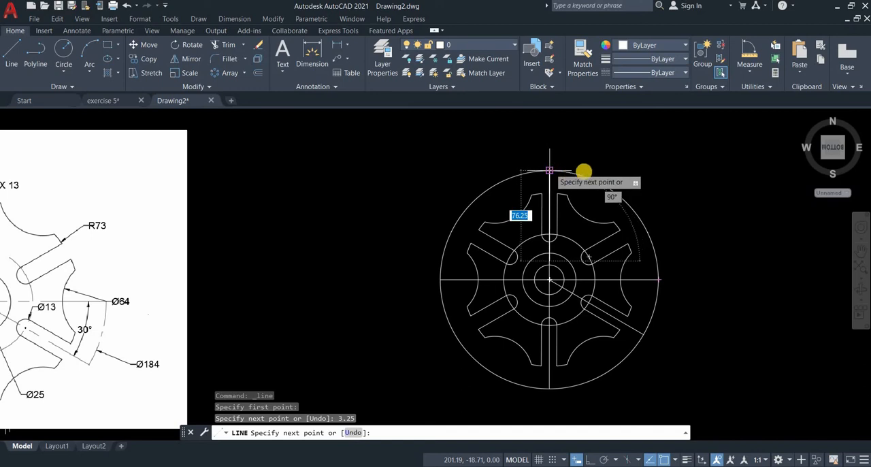
{"action": "mouse_move", "coordinate": [571, 158]}
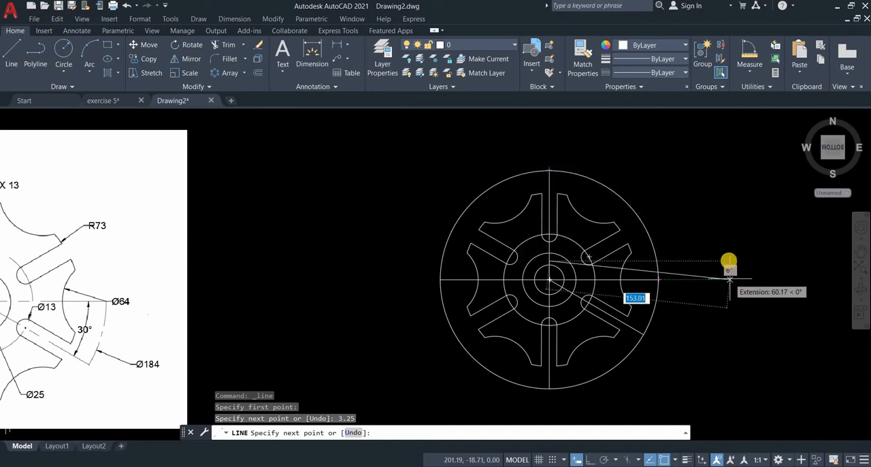
{"action": "mouse_move", "coordinate": [732, 288]}
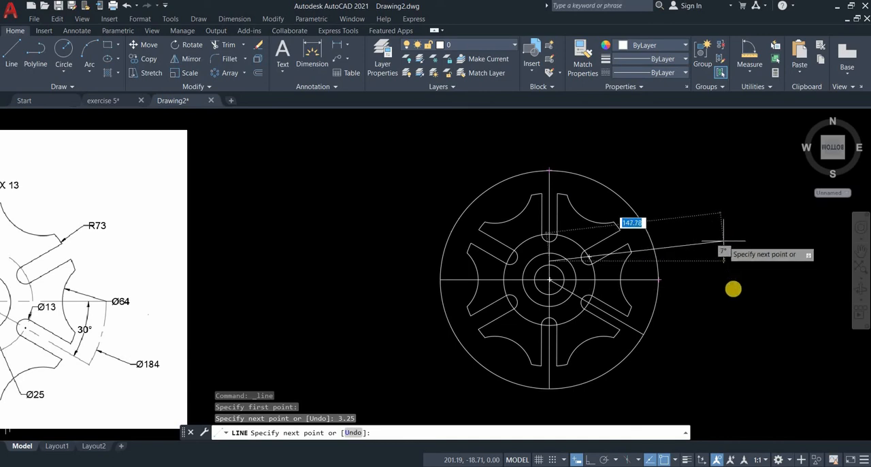
{"action": "mouse_move", "coordinate": [734, 260]}
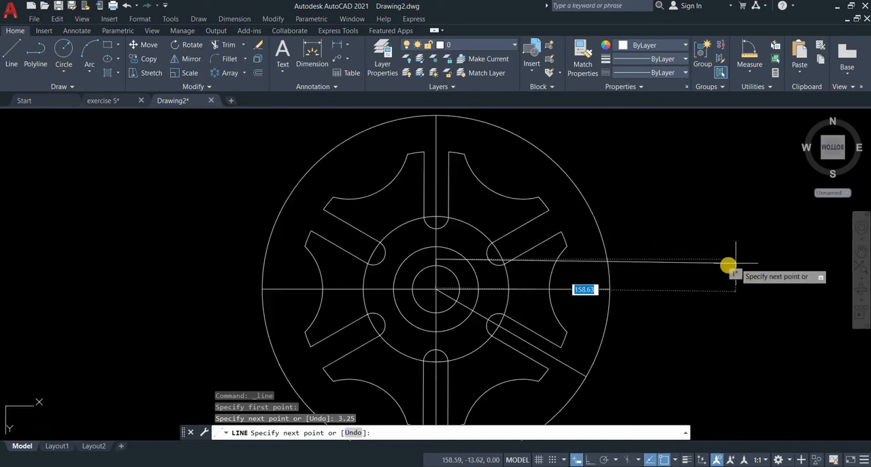
{"action": "mouse_move", "coordinate": [696, 258]}
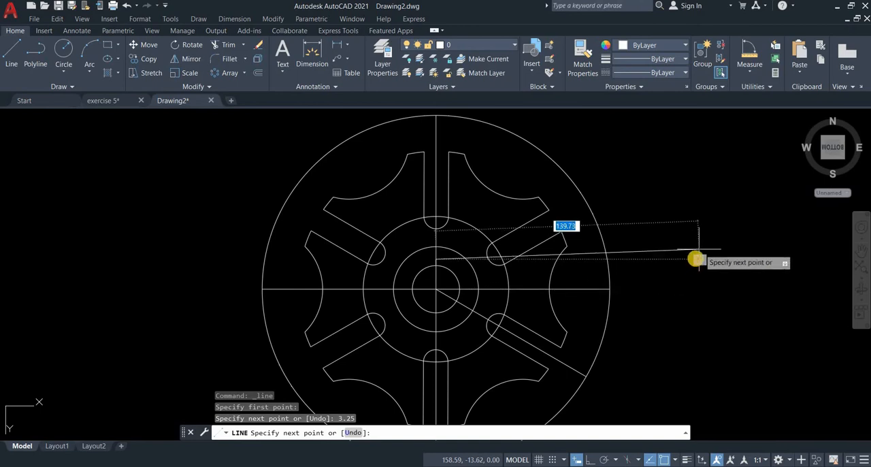
{"action": "mouse_move", "coordinate": [683, 222]}
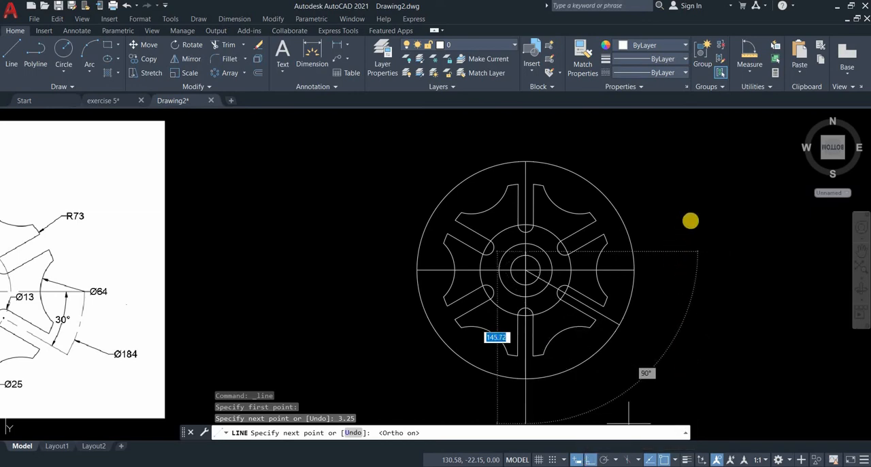
{"action": "mouse_move", "coordinate": [533, 131]}
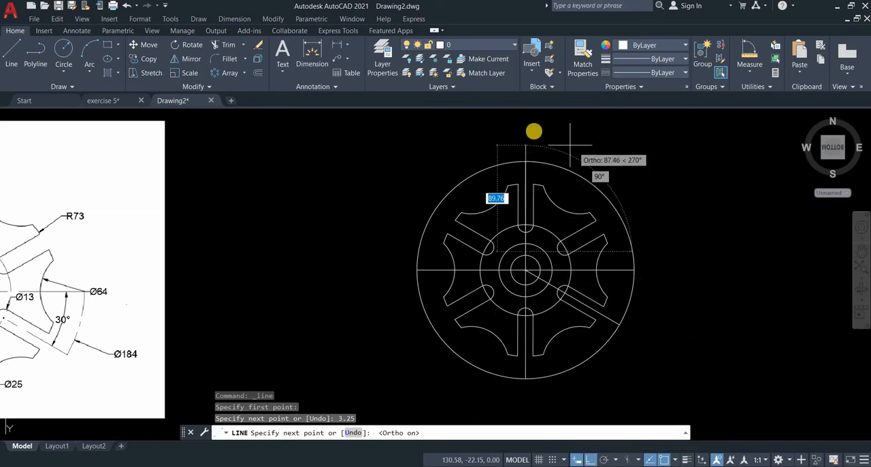
{"action": "mouse_move", "coordinate": [672, 224]}
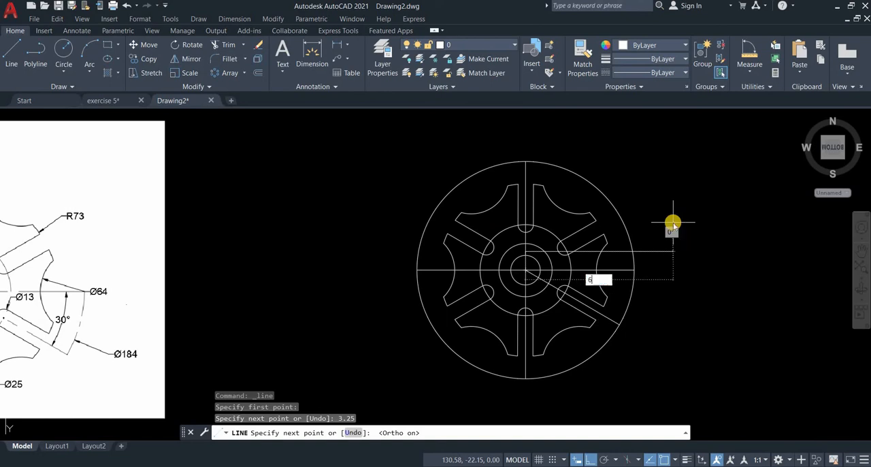
{"action": "type", "text": "6.50"}
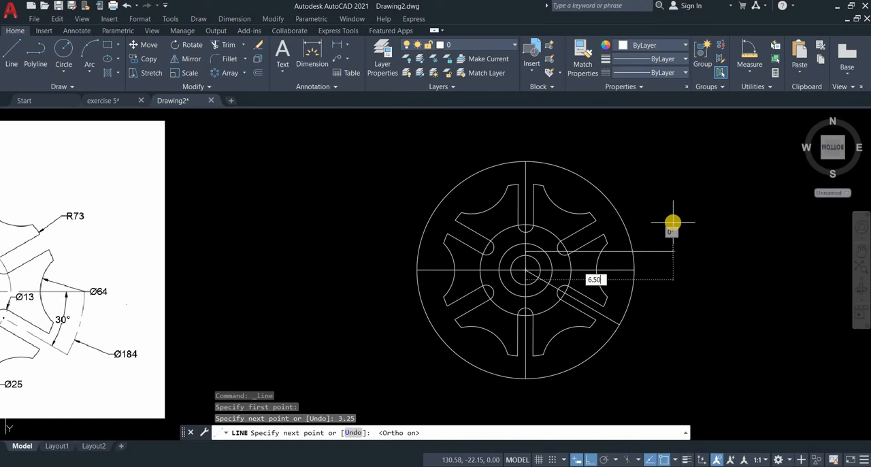
{"action": "left_click", "coordinate": [525, 266]}
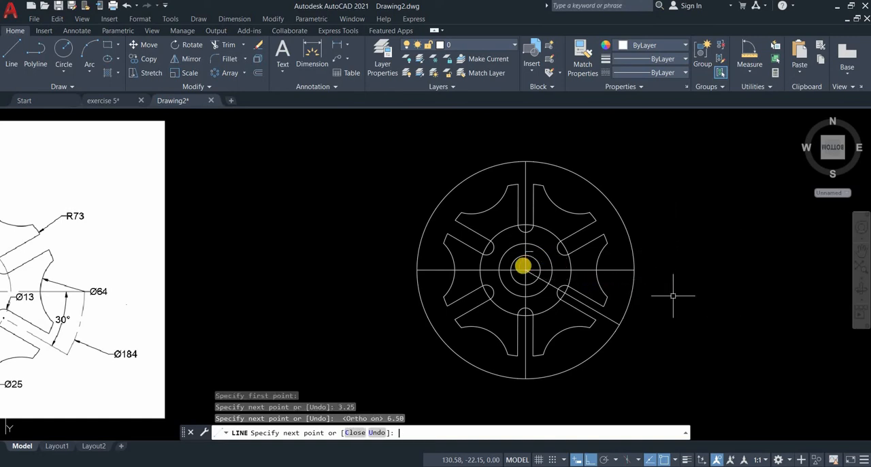
{"action": "scroll", "scroll_direction": "up", "scroll_amount": 3}
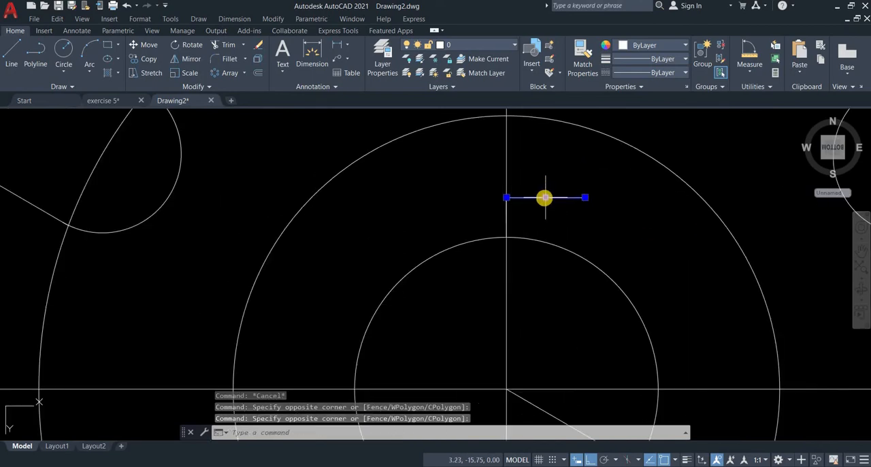
{"action": "mouse_move", "coordinate": [544, 185]}
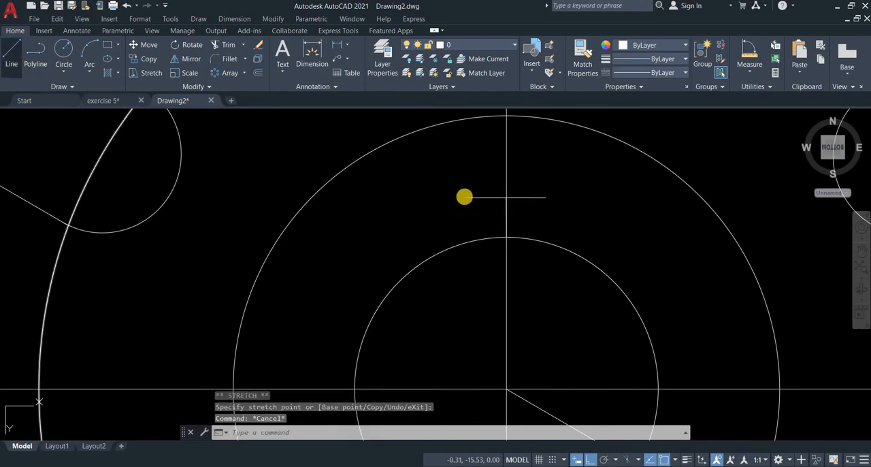
{"action": "left_click", "coordinate": [465, 199]}
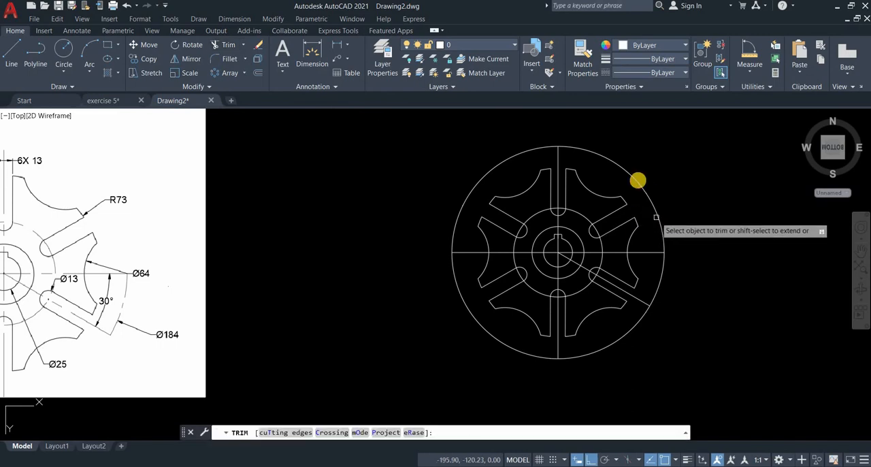
- Trim the outer circle arcs between the teeth and erase the stray leftover piece
{"action": "left_click", "coordinate": [637, 179]}
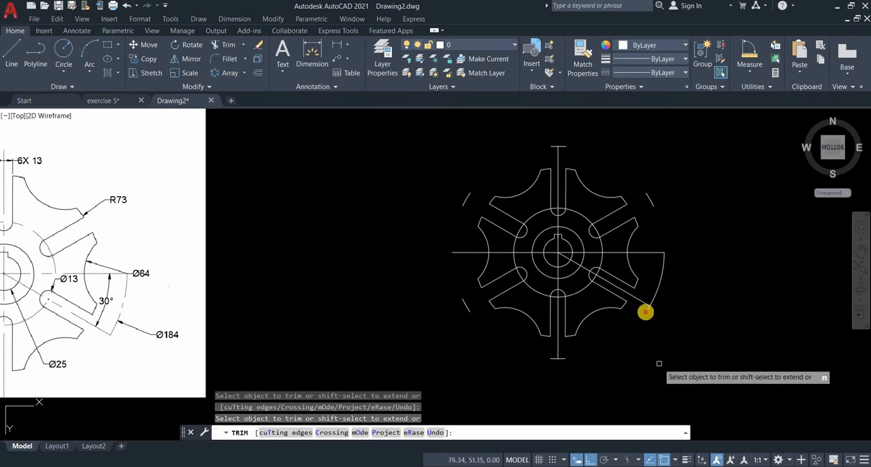
{"action": "left_click", "coordinate": [645, 312]}
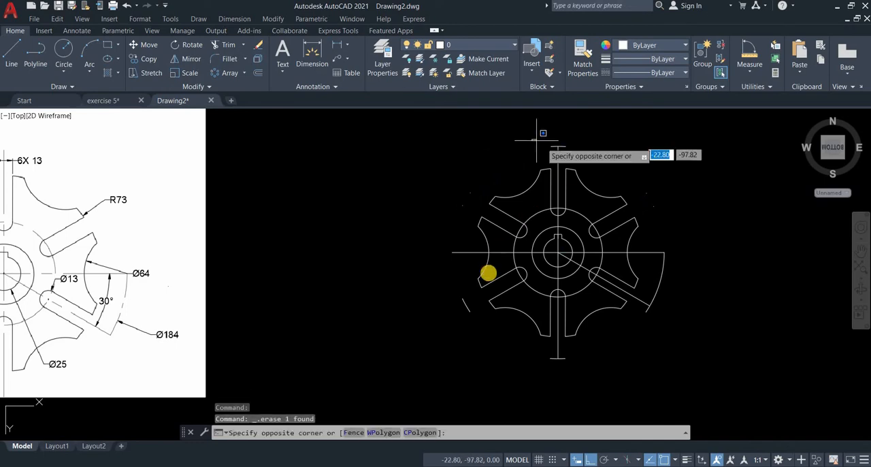
{"action": "left_click", "coordinate": [479, 329]}
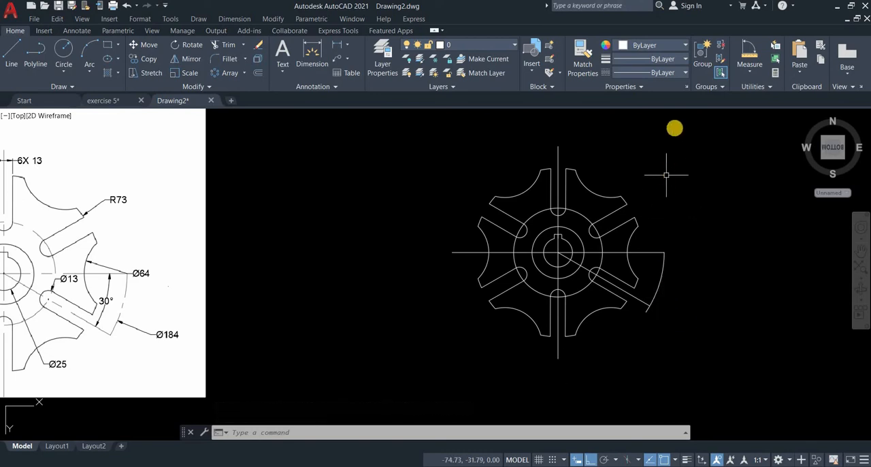
{"action": "mouse_move", "coordinate": [673, 74]}
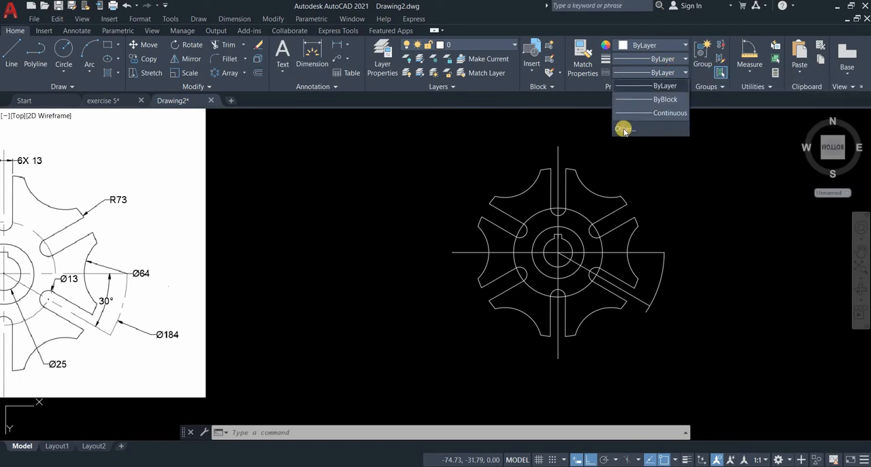
{"action": "mouse_move", "coordinate": [623, 128]}
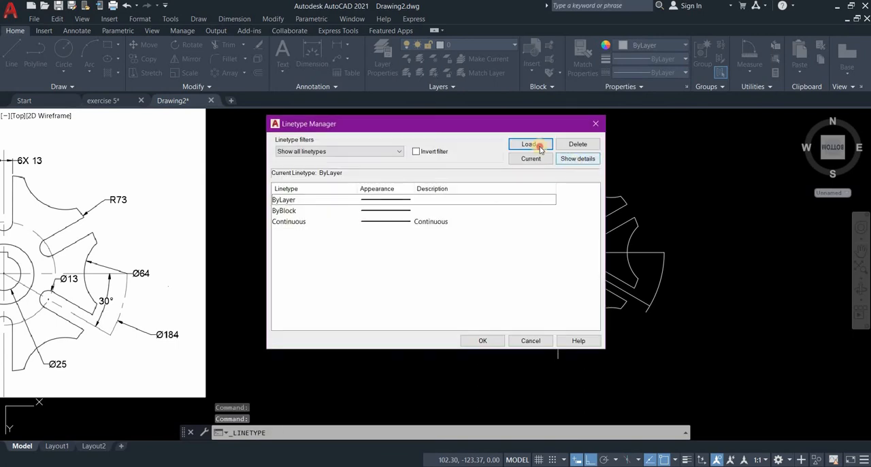
- Load the CENTER linetype through the Linetype Manager and close it
{"action": "left_click", "coordinate": [531, 144]}
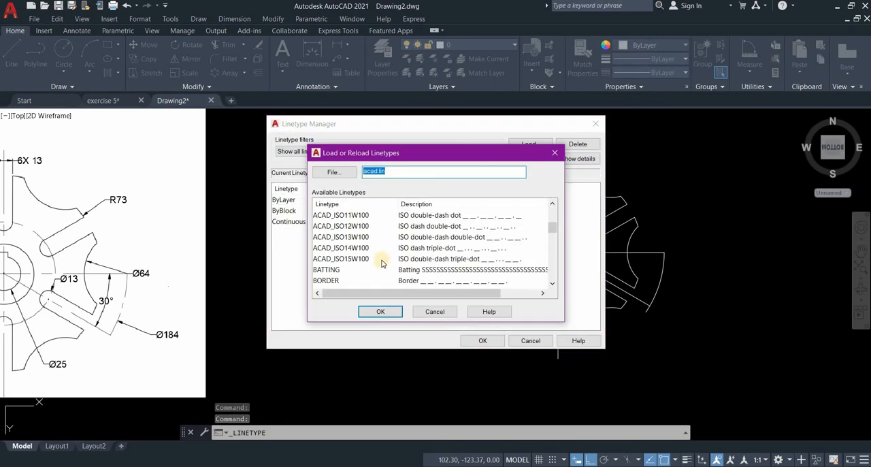
{"action": "scroll", "scroll_direction": "down", "scroll_amount": 3}
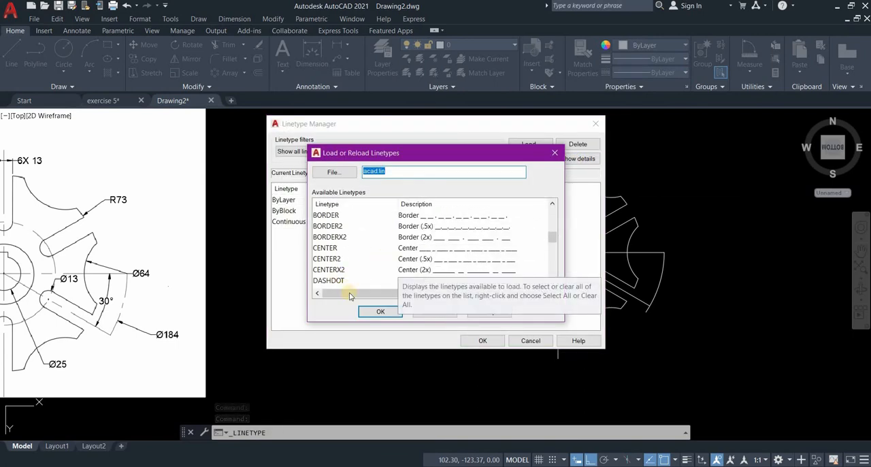
{"action": "left_click", "coordinate": [381, 310]}
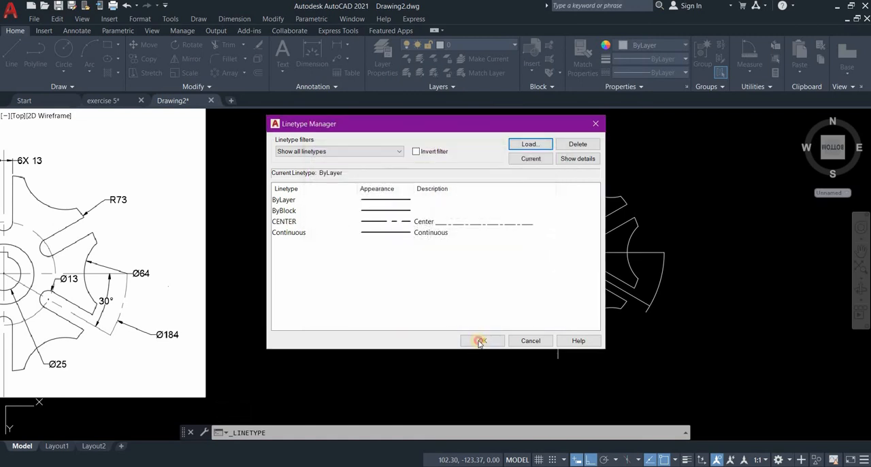
{"action": "left_click", "coordinate": [481, 340]}
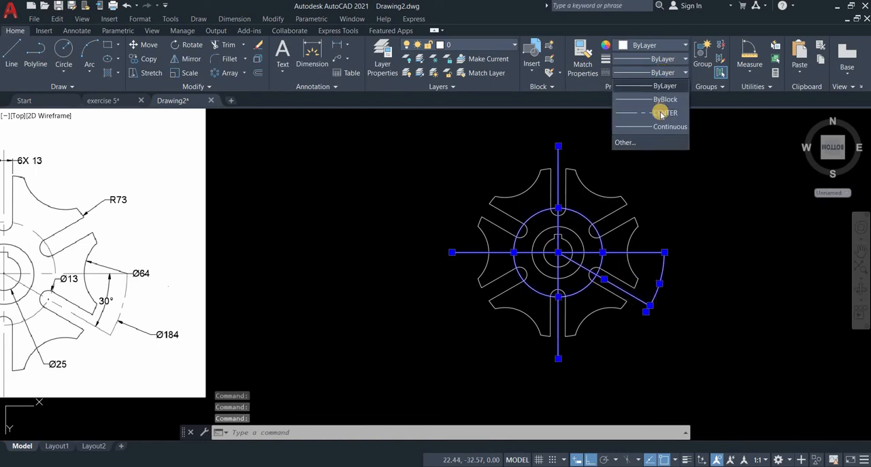
- Assign the CENTER linetype to the horizontal, vertical and slanted guide lines
{"action": "left_click", "coordinate": [667, 112]}
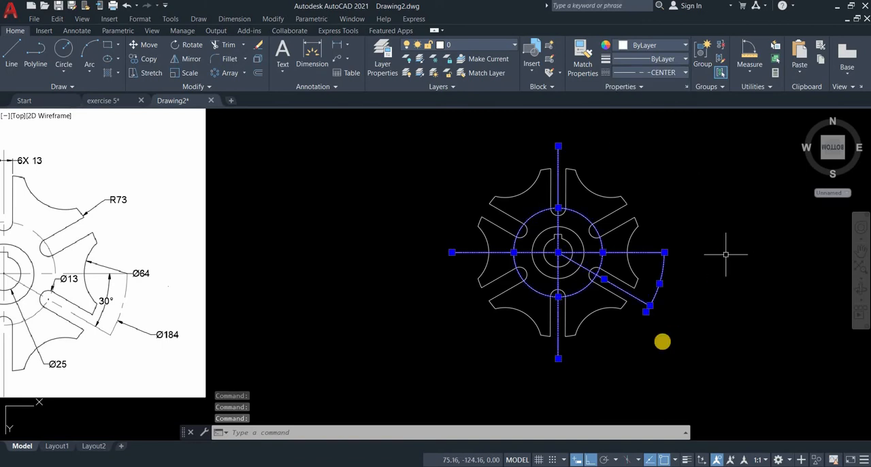
{"action": "key", "text": "Escape"}
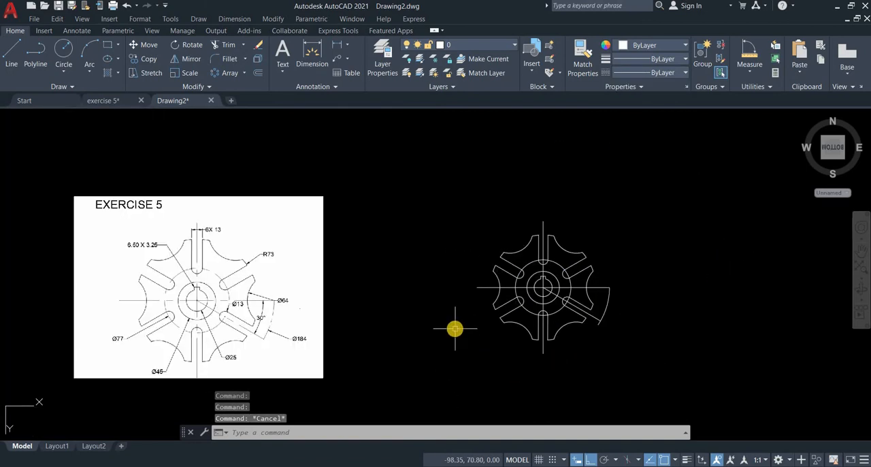
{"action": "scroll", "scroll_direction": "up", "scroll_amount": 3}
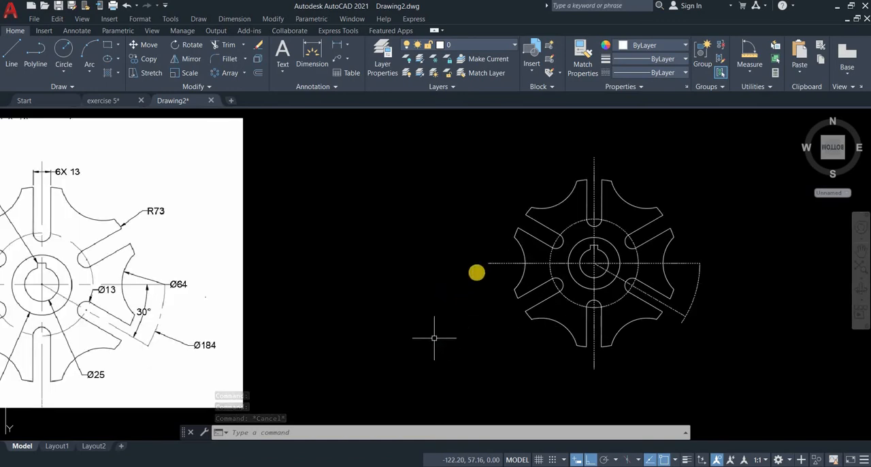
{"action": "mouse_move", "coordinate": [593, 171]}
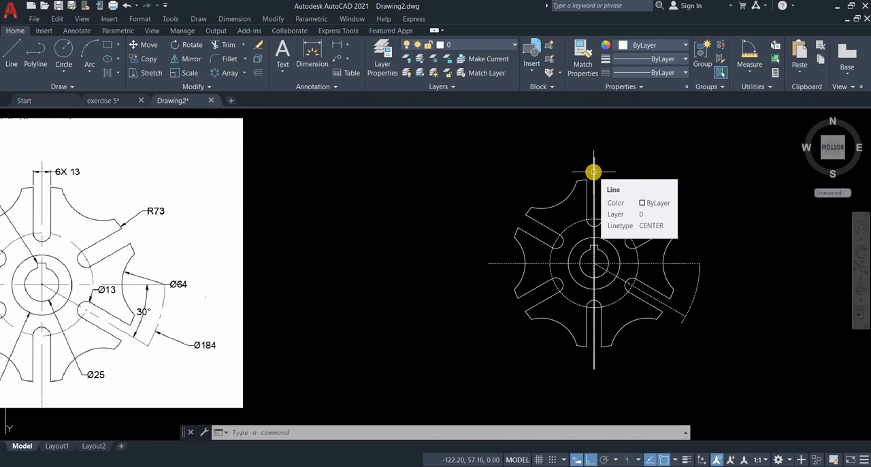
{"action": "mouse_move", "coordinate": [596, 163]}
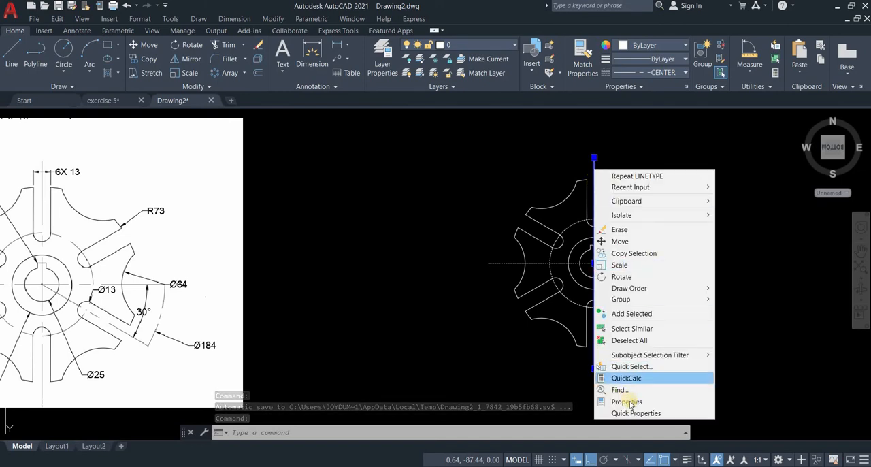
- Set the vertical centre line's linetype scale to 10.00 in Properties, then start MATCHPROP (ma)
{"action": "left_click", "coordinate": [626, 402]}
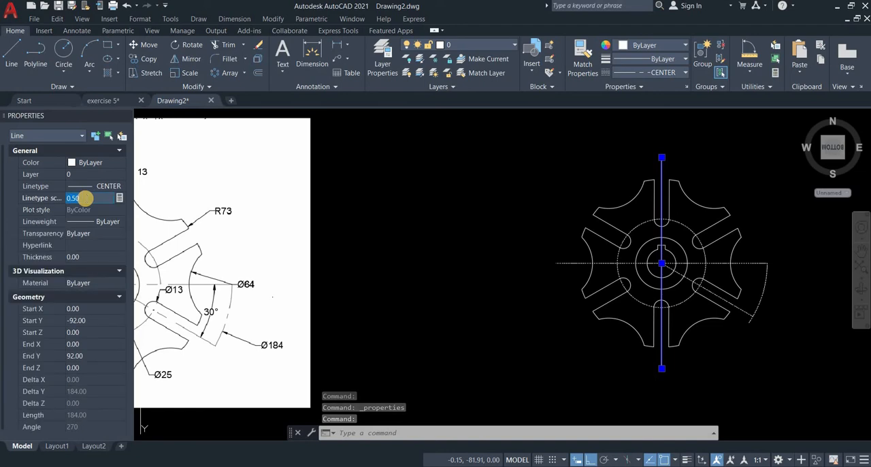
{"action": "type", "text": "2.00"}
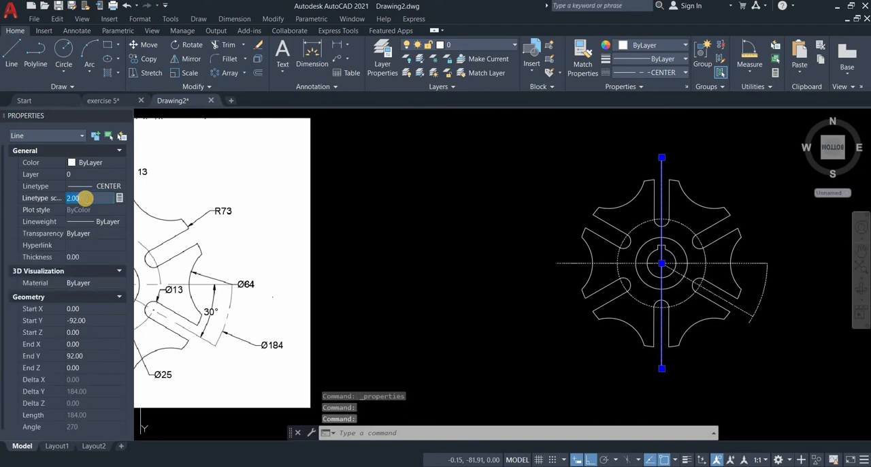
{"action": "type", "text": "10.00"}
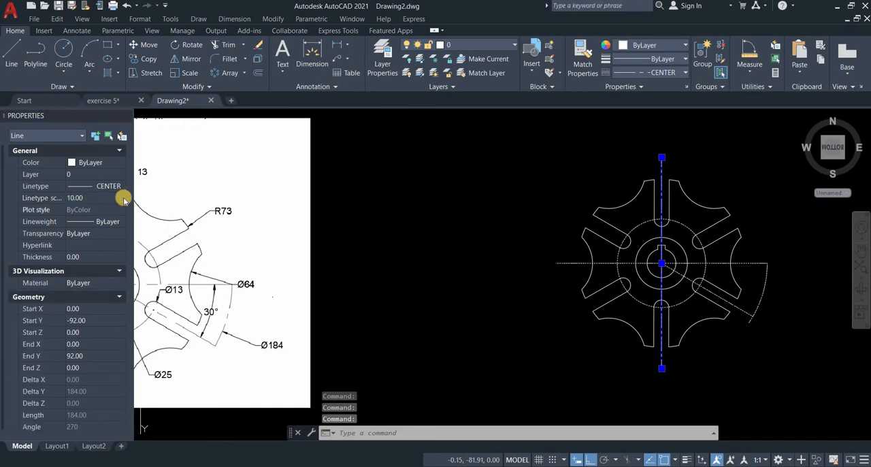
{"action": "mouse_move", "coordinate": [510, 382]}
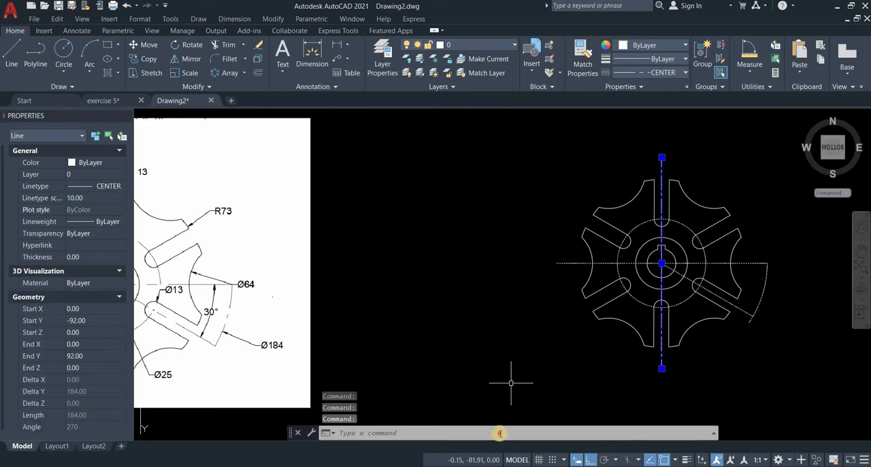
{"action": "type", "text": "ma"}
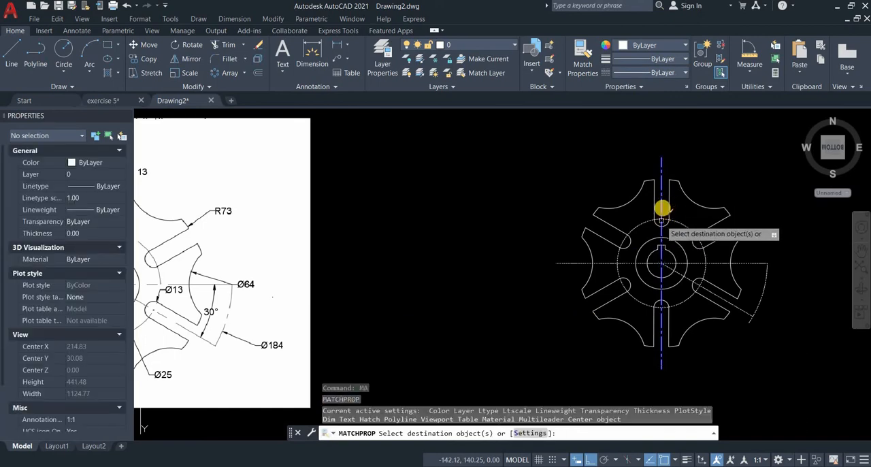
{"action": "mouse_move", "coordinate": [713, 264]}
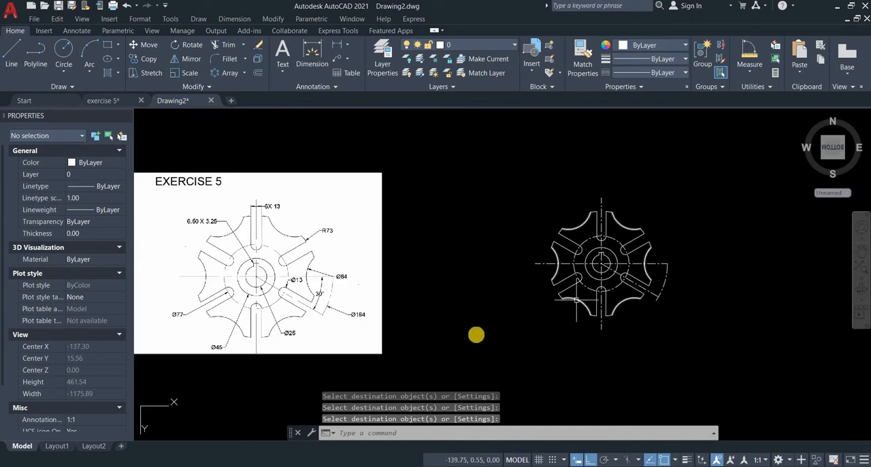
{"action": "mouse_move", "coordinate": [476, 310]}
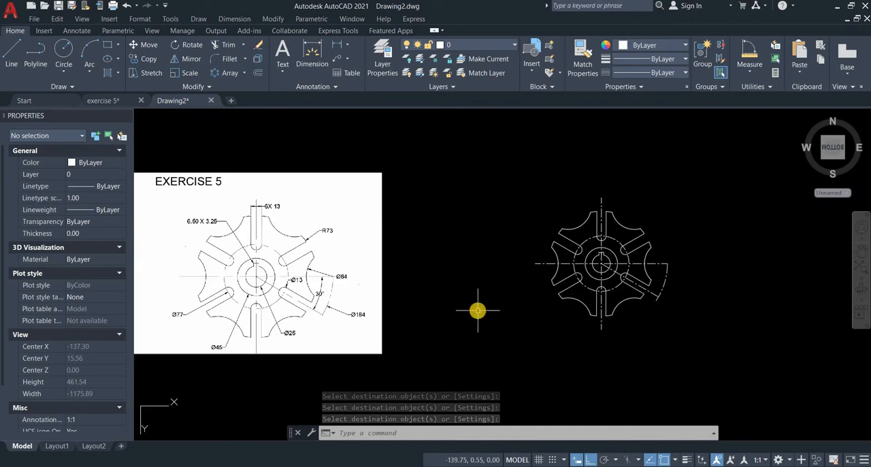
- Copy the vertical line's scaled CENTER pattern onto the remaining centre lines and finish
{"action": "key", "text": "Escape"}
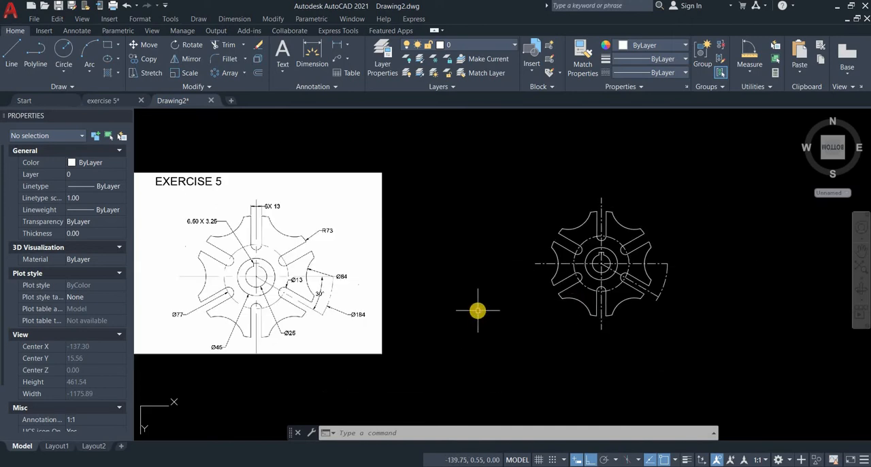
{"action": "mouse_move", "coordinate": [456, 307]}
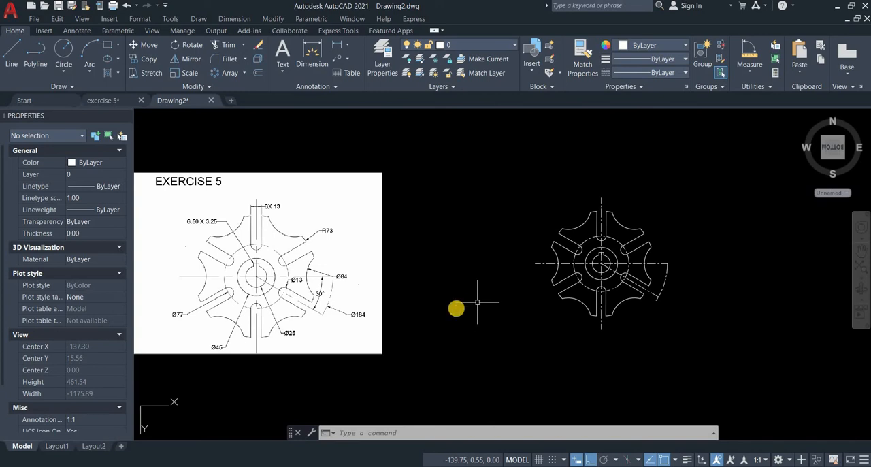
{"action": "mouse_move", "coordinate": [456, 308]}
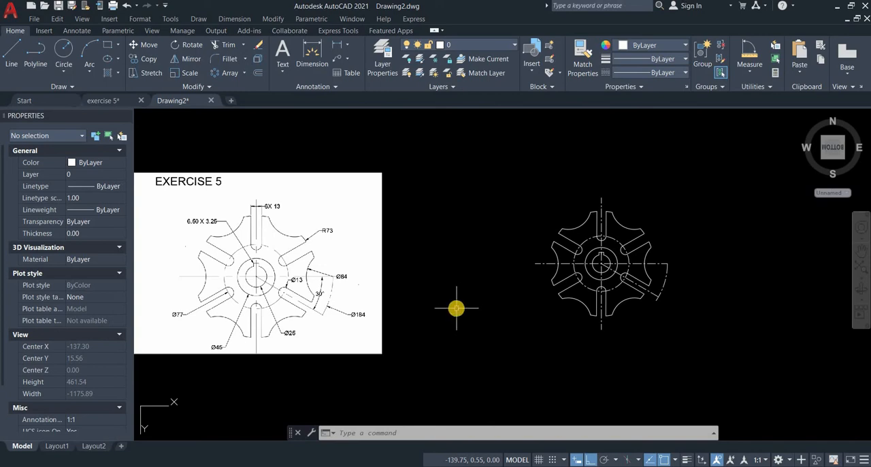
{"action": "mouse_move", "coordinate": [452, 312]}
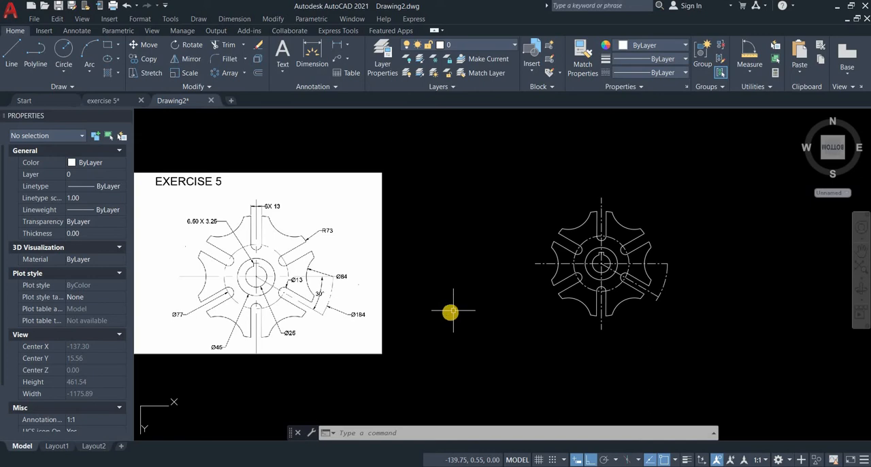
{"action": "mouse_move", "coordinate": [294, 406]}
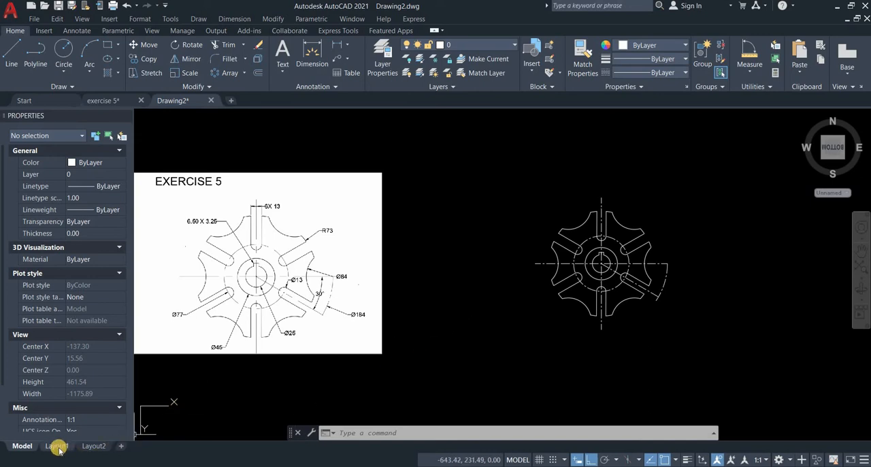
- View the finished plate in the Layout1 viewport, regenerate it with RE, and return to model space
{"action": "left_click", "coordinate": [57, 446]}
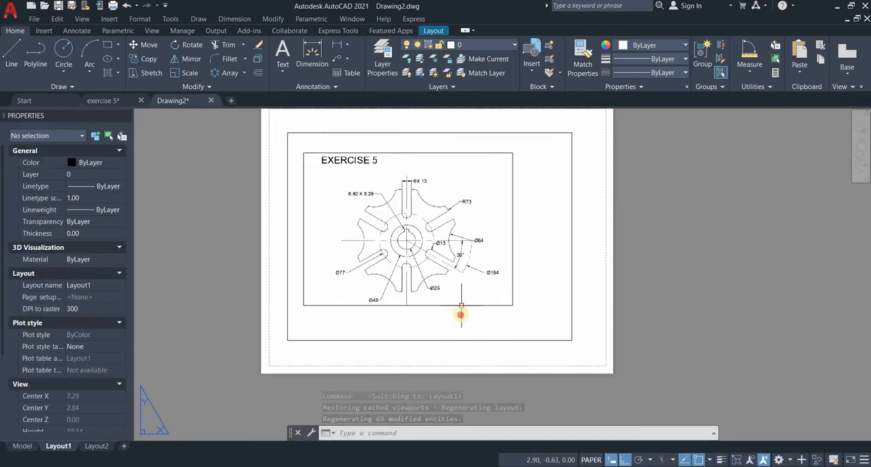
{"action": "double_click", "coordinate": [460, 314]}
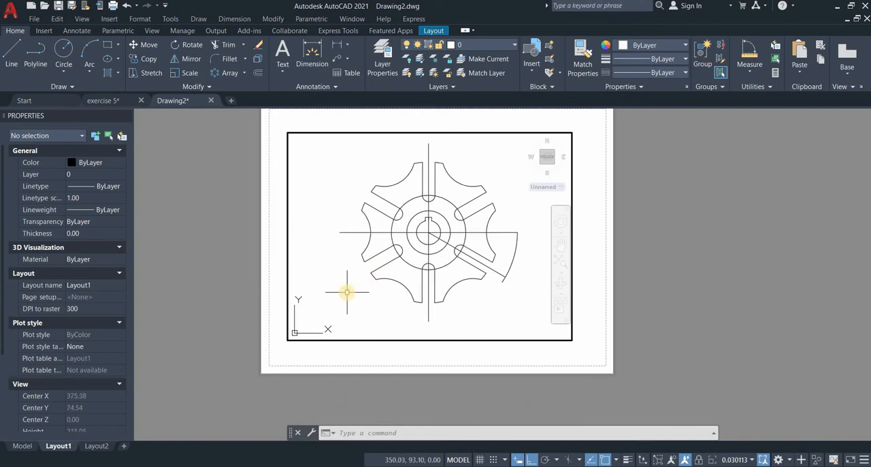
{"action": "type", "text": "RE"}
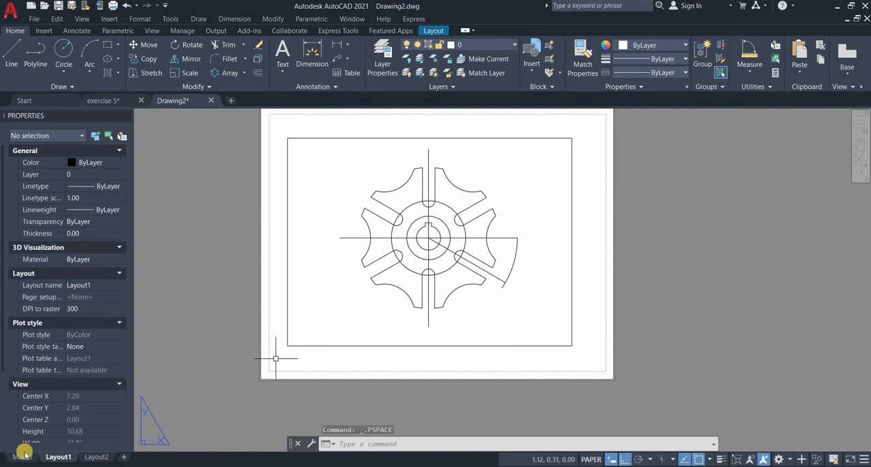
{"action": "left_click", "coordinate": [22, 457]}
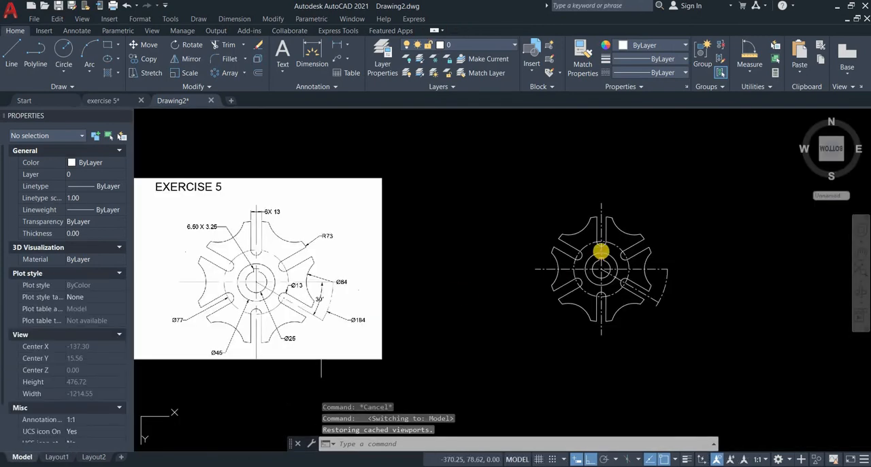
- Set the plate's centre lines to linetype scale 10 and check them in Layout1
{"action": "left_click", "coordinate": [601, 270]}
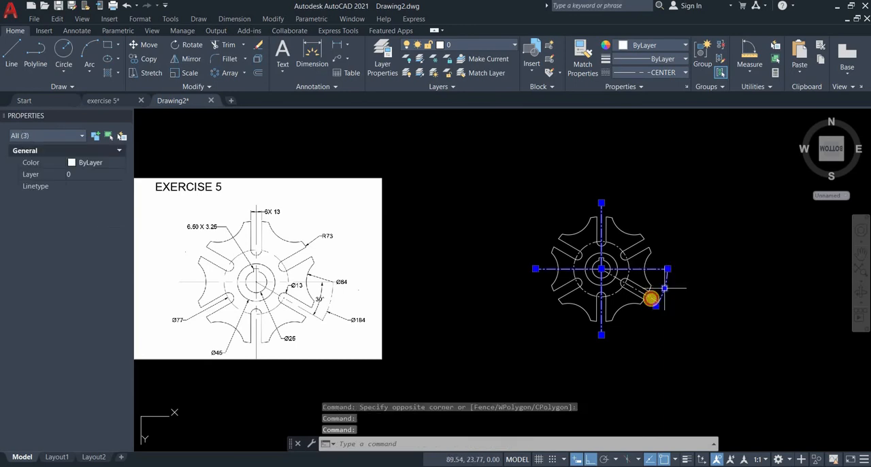
{"action": "left_click", "coordinate": [654, 300]}
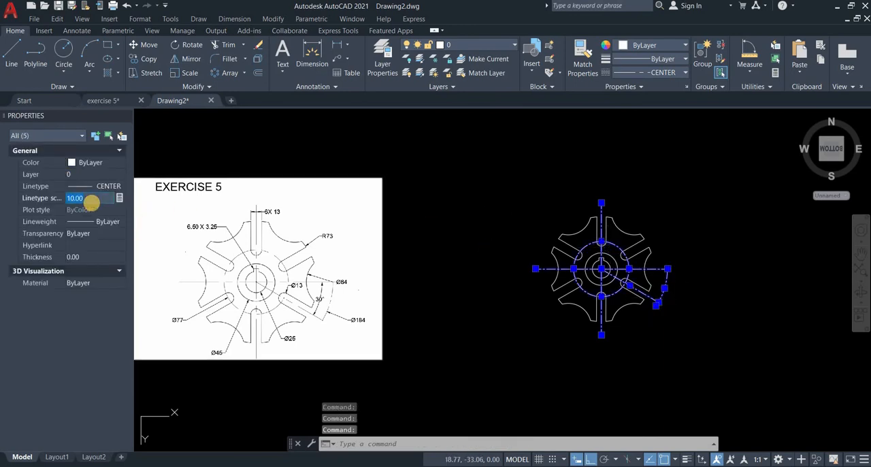
{"action": "key", "text": "Escape"}
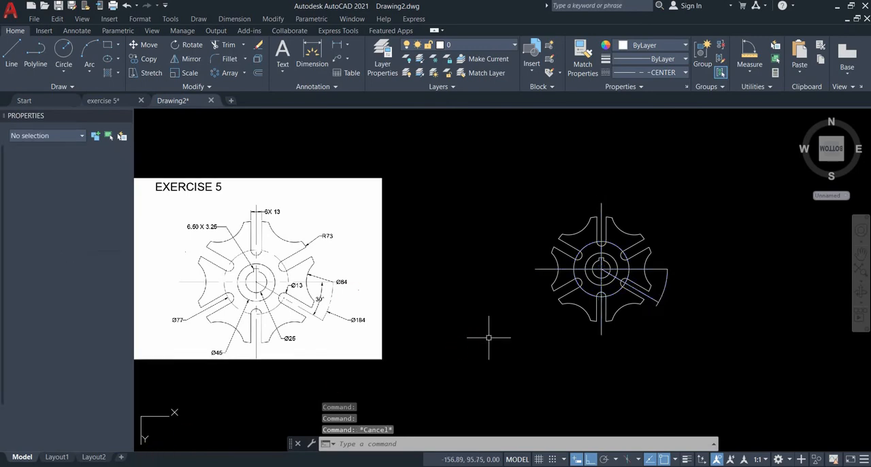
{"action": "left_click", "coordinate": [57, 458]}
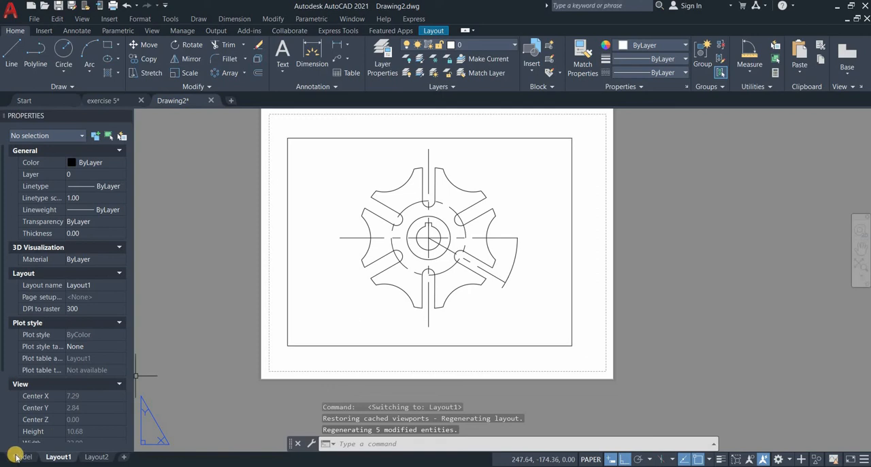
{"action": "left_click", "coordinate": [22, 457]}
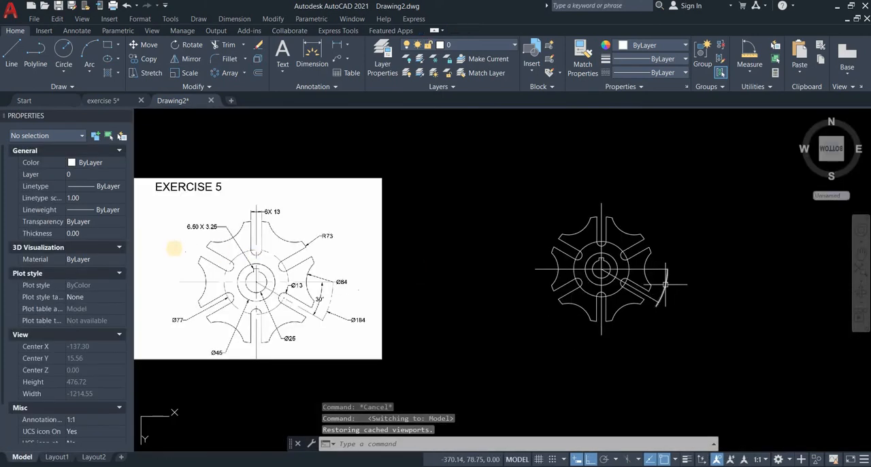
- Set the slot arc's linetype scale to 0.50 and view the result in Layout1
{"action": "left_click", "coordinate": [664, 288]}
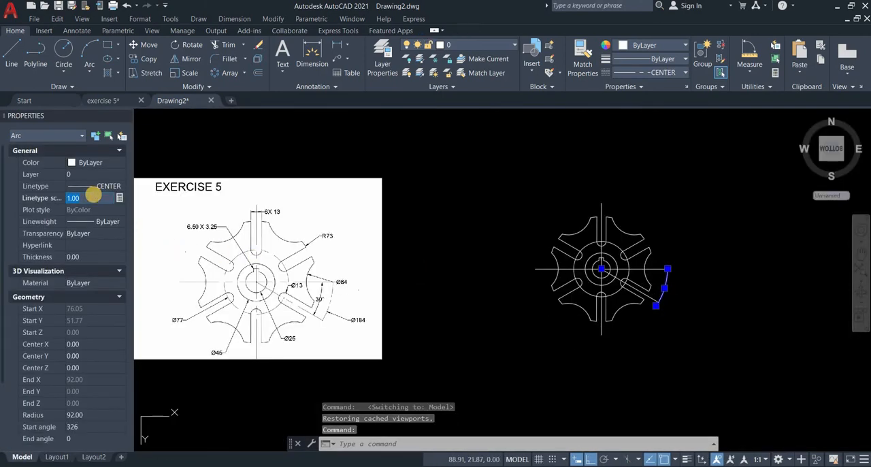
{"action": "type", "text": "0.50"}
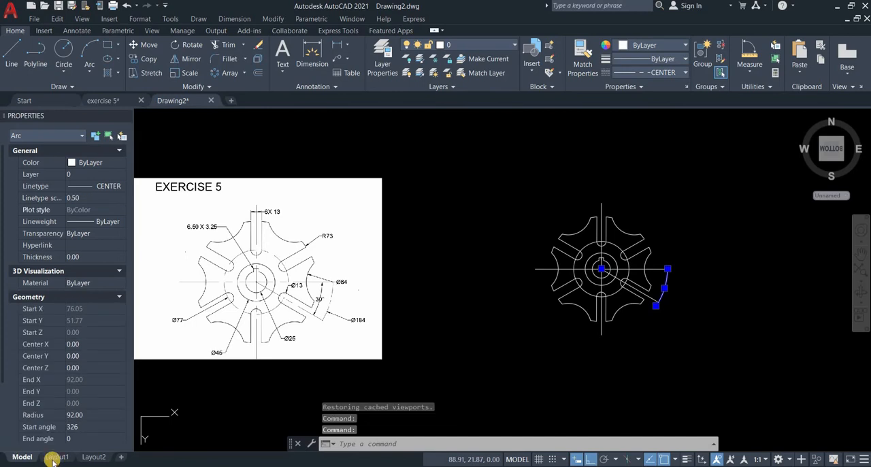
{"action": "left_click", "coordinate": [58, 457]}
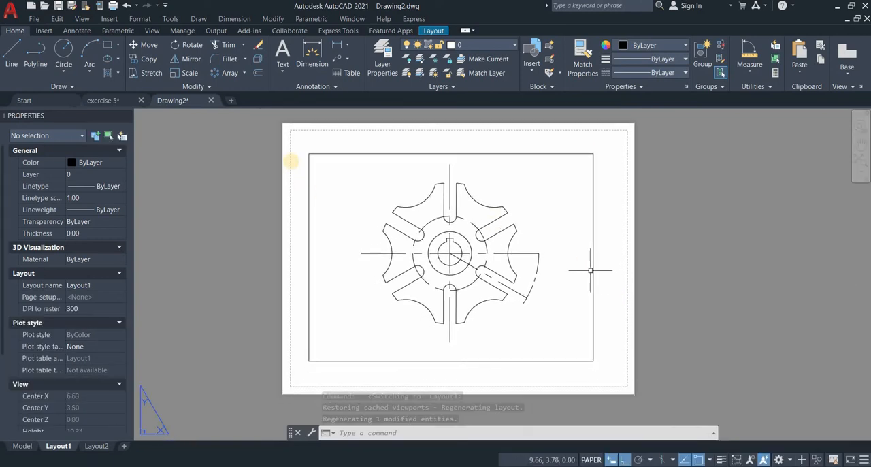
{"action": "mouse_move", "coordinate": [291, 212]}
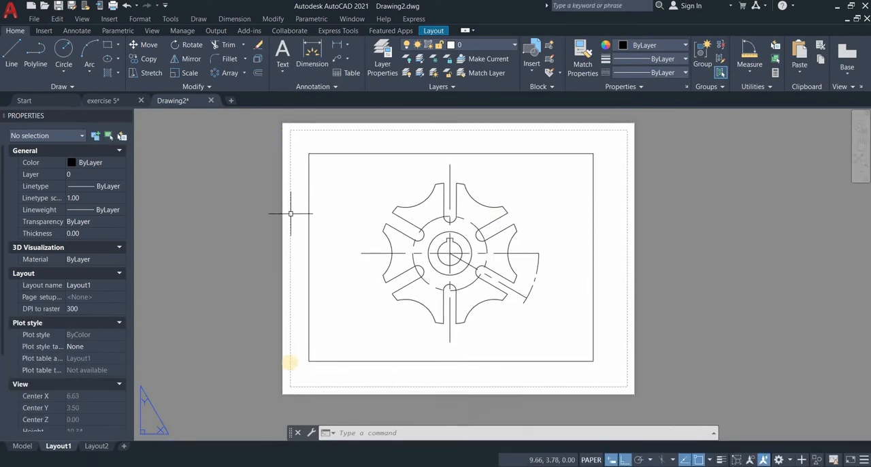
{"action": "mouse_move", "coordinate": [487, 384]}
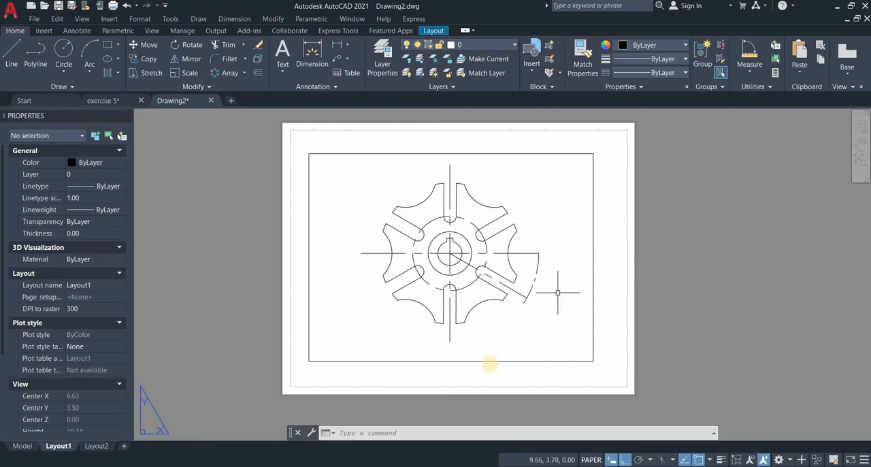
{"action": "mouse_move", "coordinate": [490, 365]}
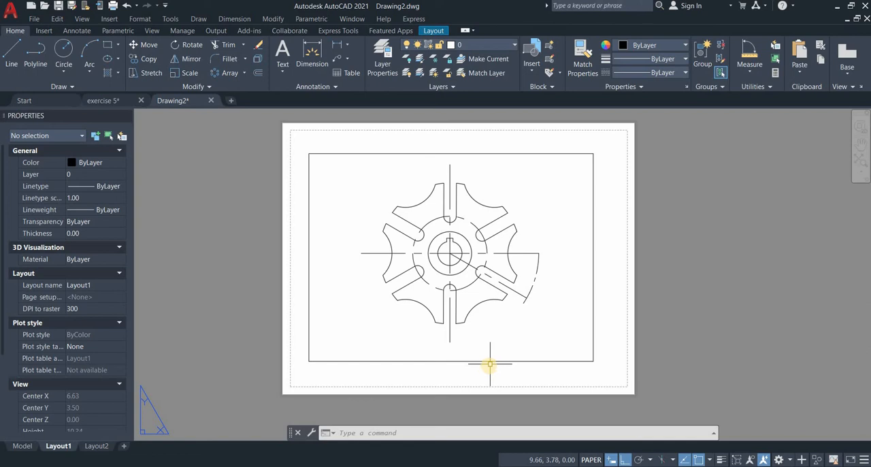
{"action": "mouse_move", "coordinate": [225, 416]}
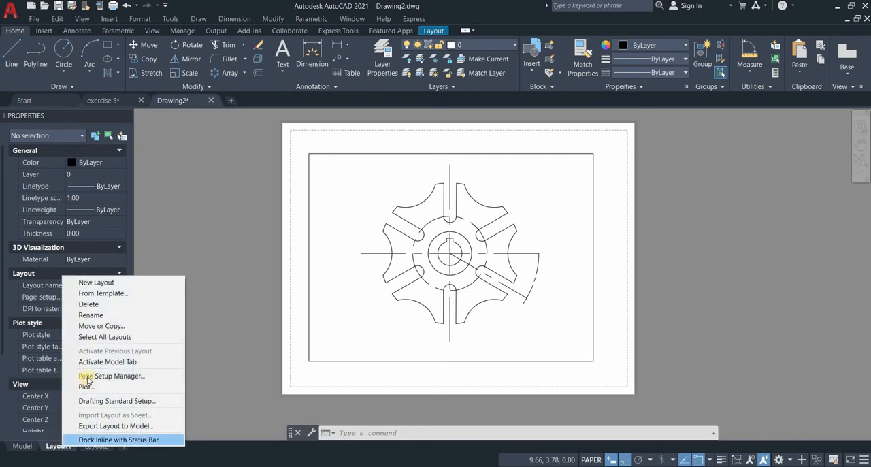
{"action": "left_click", "coordinate": [95, 282]}
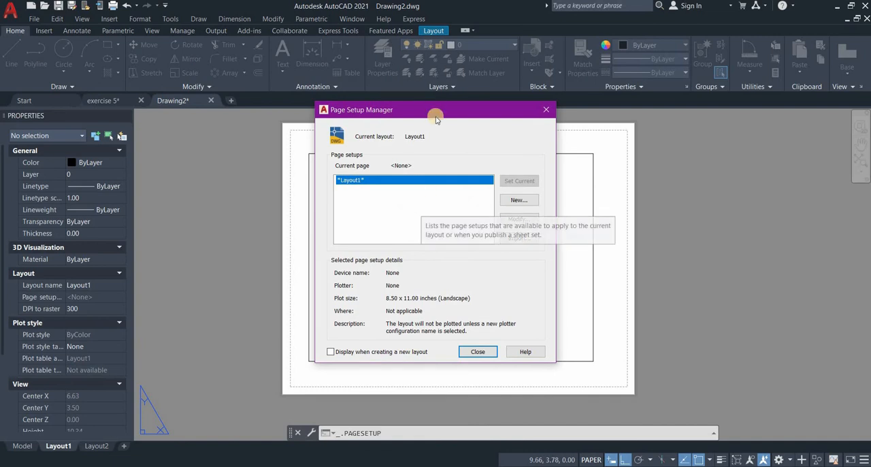
{"action": "left_click_drag", "start_coordinate": [435, 109], "coordinate": [394, 131]}
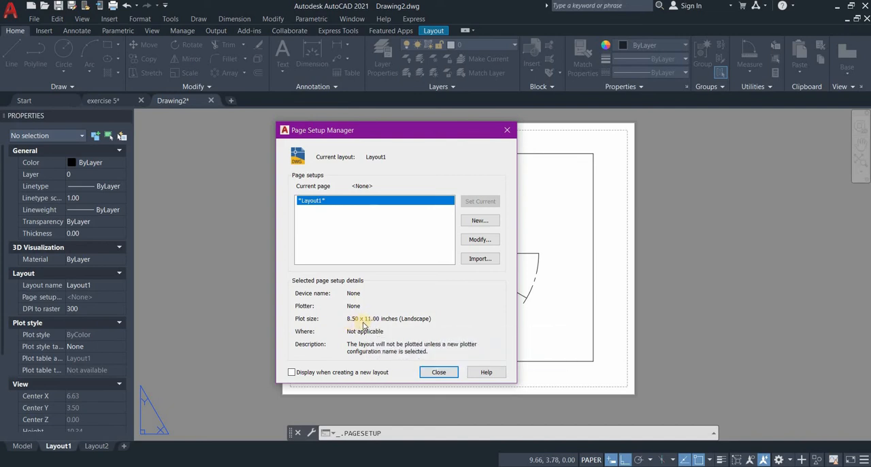
{"action": "mouse_move", "coordinate": [419, 318]}
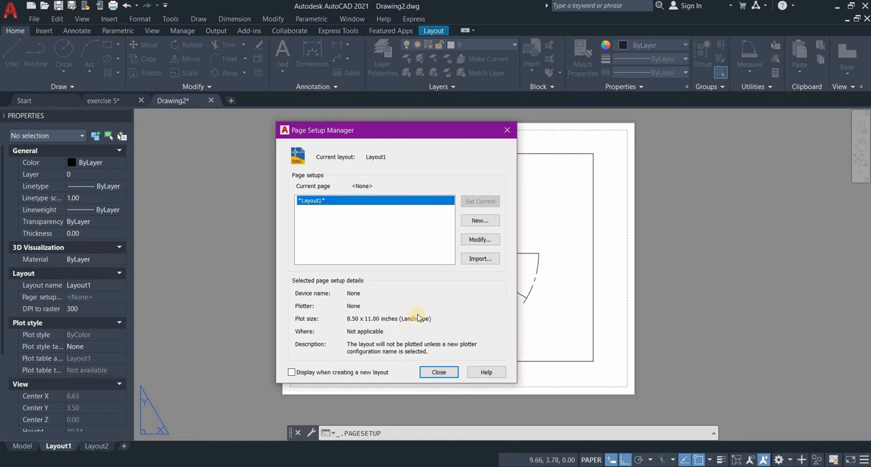
{"action": "mouse_move", "coordinate": [424, 308]}
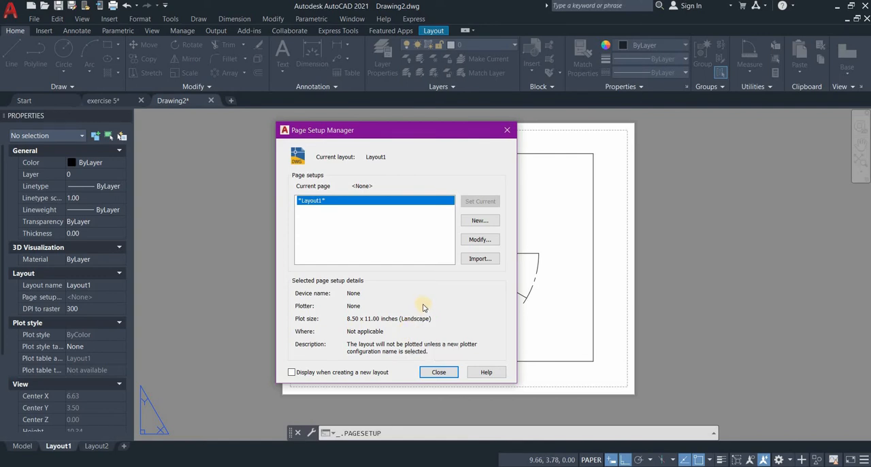
{"action": "mouse_move", "coordinate": [441, 271]}
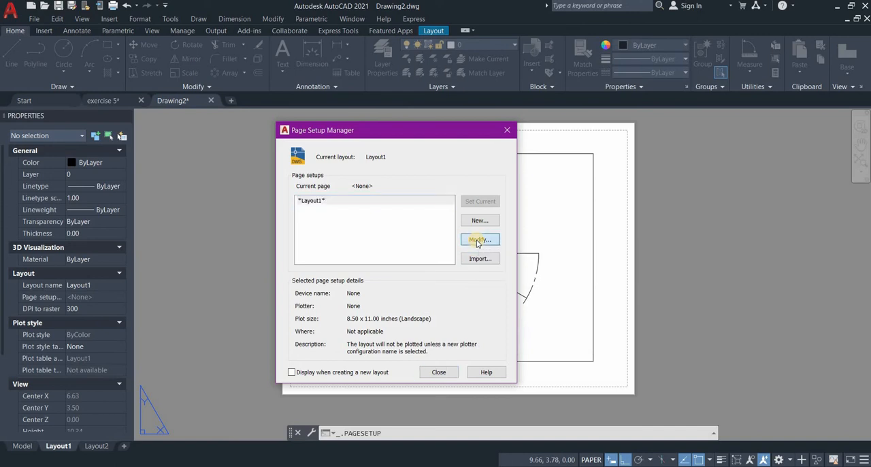
{"action": "left_click", "coordinate": [479, 240]}
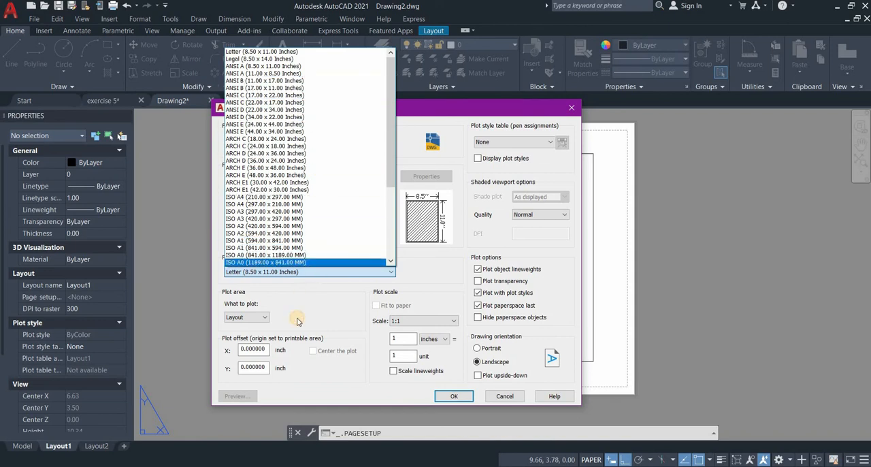
{"action": "left_click", "coordinate": [308, 273]}
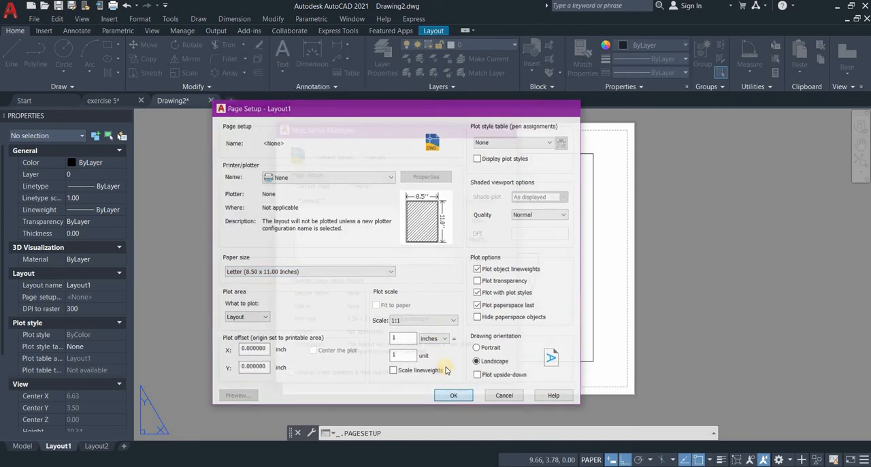
{"action": "left_click", "coordinate": [453, 394]}
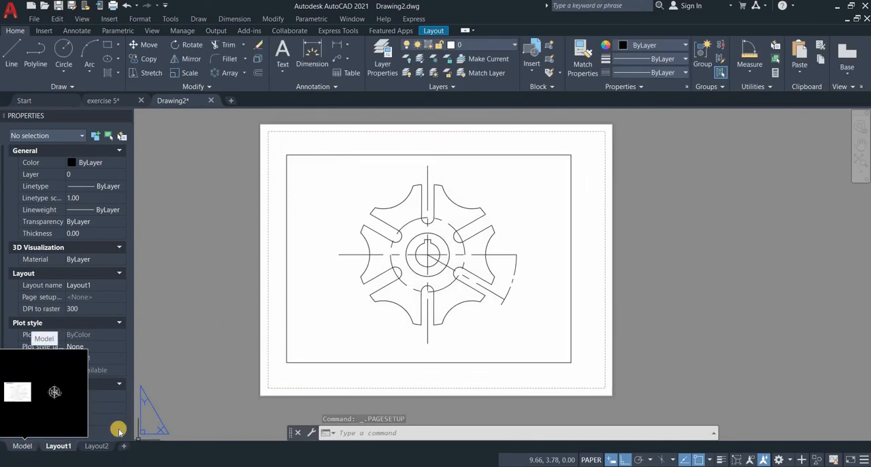
{"action": "left_click", "coordinate": [22, 446]}
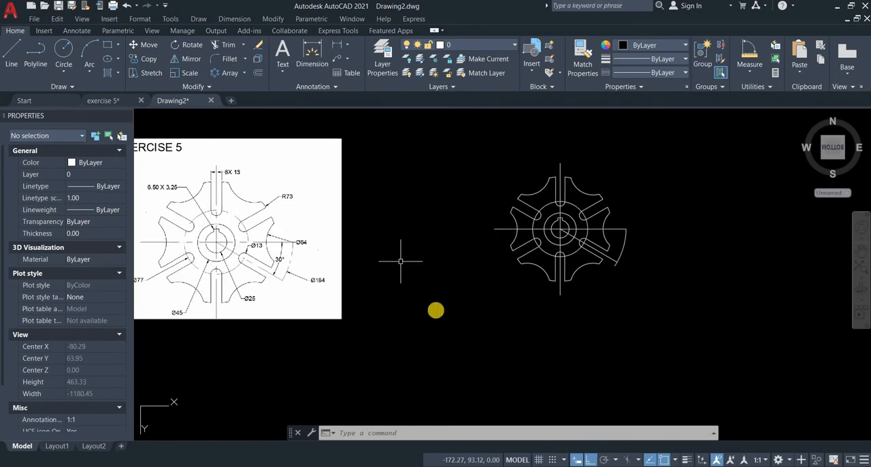
{"action": "left_click", "coordinate": [234, 19]}
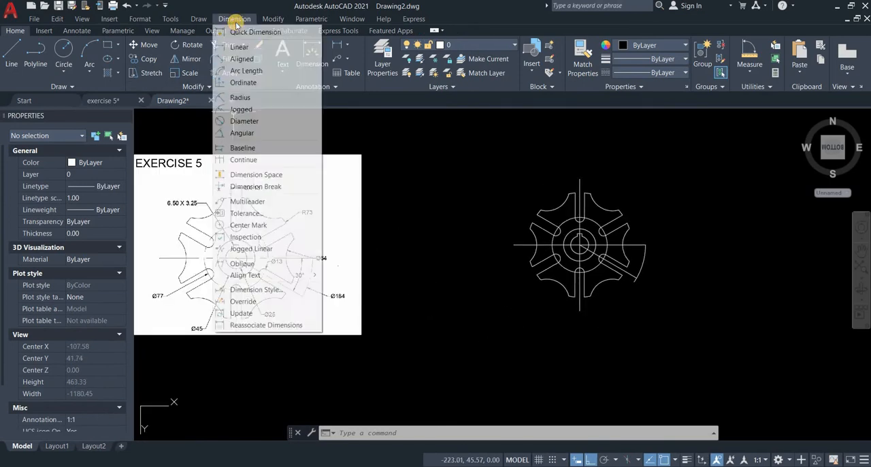
{"action": "left_click", "coordinate": [430, 286]}
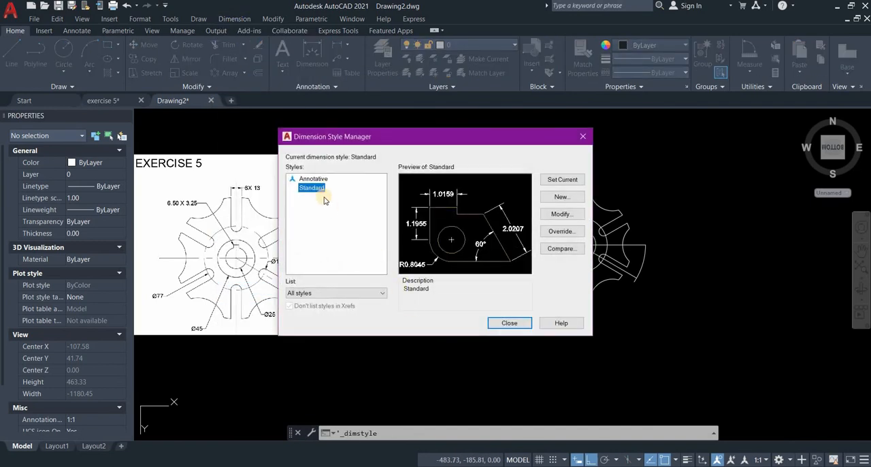
{"action": "mouse_move", "coordinate": [312, 211]}
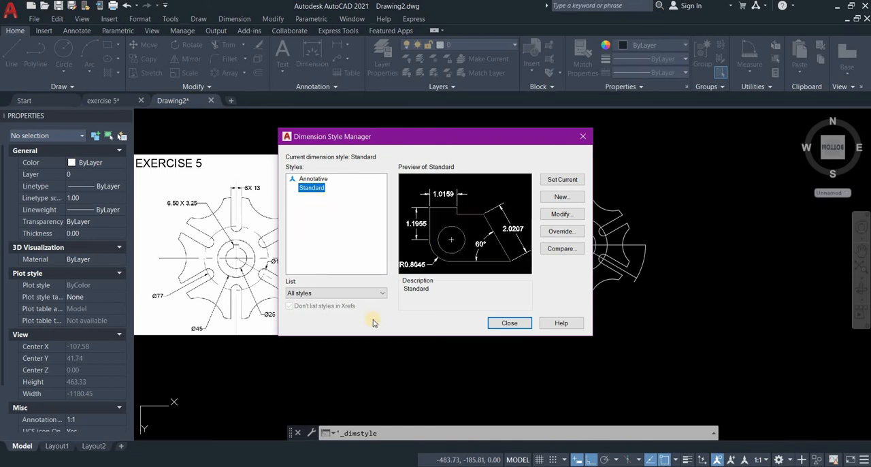
{"action": "mouse_move", "coordinate": [321, 223]}
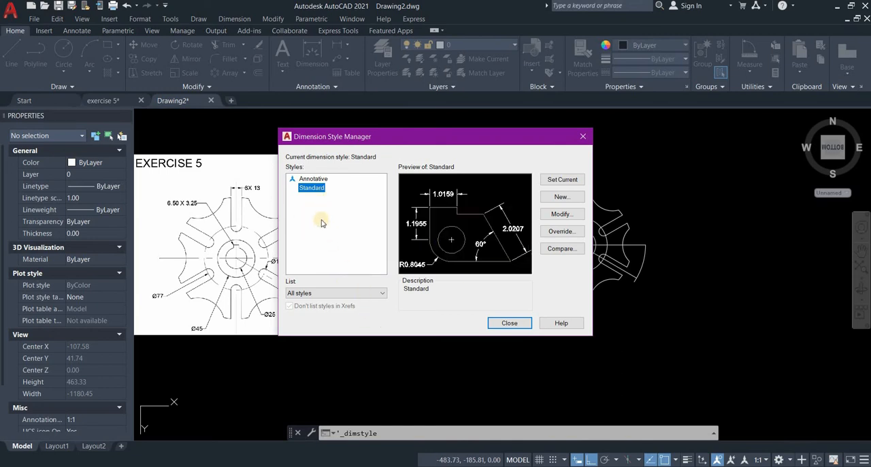
{"action": "mouse_move", "coordinate": [321, 207]}
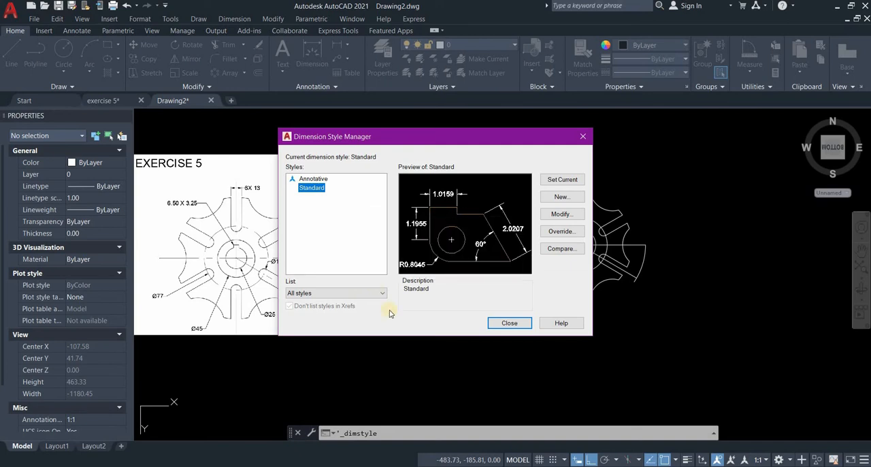
{"action": "mouse_move", "coordinate": [383, 296]}
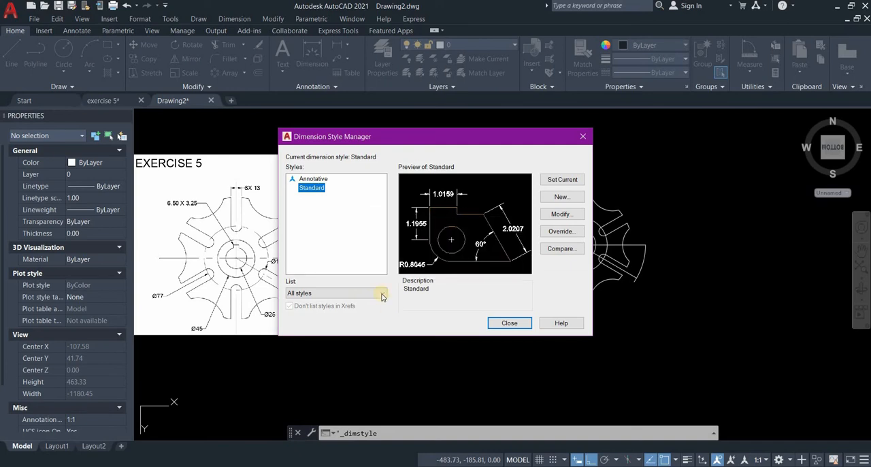
{"action": "mouse_move", "coordinate": [332, 224]}
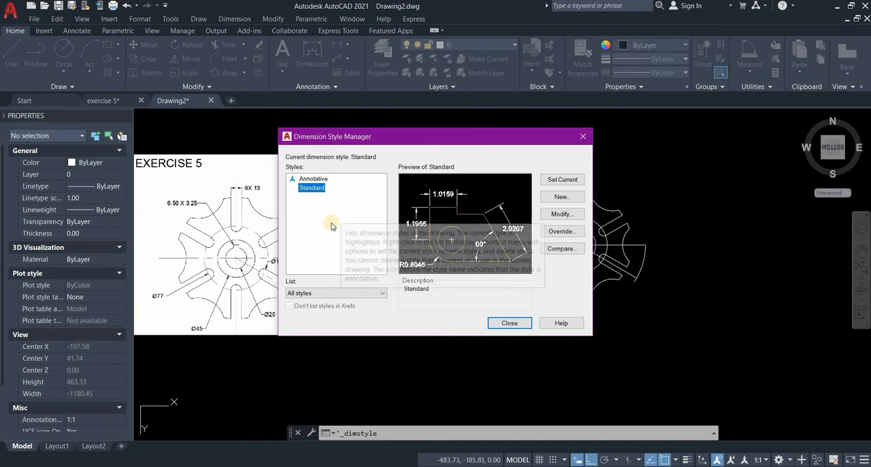
{"action": "mouse_move", "coordinate": [324, 231]}
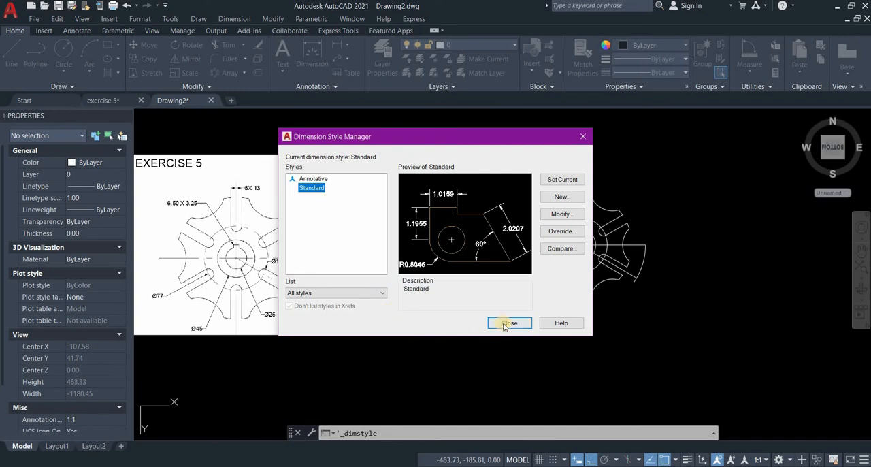
{"action": "left_click", "coordinate": [509, 322]}
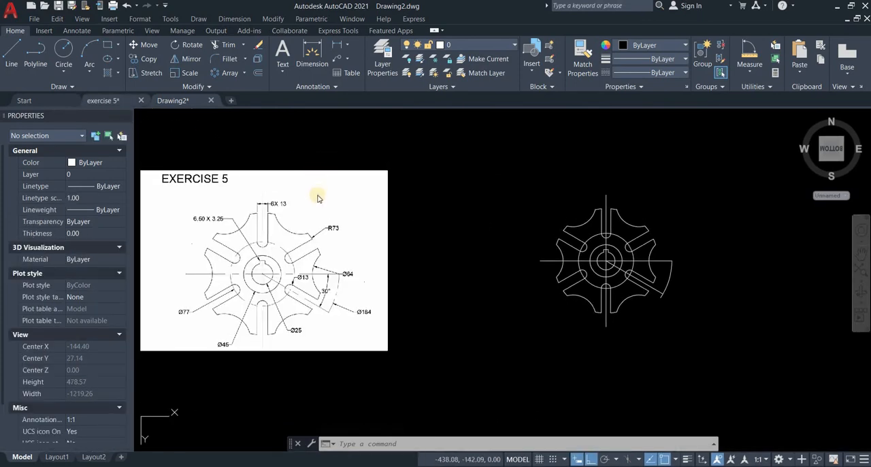
- Copy the '6.50 X 3.25' slot leader note from the exercise 5 model space
{"action": "left_click", "coordinate": [57, 457]}
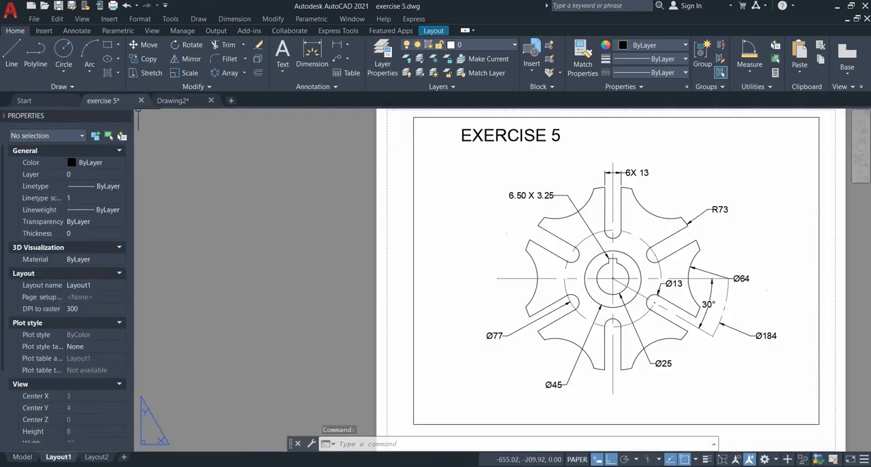
{"action": "left_click", "coordinate": [22, 457]}
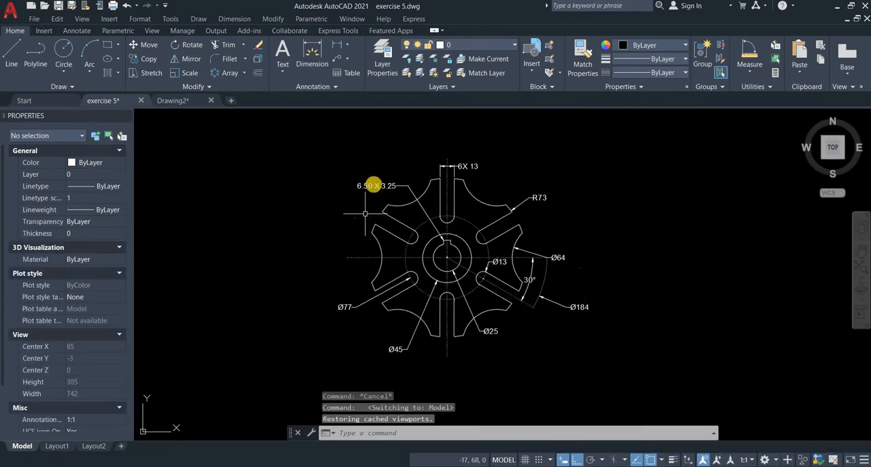
{"action": "left_click", "coordinate": [396, 185]}
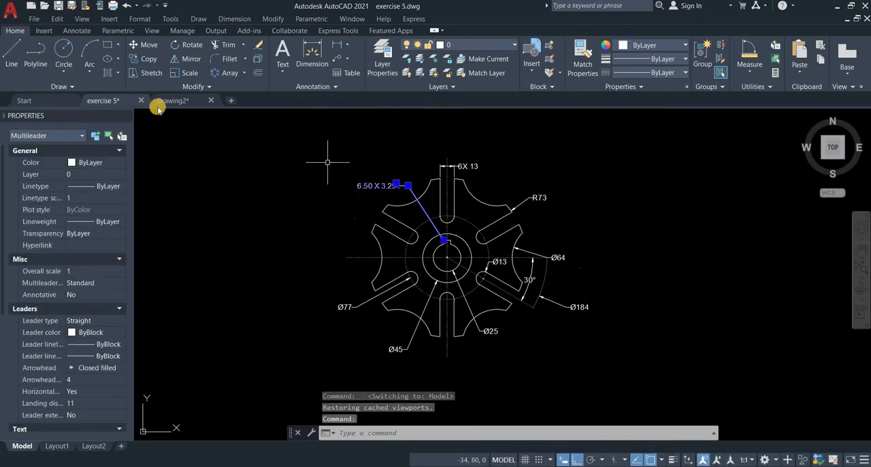
{"action": "left_click", "coordinate": [57, 19]}
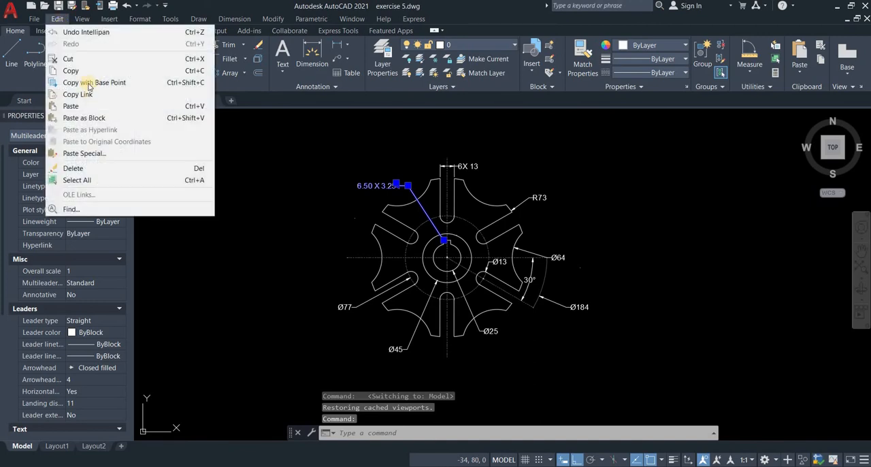
{"action": "left_click", "coordinate": [71, 71]}
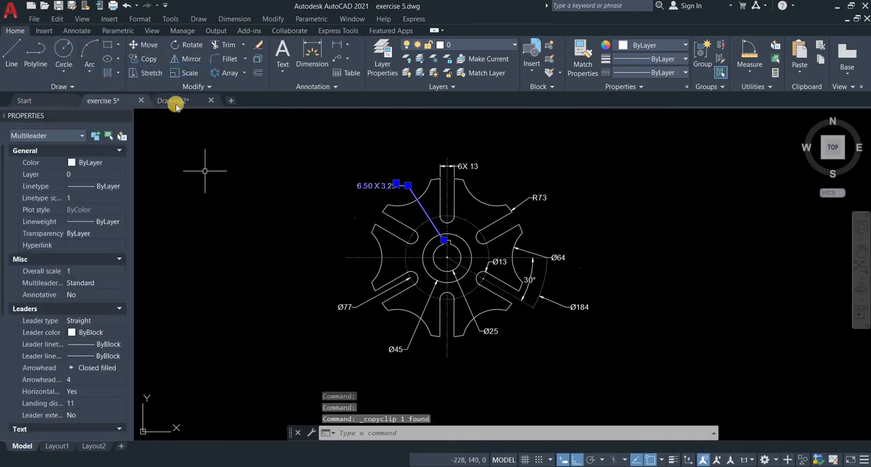
- Paste the copied leader note into Drawing2 beside the gear plate
{"action": "left_click", "coordinate": [173, 101]}
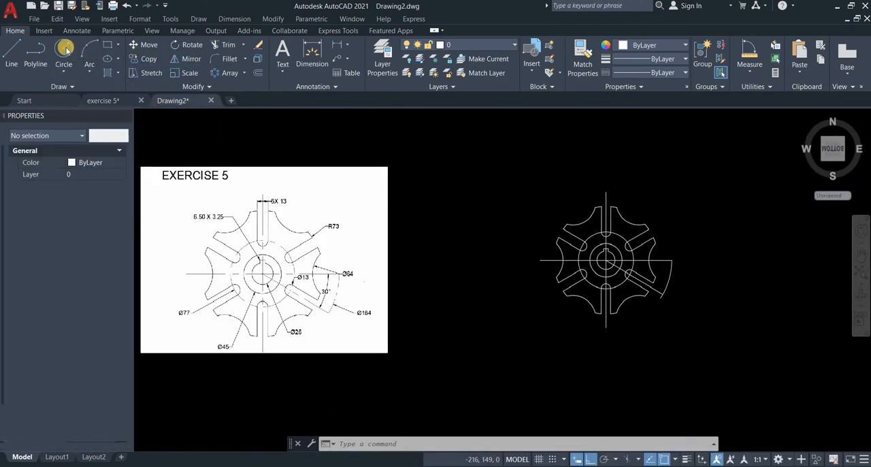
{"action": "left_click", "coordinate": [57, 19]}
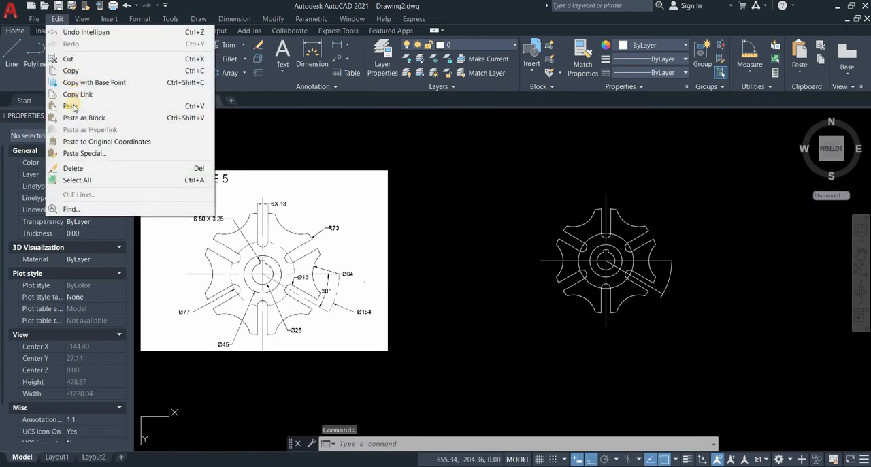
{"action": "left_click", "coordinate": [71, 106]}
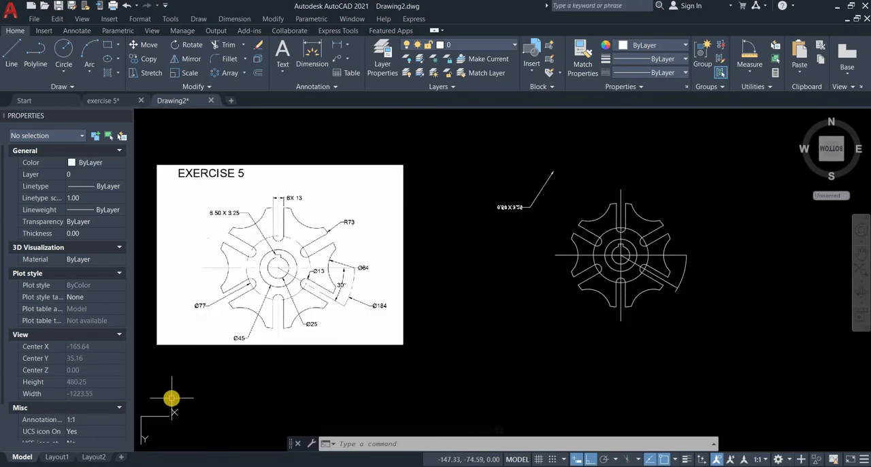
{"action": "mouse_move", "coordinate": [152, 418]}
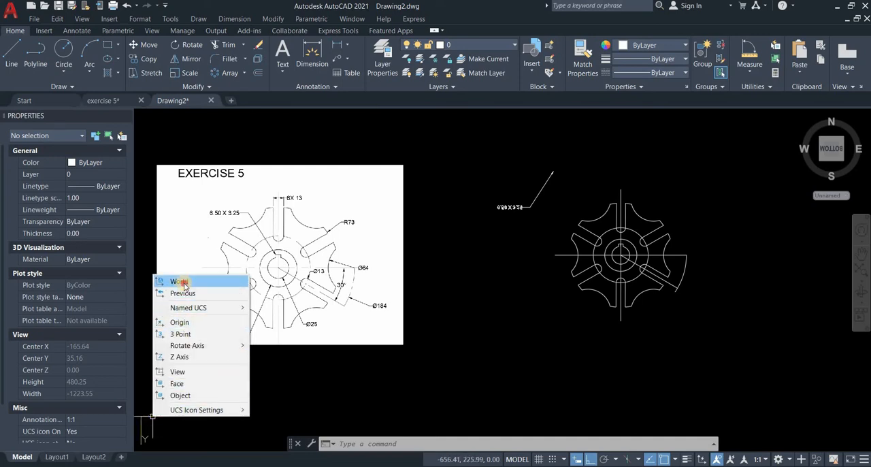
- Reset the UCS to World and check that the KAD TECH dimension style now appears in the style list
{"action": "left_click", "coordinate": [180, 280]}
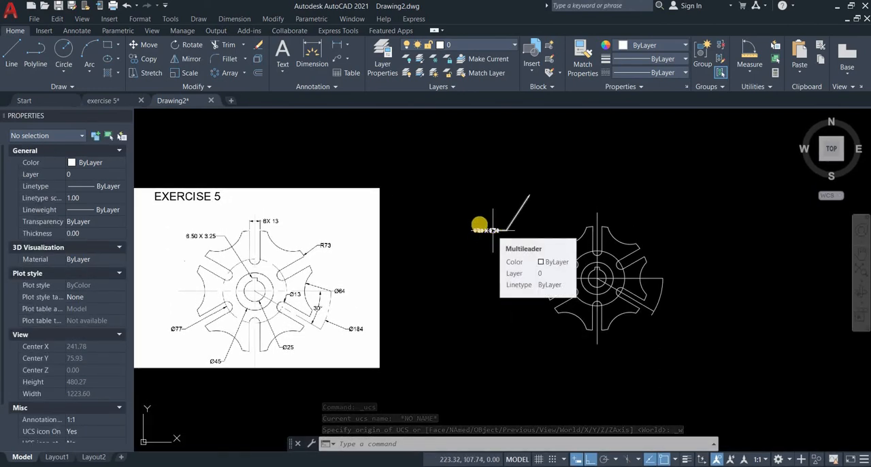
{"action": "left_click", "coordinate": [234, 19]}
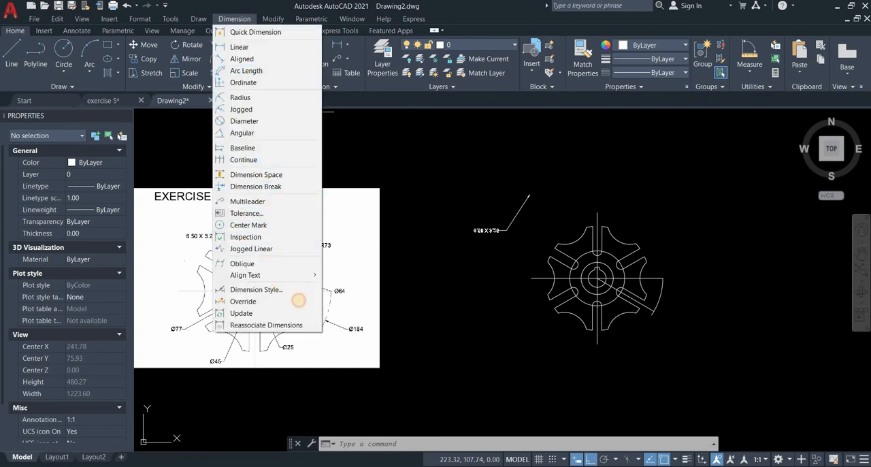
{"action": "left_click", "coordinate": [256, 288]}
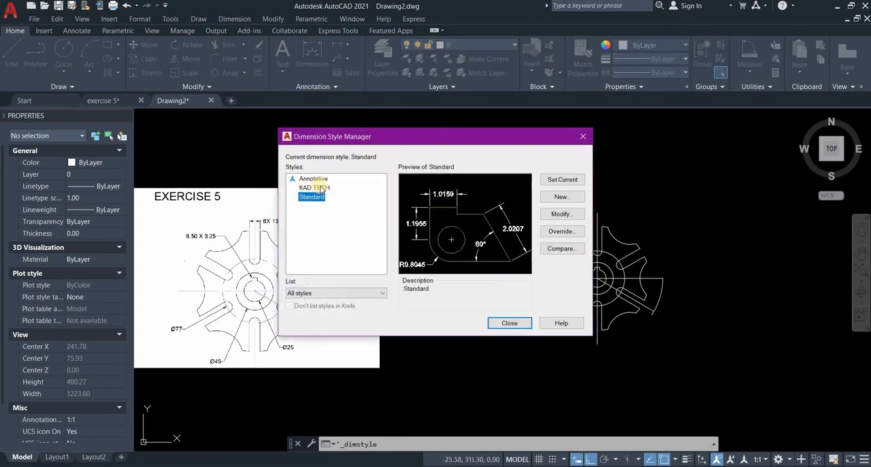
{"action": "left_click", "coordinate": [313, 188]}
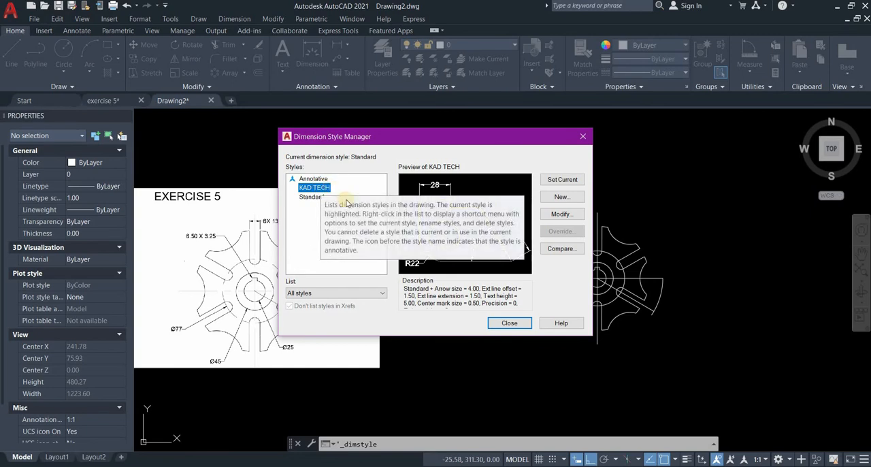
{"action": "mouse_move", "coordinate": [307, 239]}
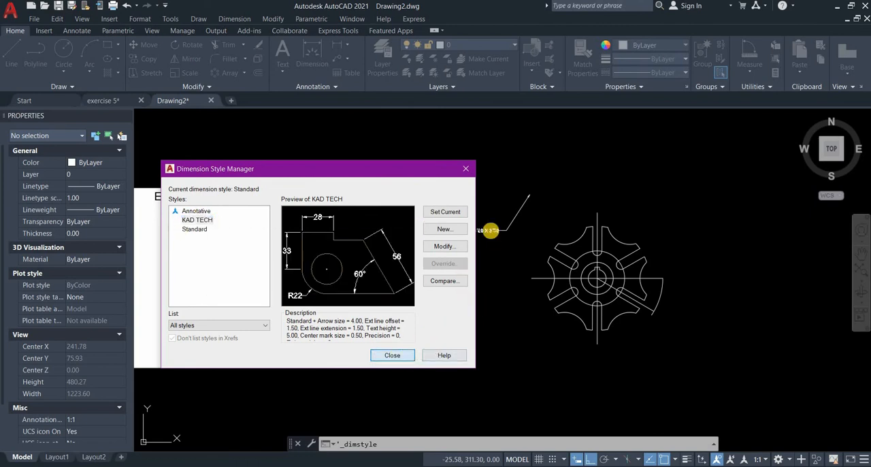
{"action": "left_click", "coordinate": [392, 354]}
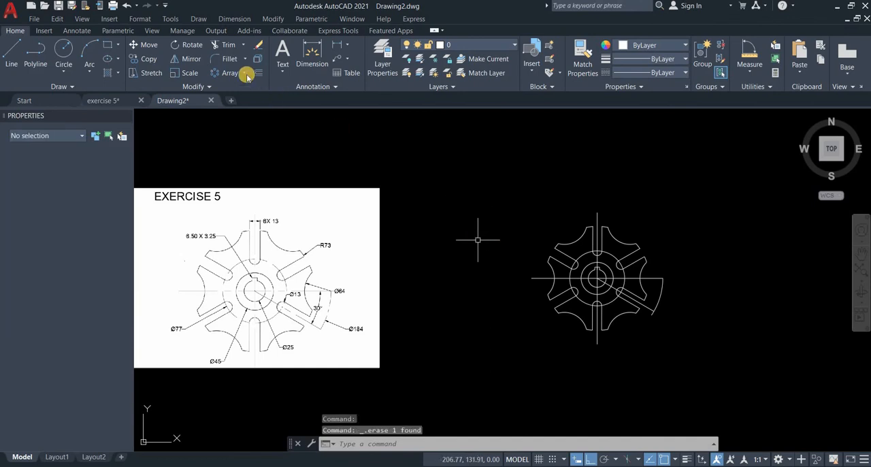
- Review the KAD TECH style's lines, arrows, fit and primary unit settings and accept them
{"action": "left_click", "coordinate": [234, 19]}
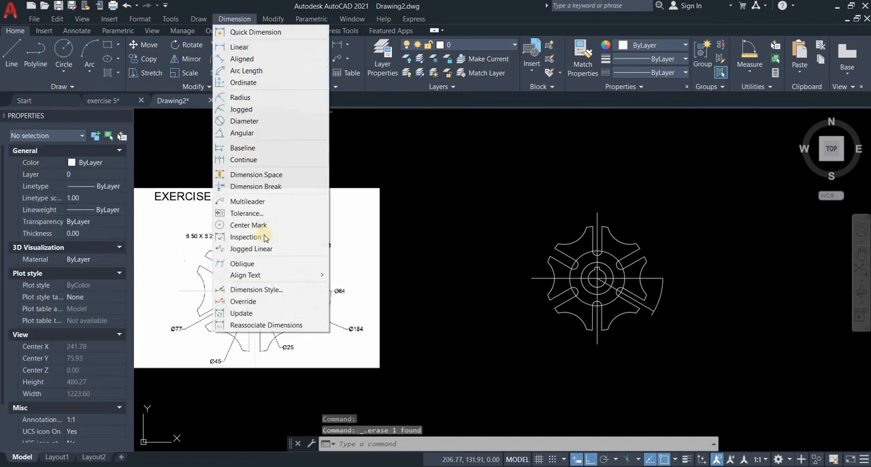
{"action": "left_click", "coordinate": [256, 288]}
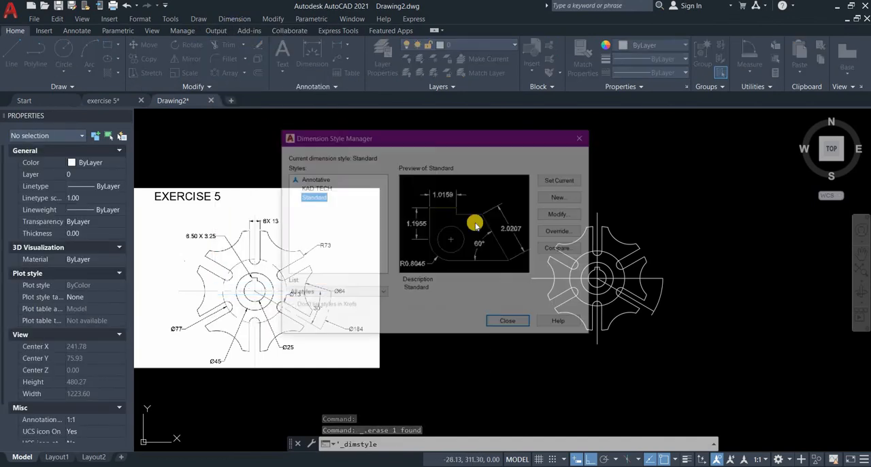
{"action": "left_click", "coordinate": [313, 188]}
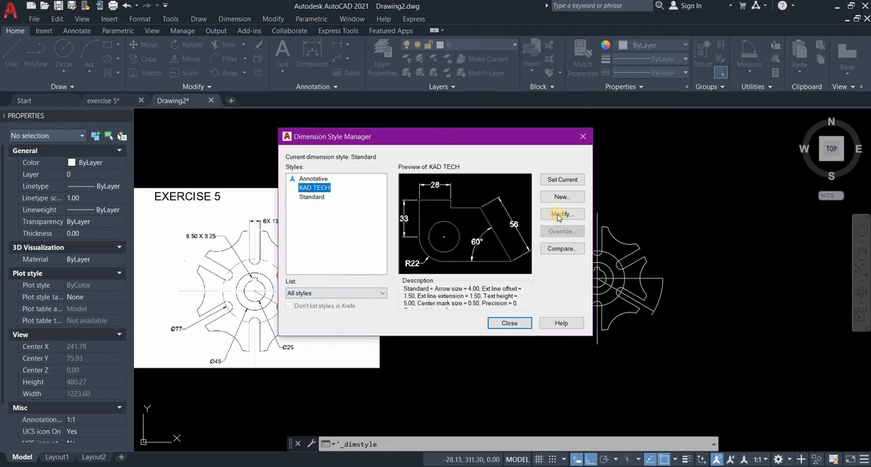
{"action": "left_click", "coordinate": [561, 214]}
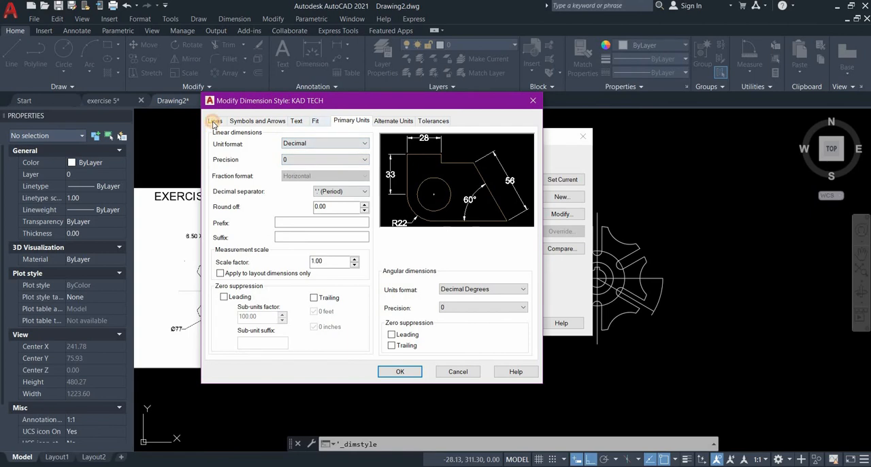
{"action": "left_click", "coordinate": [215, 119]}
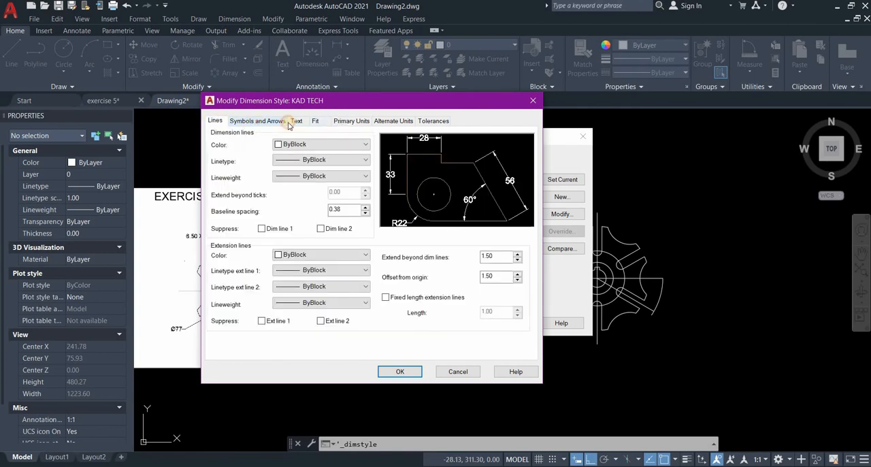
{"action": "left_click", "coordinate": [258, 120]}
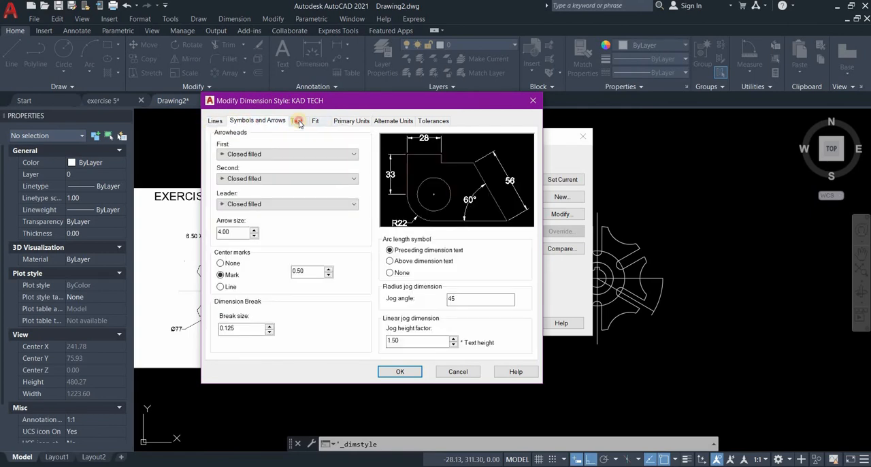
{"action": "left_click", "coordinate": [316, 120]}
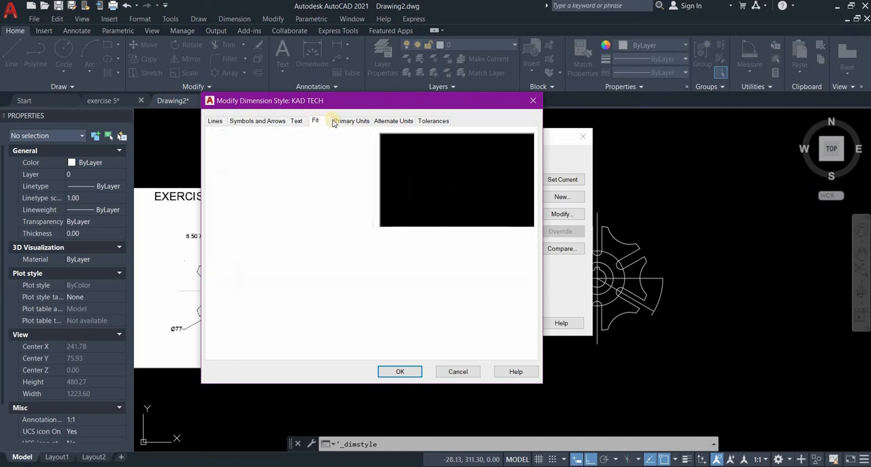
{"action": "left_click", "coordinate": [351, 120]}
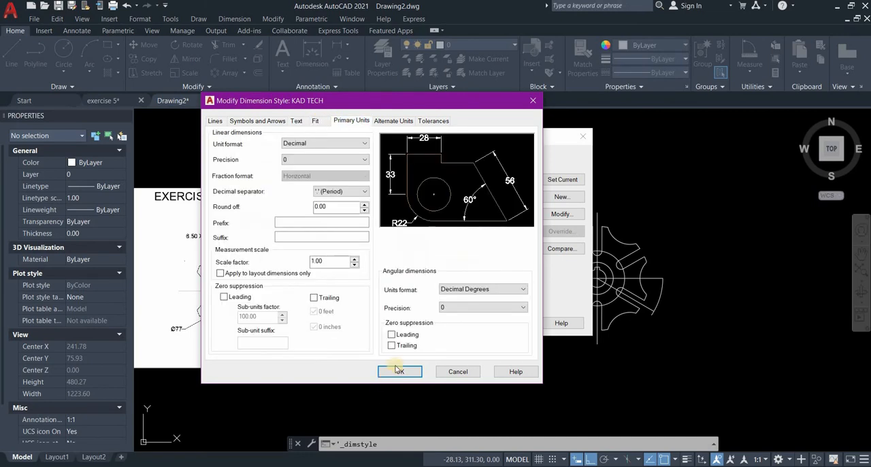
{"action": "left_click", "coordinate": [400, 370]}
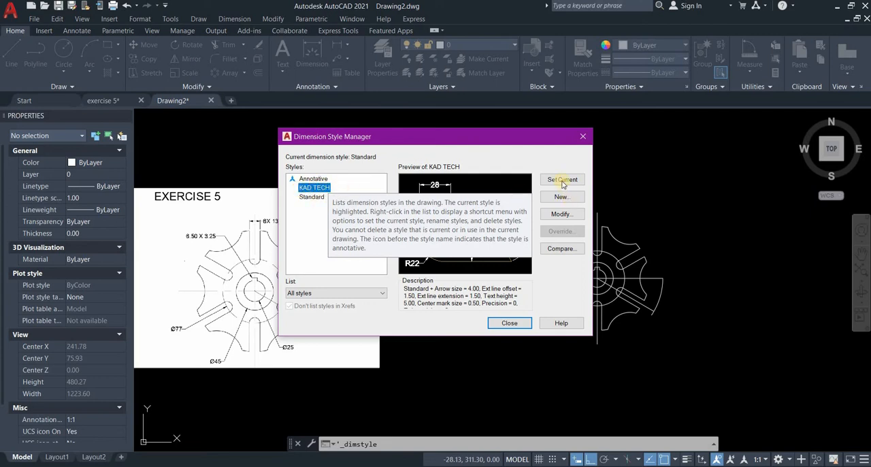
- Set KAD TECH as the current dimension style and close the style manager
{"action": "left_click", "coordinate": [561, 179]}
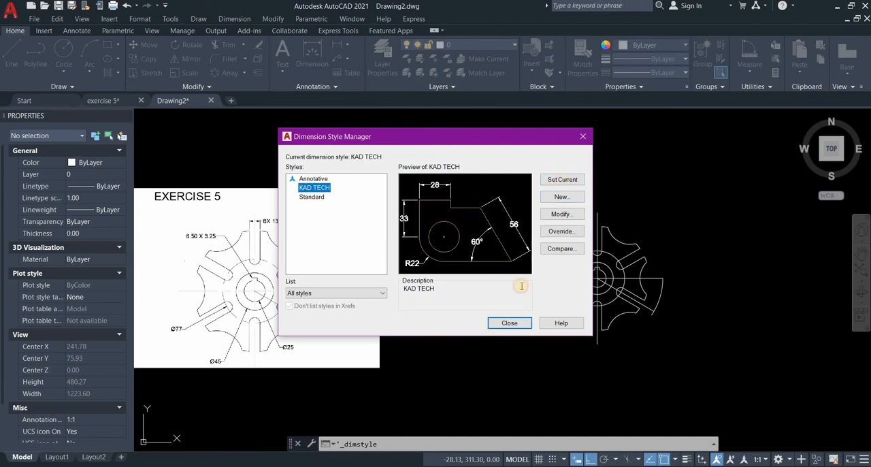
{"action": "left_click", "coordinate": [509, 322]}
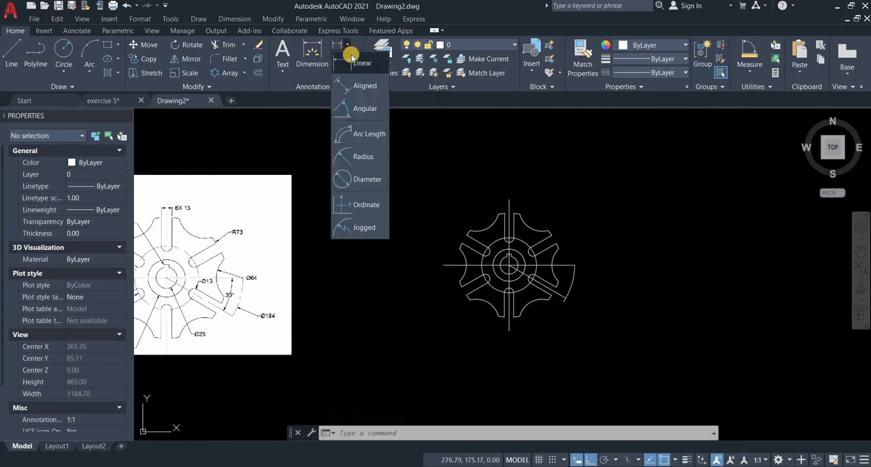
{"action": "mouse_move", "coordinate": [365, 180]}
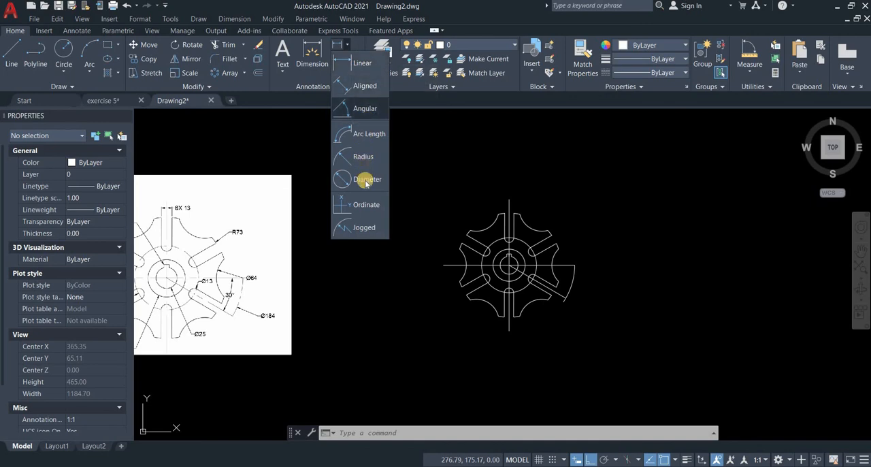
- Add the Ø184, Ø77 and Ø45 diameter dimensions outside the plate's circles
{"action": "left_click", "coordinate": [368, 180]}
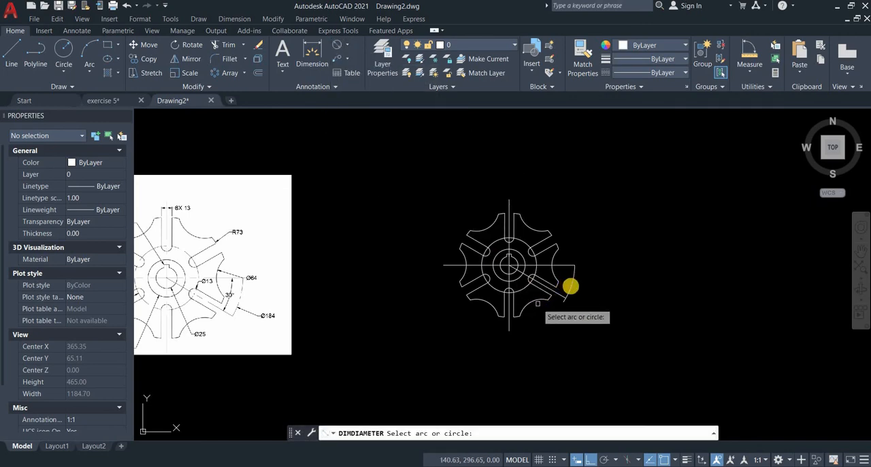
{"action": "left_click", "coordinate": [570, 286]}
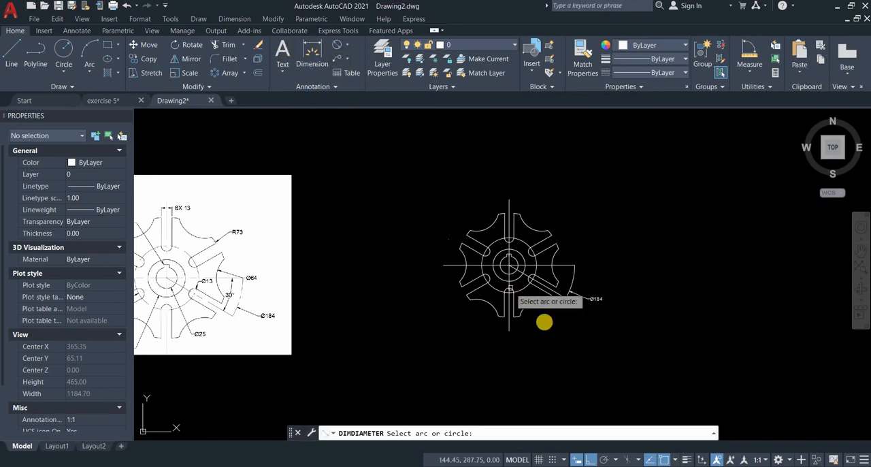
{"action": "mouse_move", "coordinate": [544, 321]}
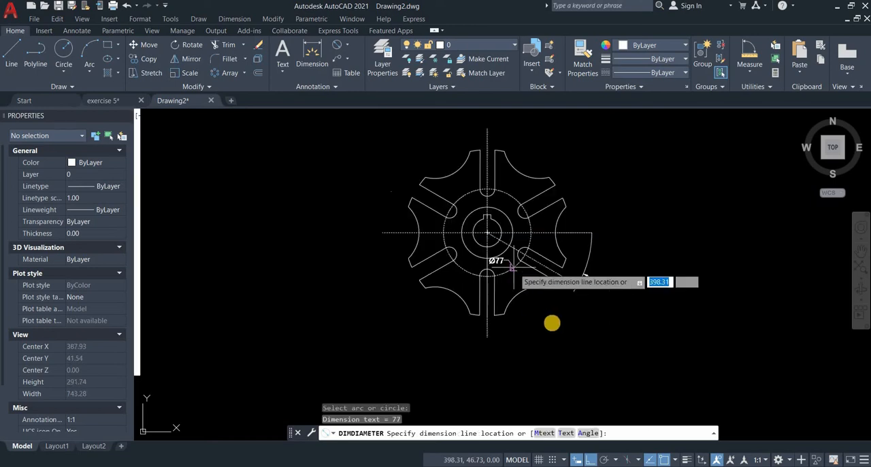
{"action": "left_click", "coordinate": [551, 323]}
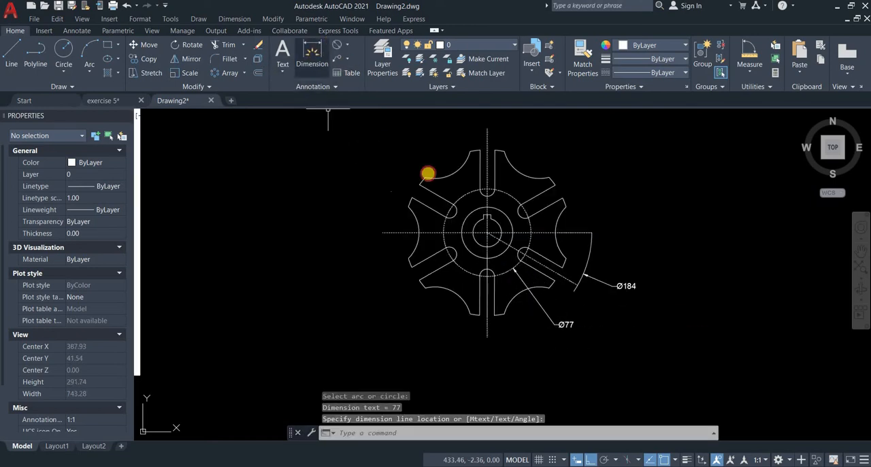
{"action": "mouse_move", "coordinate": [471, 253]}
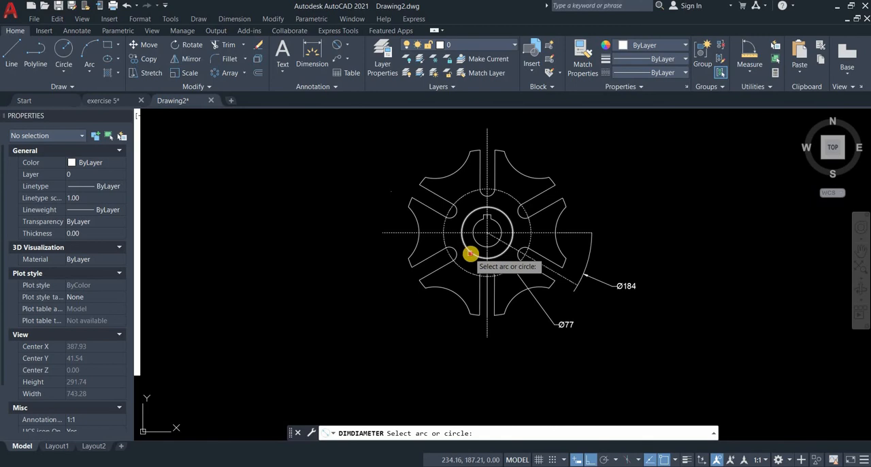
{"action": "left_click", "coordinate": [471, 253]}
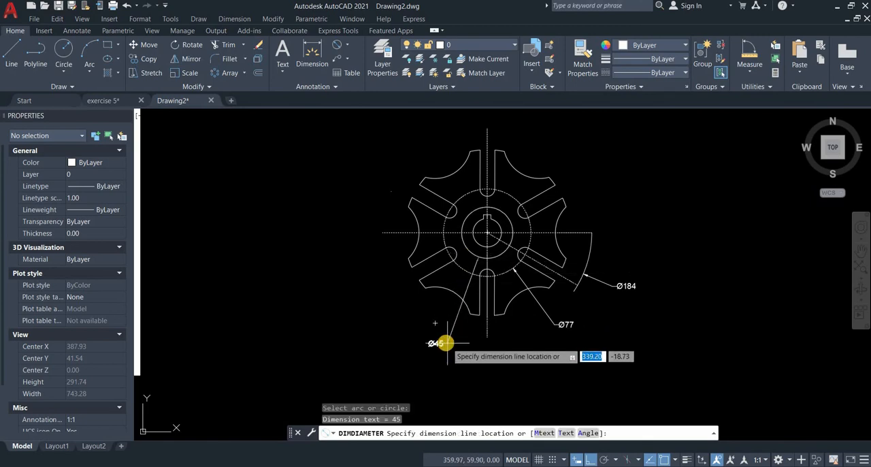
{"action": "left_click", "coordinate": [569, 303]}
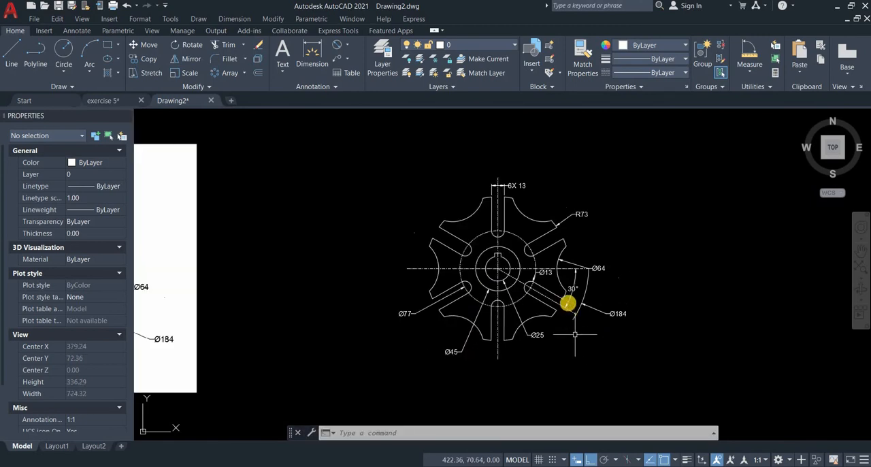
- Draw a multileader from the central keyway with its landing toward the upper left
{"action": "scroll", "scroll_direction": "up", "scroll_amount": 3}
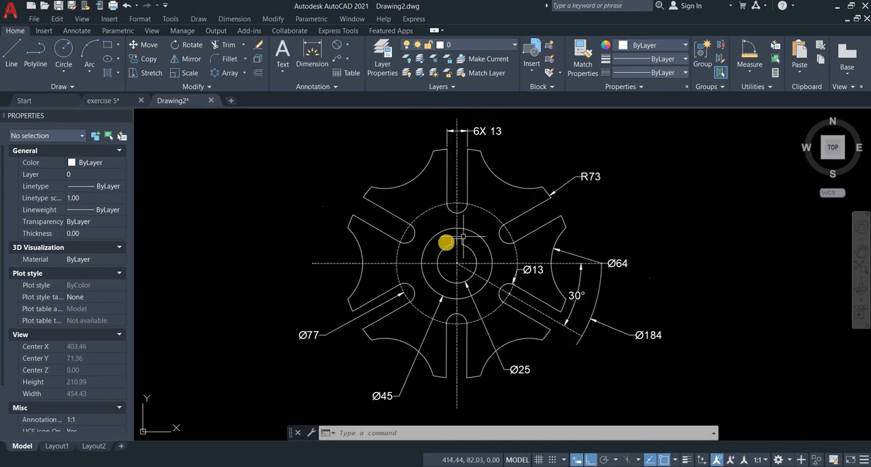
{"action": "mouse_move", "coordinate": [460, 251]}
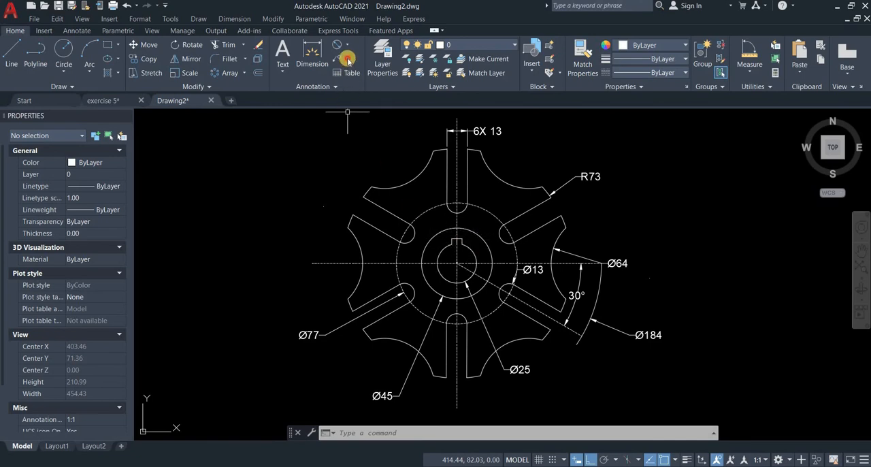
{"action": "left_click", "coordinate": [347, 61]}
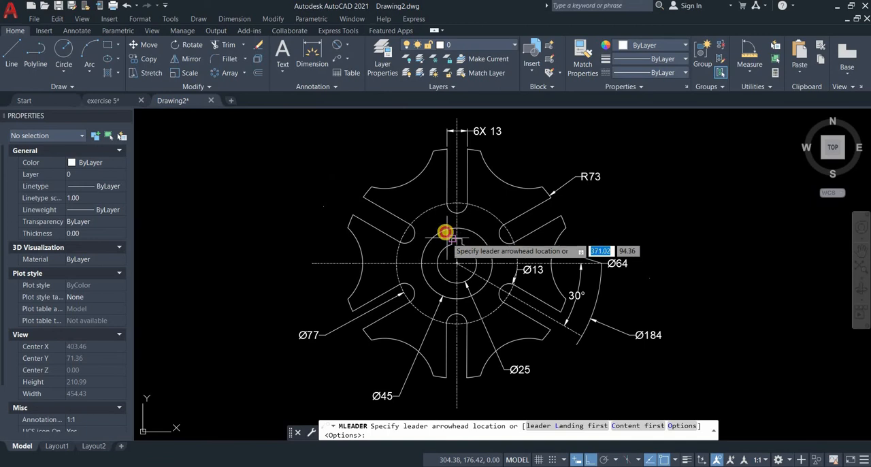
{"action": "left_click", "coordinate": [446, 234]}
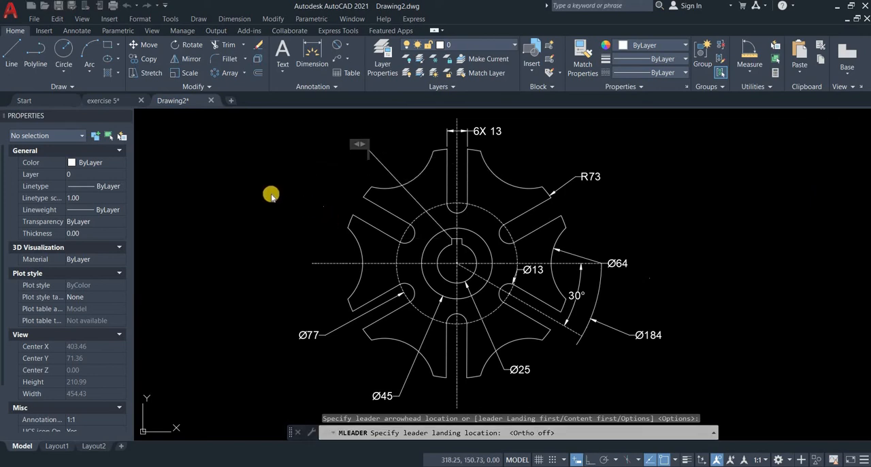
{"action": "left_click", "coordinate": [408, 300]}
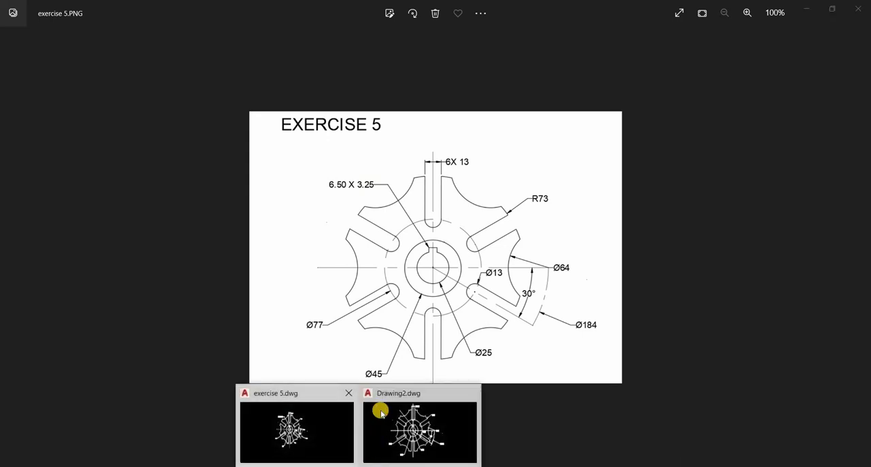
{"action": "left_click", "coordinate": [420, 433]}
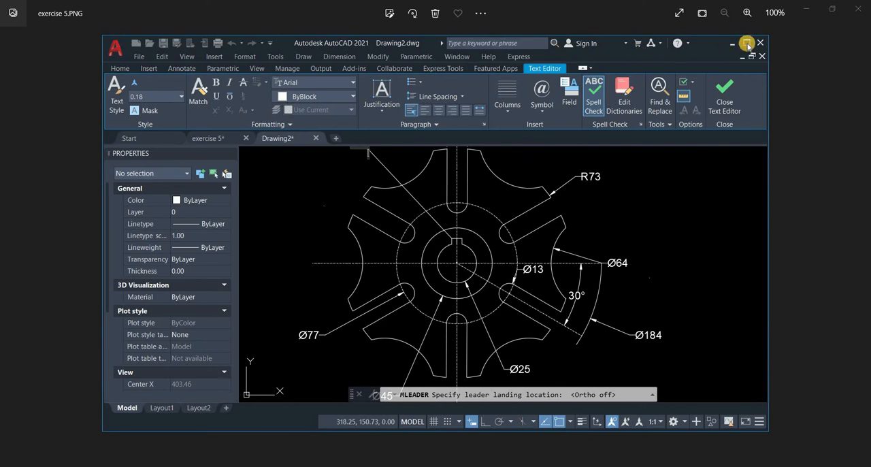
- Maximise the drawing window and extend the leader text after 6.5 with 'x 3'
{"action": "left_click", "coordinate": [724, 93]}
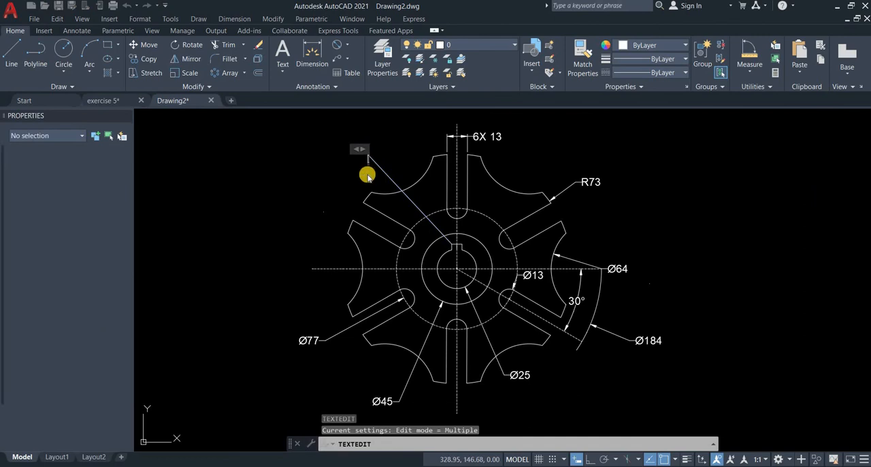
{"action": "double_click", "coordinate": [367, 174]}
{"action": "type", "text": "6.5"}
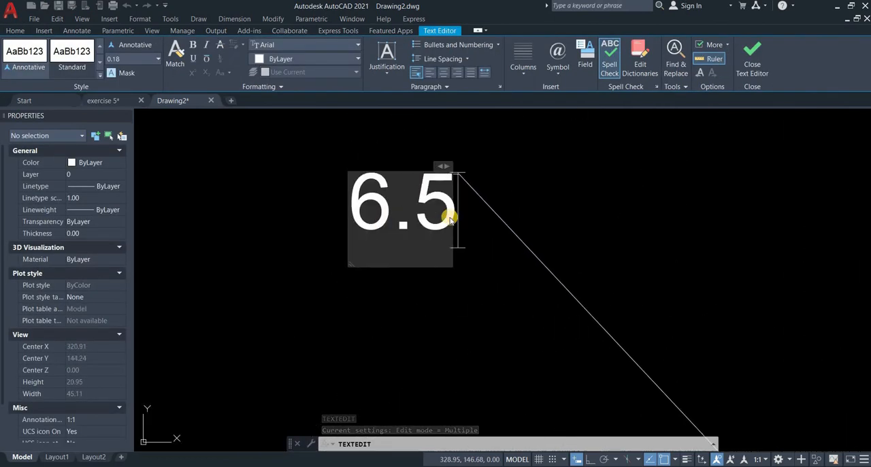
{"action": "type", "text": "x 3"}
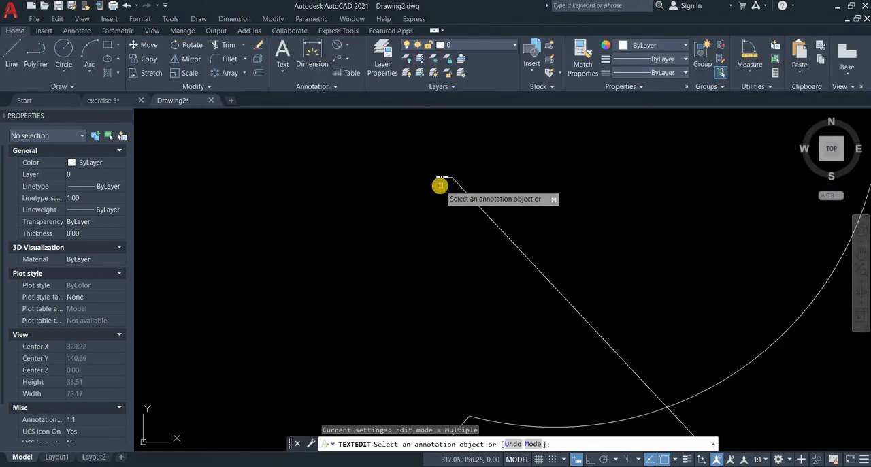
{"action": "left_click", "coordinate": [441, 179]}
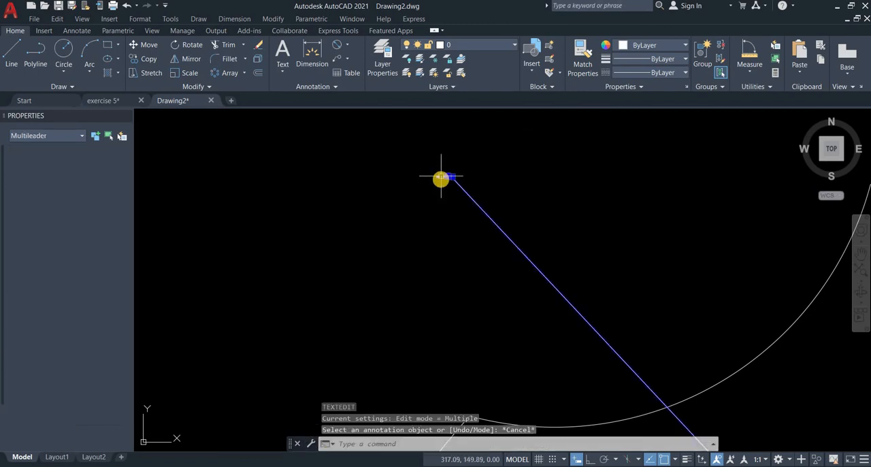
- Set the keyway leader's size in Properties to 5.00
{"action": "left_click", "coordinate": [441, 180]}
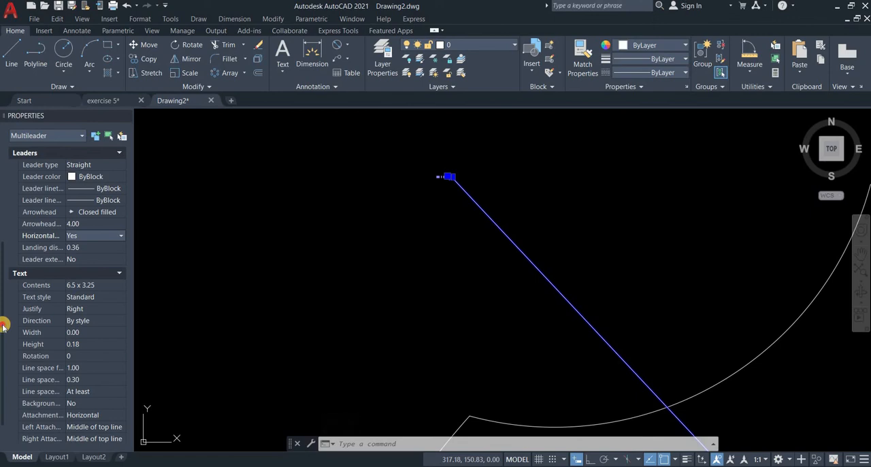
{"action": "scroll", "scroll_direction": "up", "scroll_amount": 3}
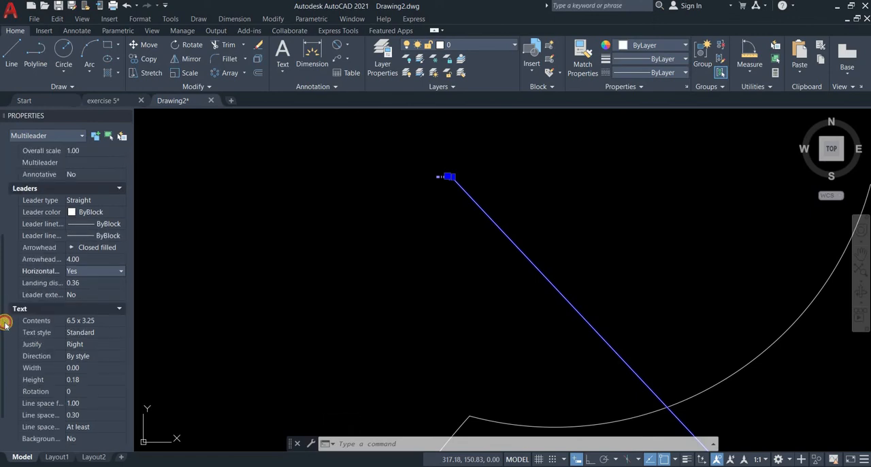
{"action": "scroll", "scroll_direction": "down", "scroll_amount": 3}
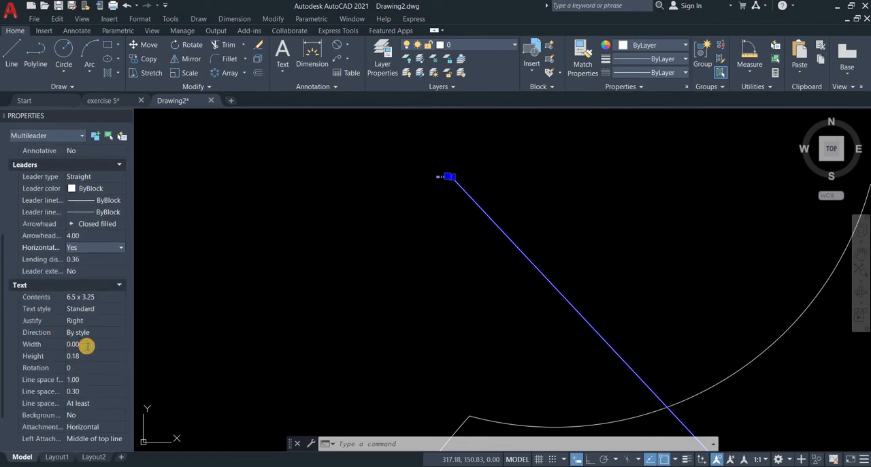
{"action": "left_click", "coordinate": [74, 356]}
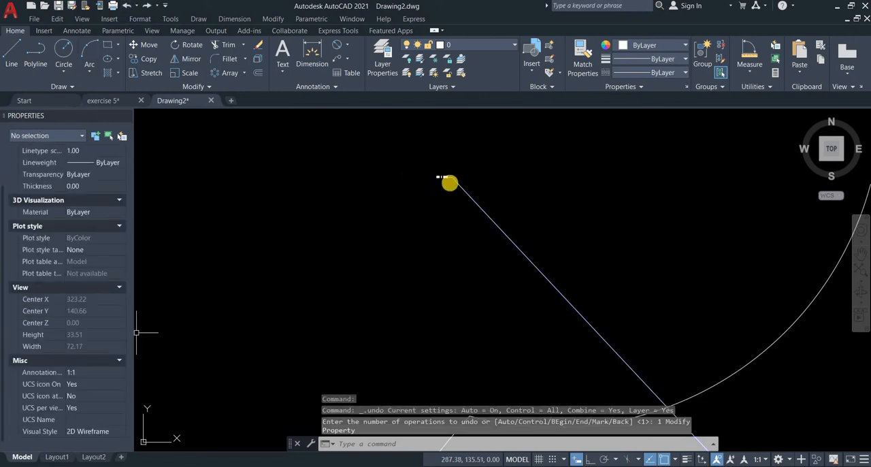
{"action": "left_click", "coordinate": [449, 184]}
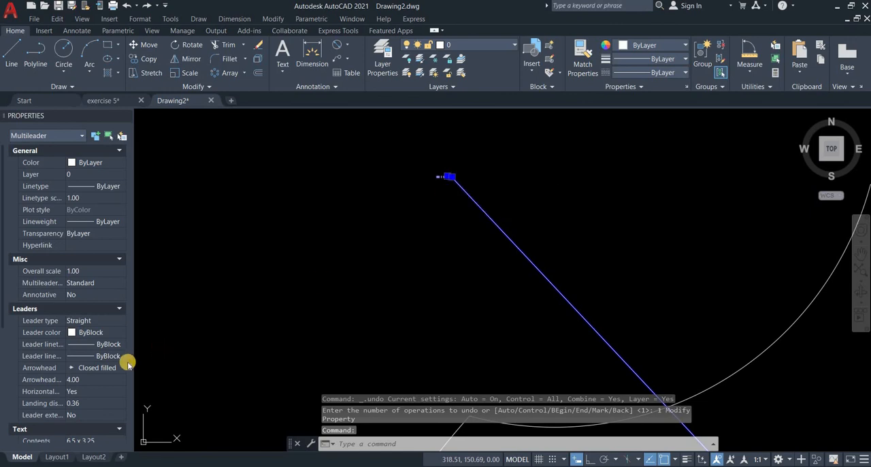
{"action": "left_click", "coordinate": [81, 378]}
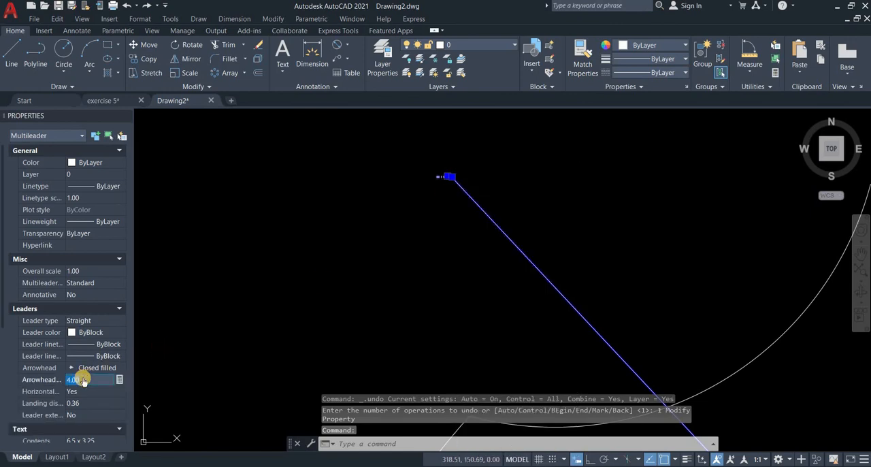
{"action": "scroll", "scroll_direction": "down", "scroll_amount": 3}
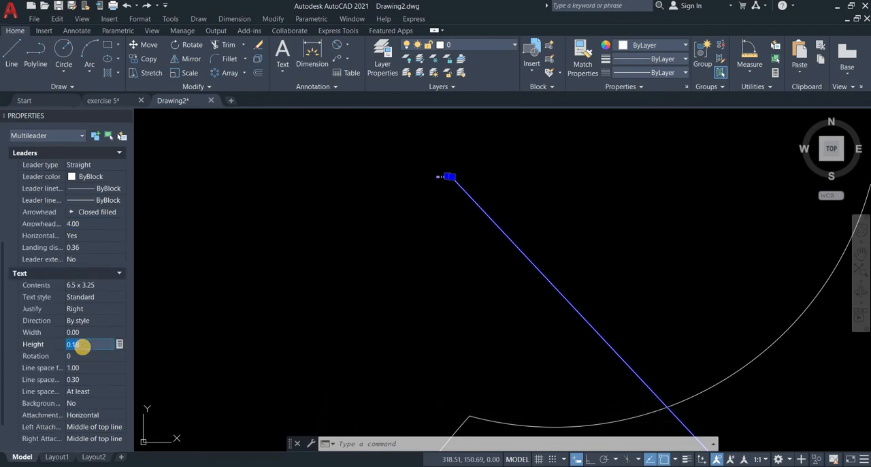
{"action": "type", "text": "5.00"}
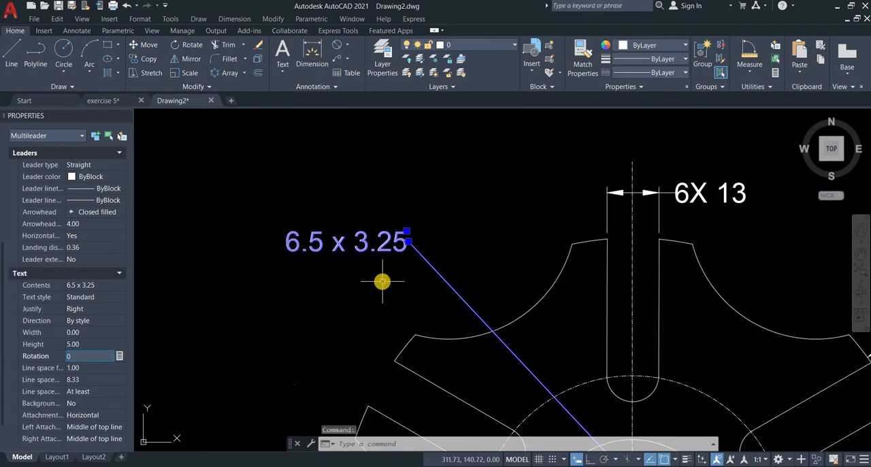
- Drag the '6.5 x 3.25' leader text up to the plate's upper left
{"action": "scroll", "scroll_direction": "up", "scroll_amount": 3}
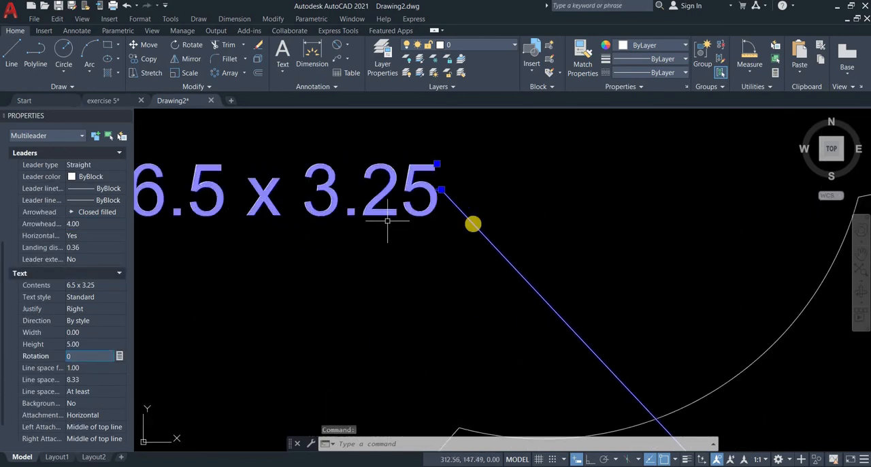
{"action": "scroll", "scroll_direction": "up", "scroll_amount": 3}
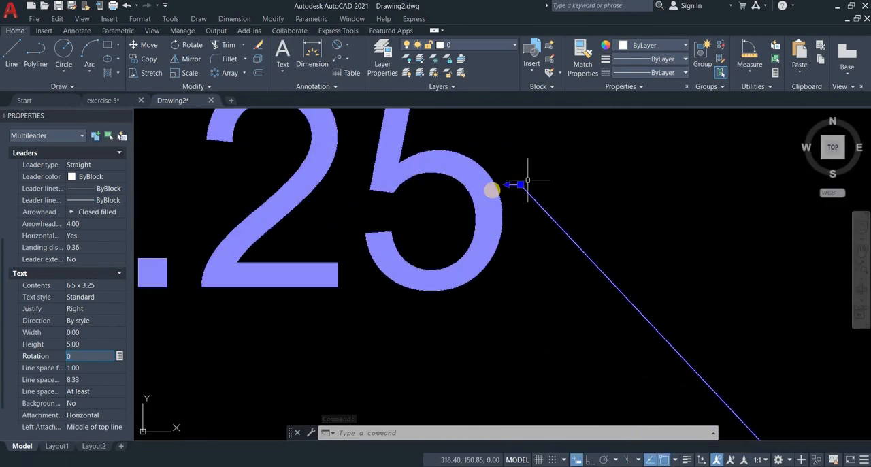
{"action": "left_click", "coordinate": [525, 181]}
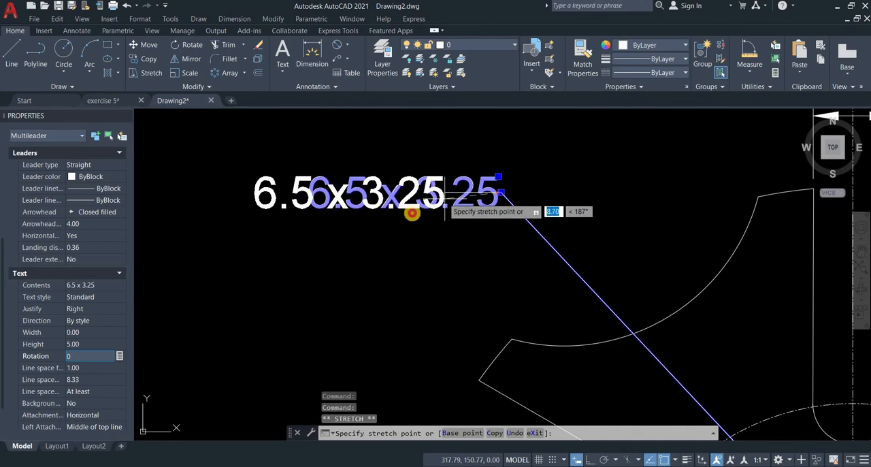
{"action": "key", "text": "Escape"}
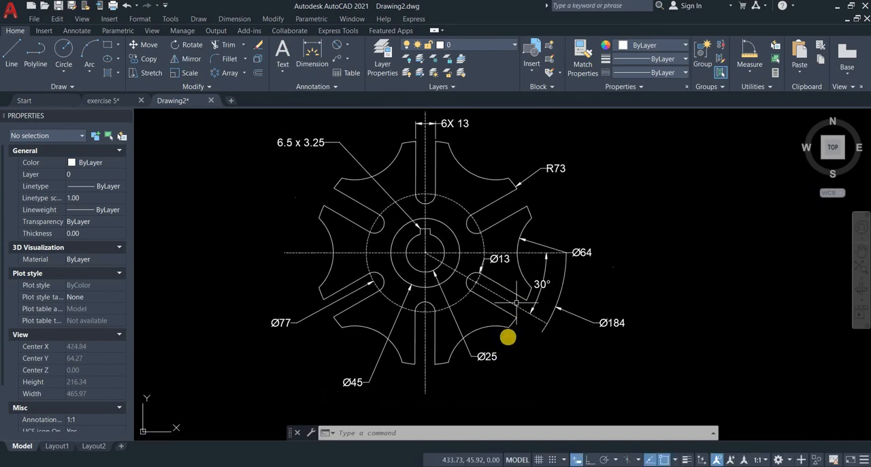
- Grip the Ø13 diameter dimension near the central hole, then cancel the stretch
{"action": "scroll", "scroll_direction": "up", "scroll_amount": 3}
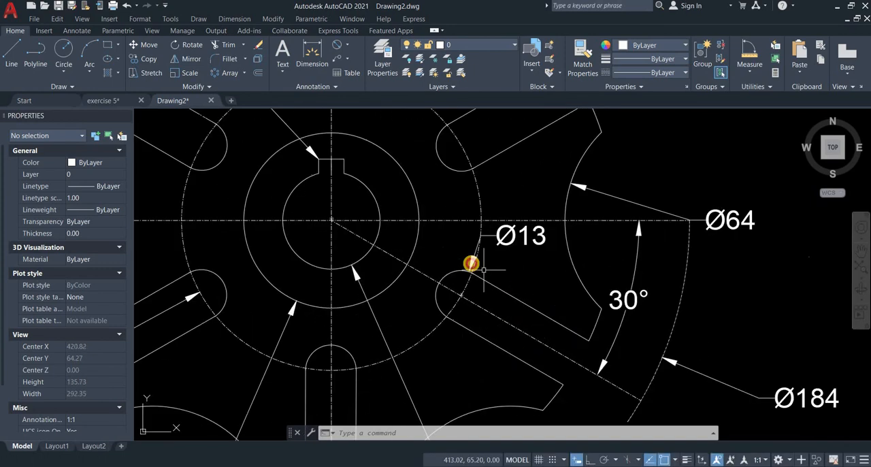
{"action": "left_click", "coordinate": [520, 235]}
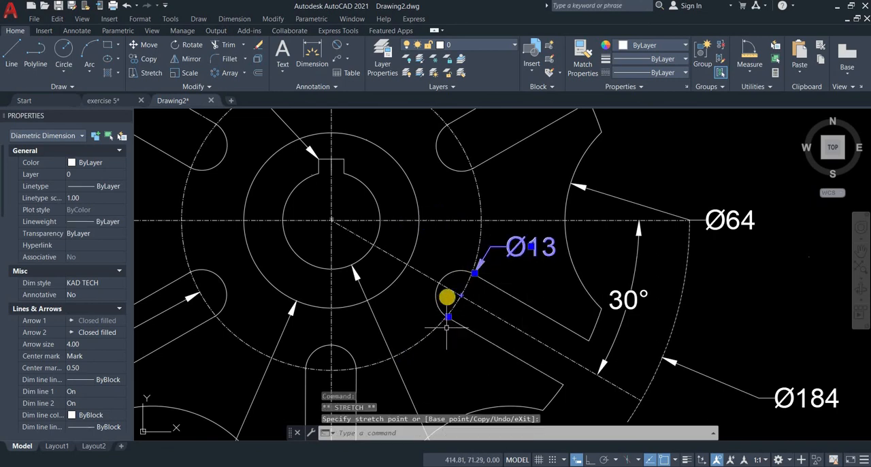
{"action": "key", "text": "Escape"}
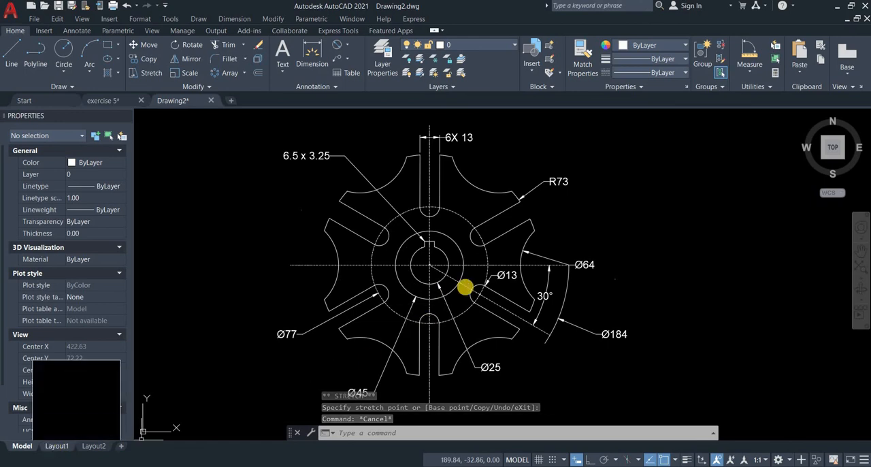
- On Layout1, start INSERT and pick the Title Block from the Blocks palette
{"action": "left_click", "coordinate": [57, 447]}
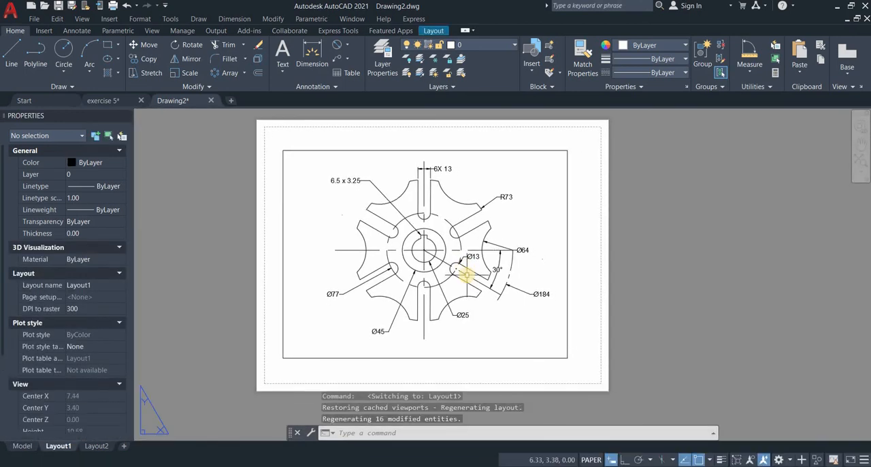
{"action": "mouse_move", "coordinate": [542, 373]}
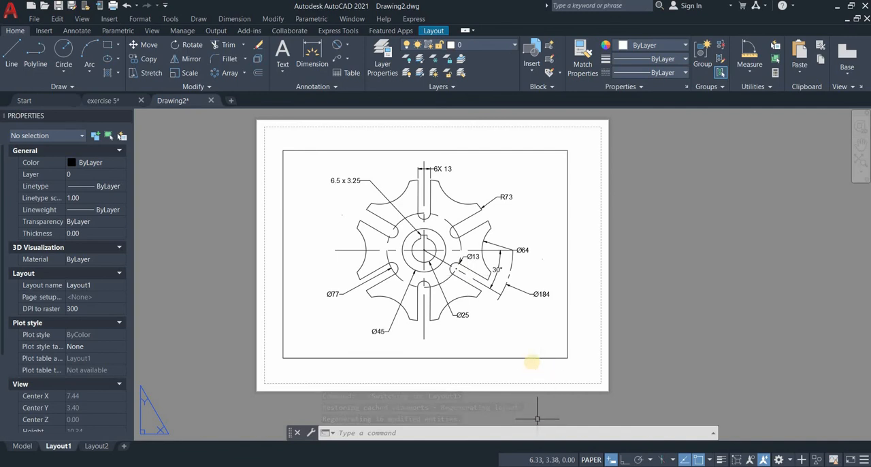
{"action": "left_click", "coordinate": [514, 433]}
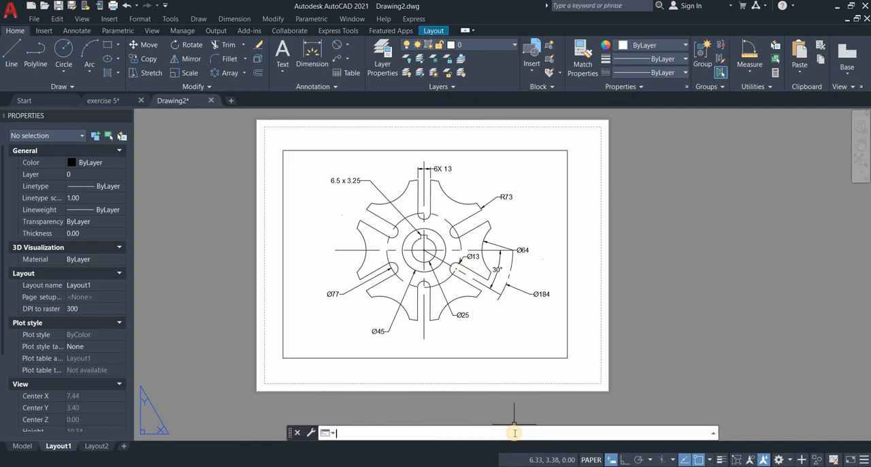
{"action": "type", "text": "insert"}
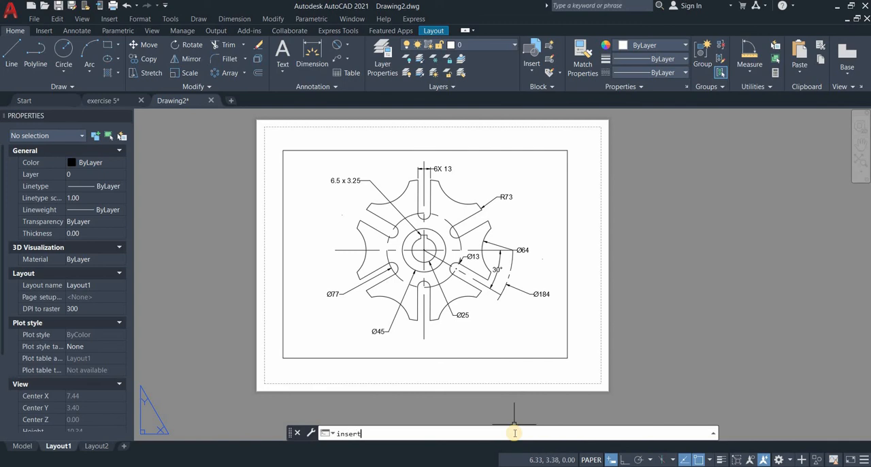
{"action": "type", "text": "insert"}
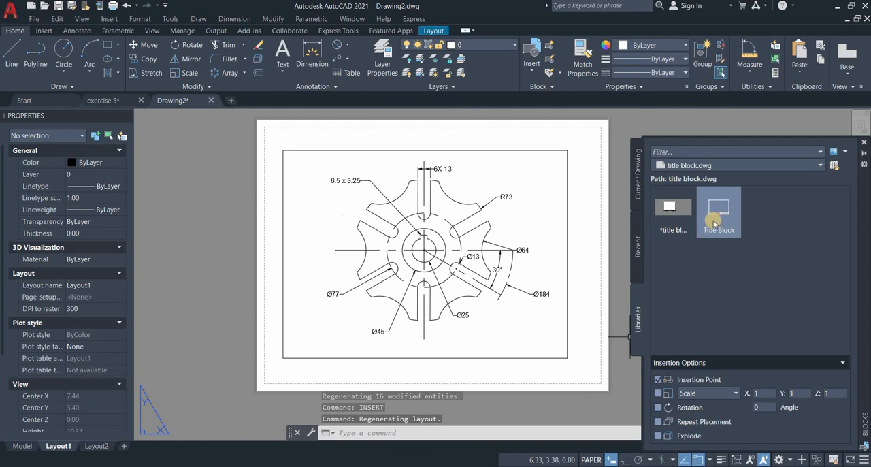
{"action": "left_click", "coordinate": [719, 212]}
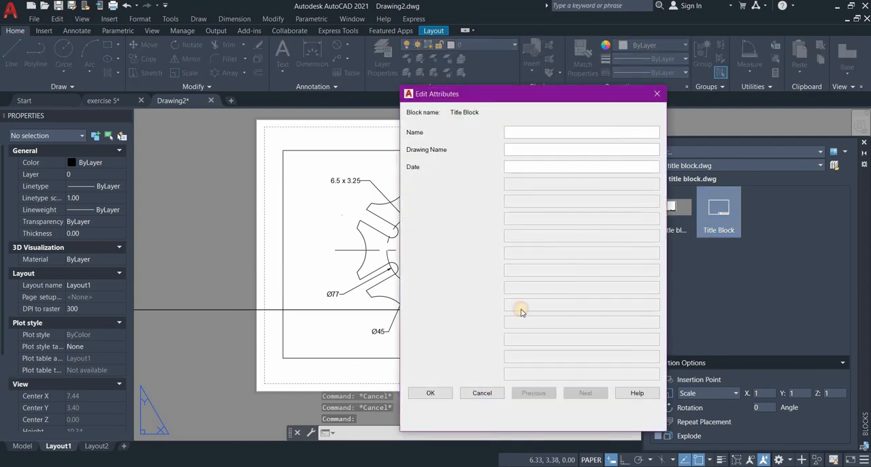
- Cancel the Edit Attributes dialog and confirm insertion scale in Inches via UNITS
{"action": "left_click", "coordinate": [430, 392]}
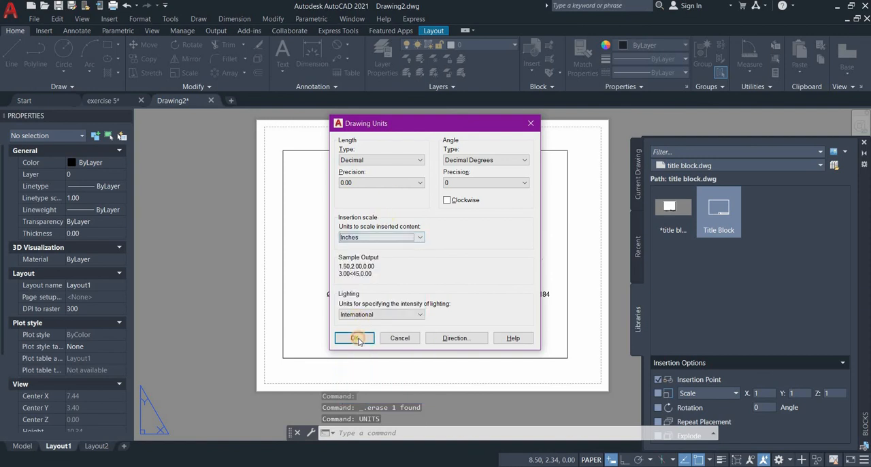
{"action": "left_click", "coordinate": [353, 337]}
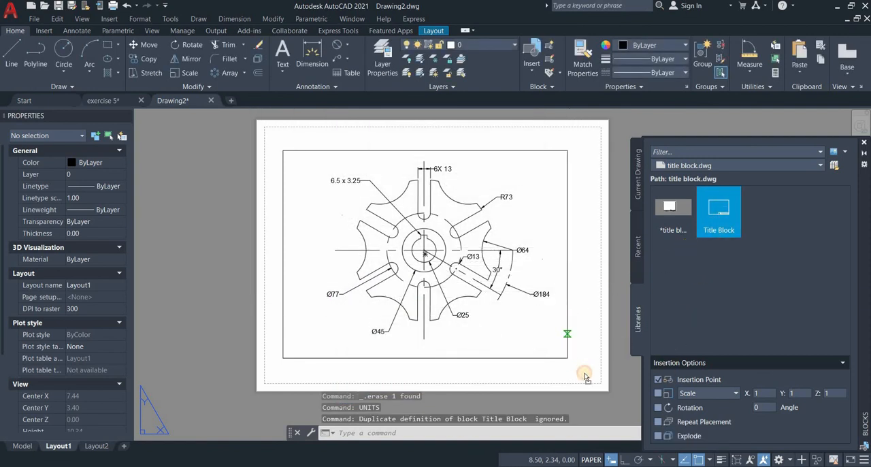
- Place the block lower right with Name KADTECH, Drawing Name POLAR ARRAY COMMAND, Date 8/16/2022
{"action": "left_click", "coordinate": [584, 378]}
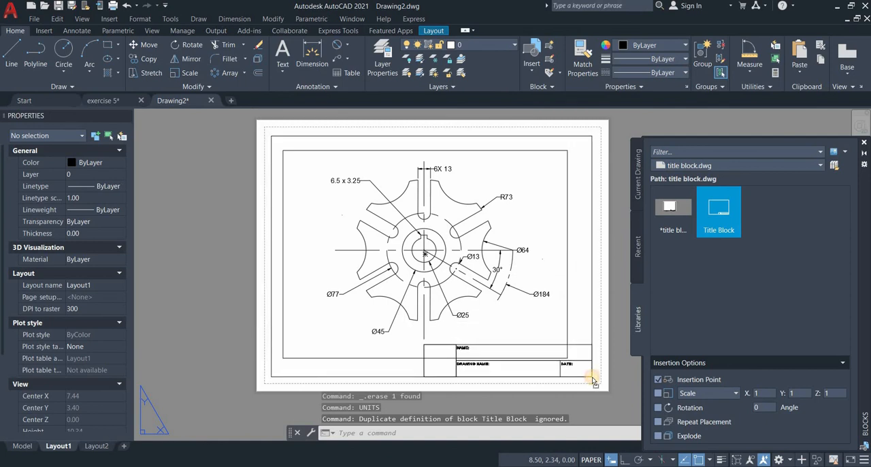
{"action": "mouse_move", "coordinate": [565, 318]}
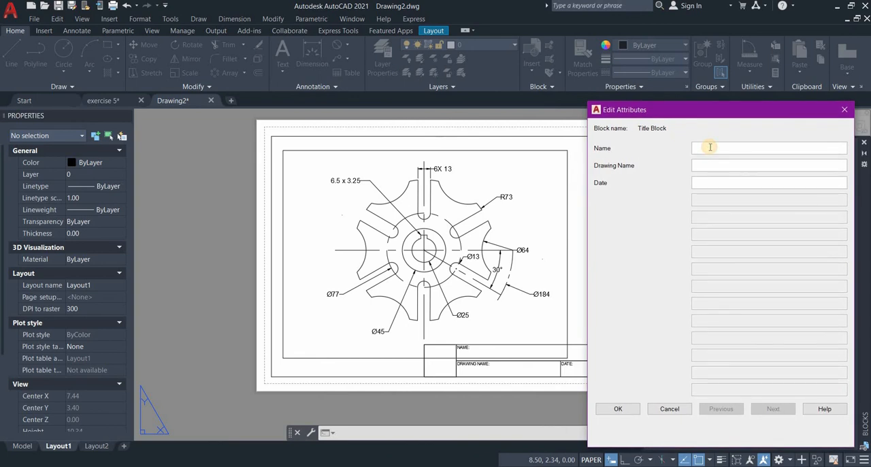
{"action": "type", "text": "KAD"}
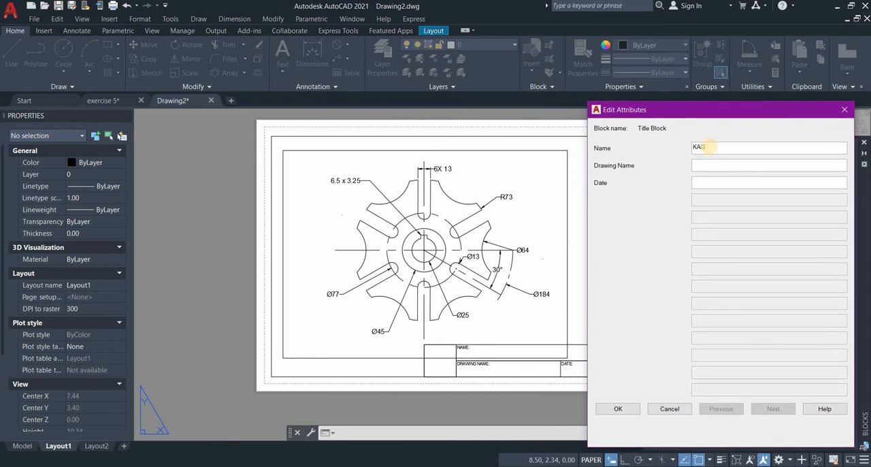
{"action": "type", "text": "TECH"}
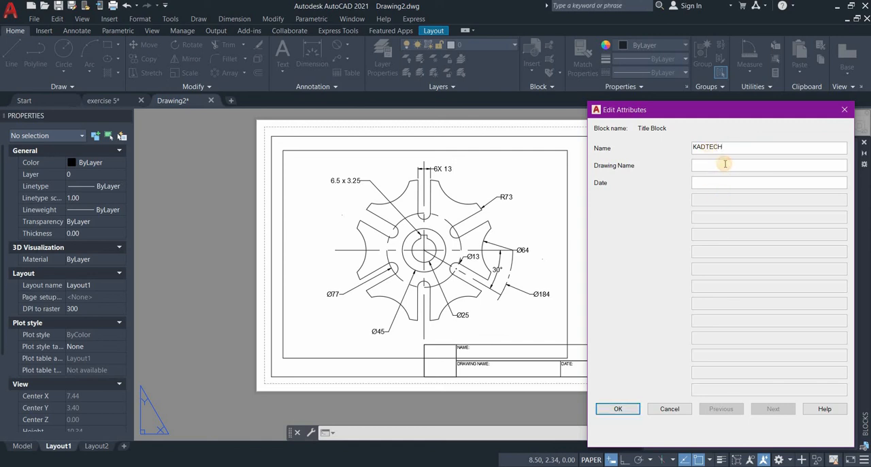
{"action": "type", "text": "POLAR ARRAW"}
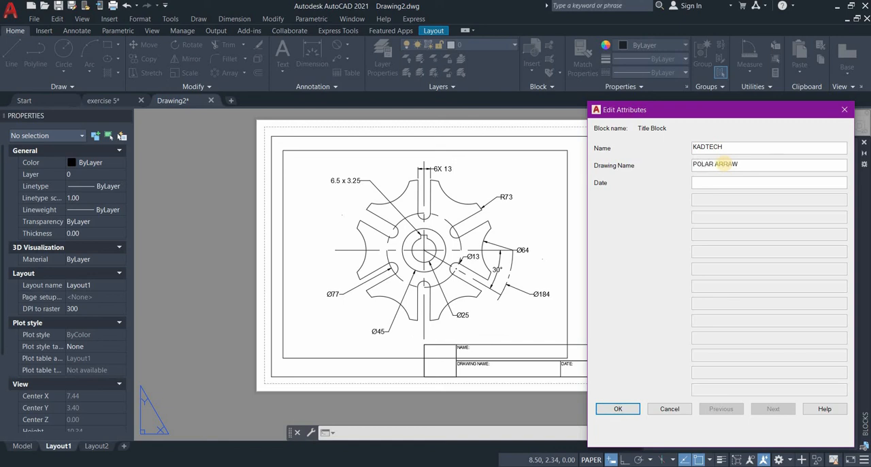
{"action": "type", "text": "COMMAND"}
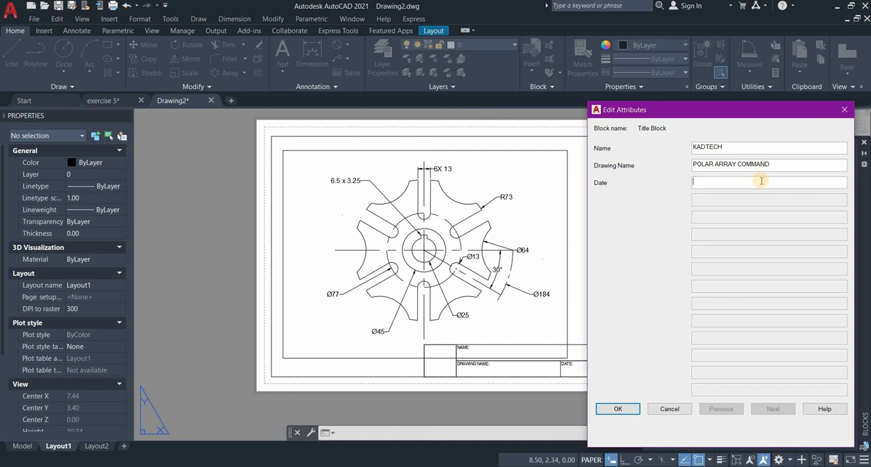
{"action": "type", "text": "8"}
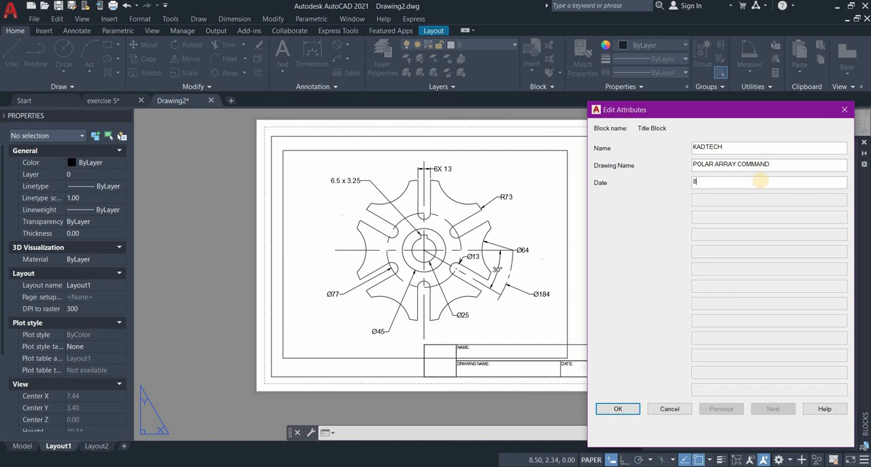
{"action": "type", "text": "/16/2"}
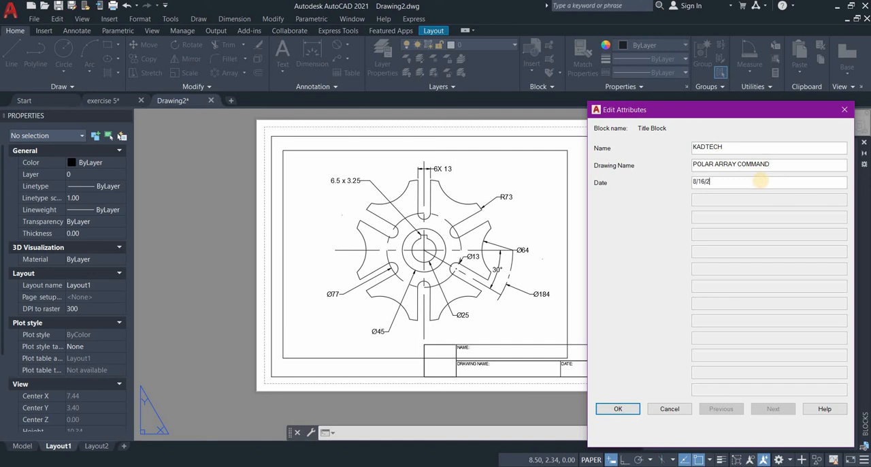
{"action": "type", "text": "2022"}
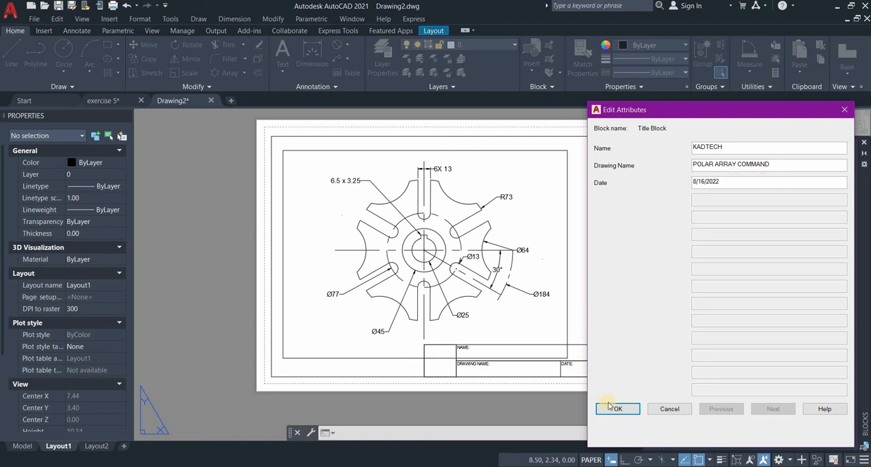
{"action": "left_click", "coordinate": [616, 409]}
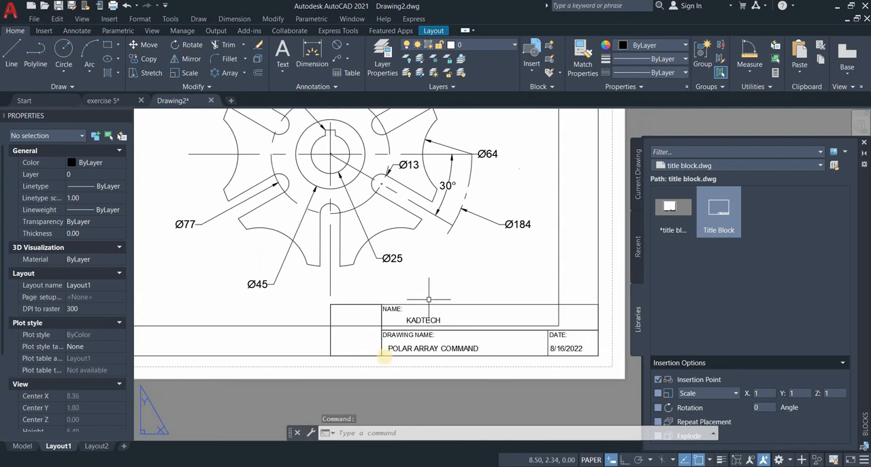
{"action": "mouse_move", "coordinate": [602, 300]}
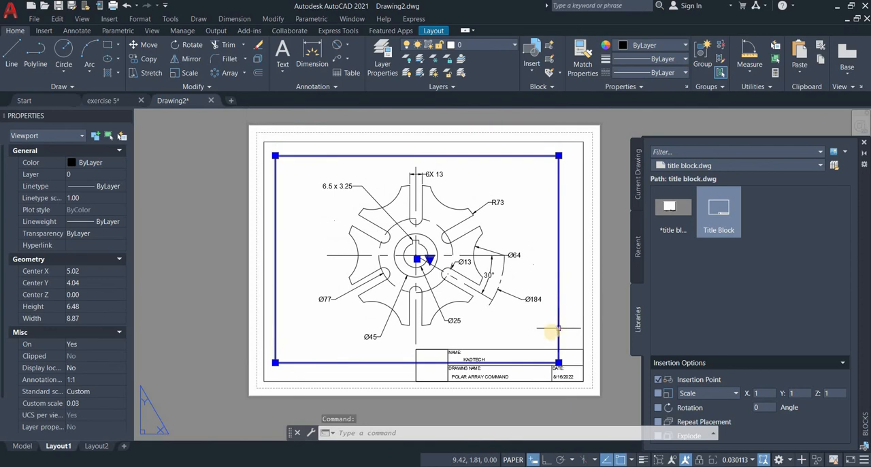
{"action": "mouse_move", "coordinate": [555, 324]}
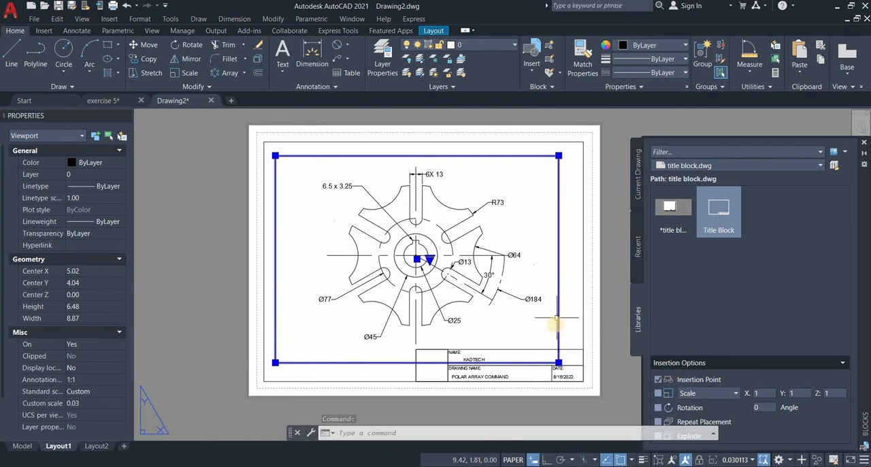
{"action": "mouse_move", "coordinate": [238, 174]}
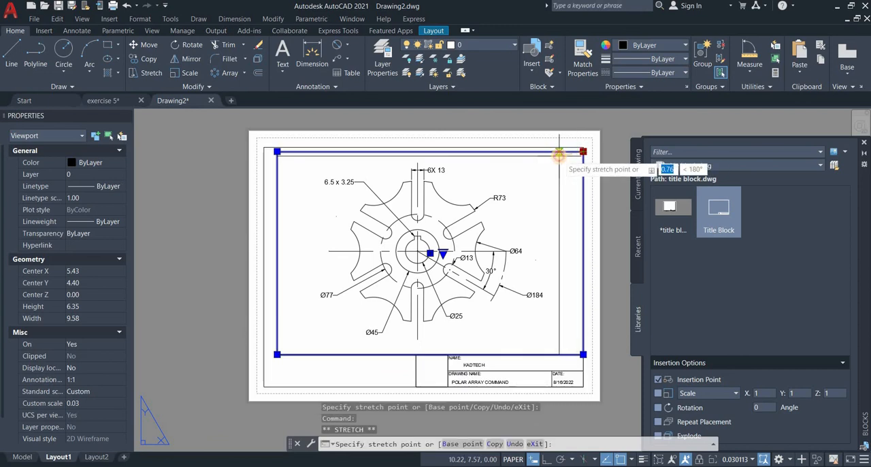
- Shrink the viewport by its corner grips to fit above the title block and deselect it
{"action": "key", "text": "Escape"}
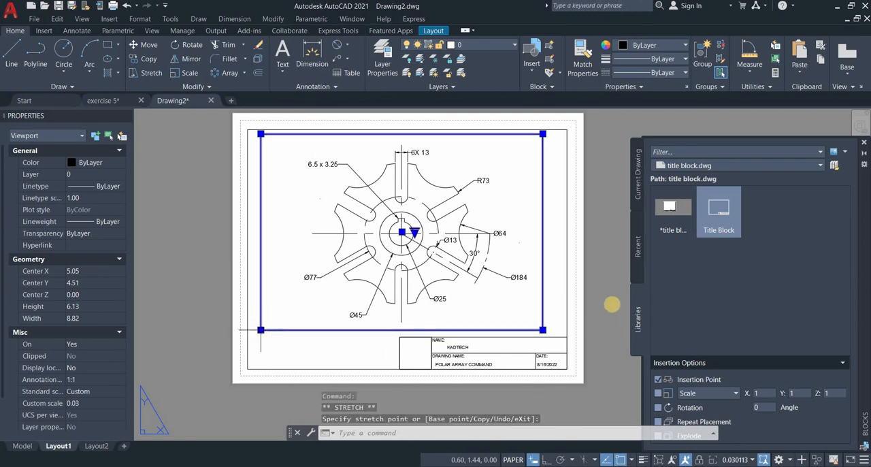
{"action": "key", "text": "Escape"}
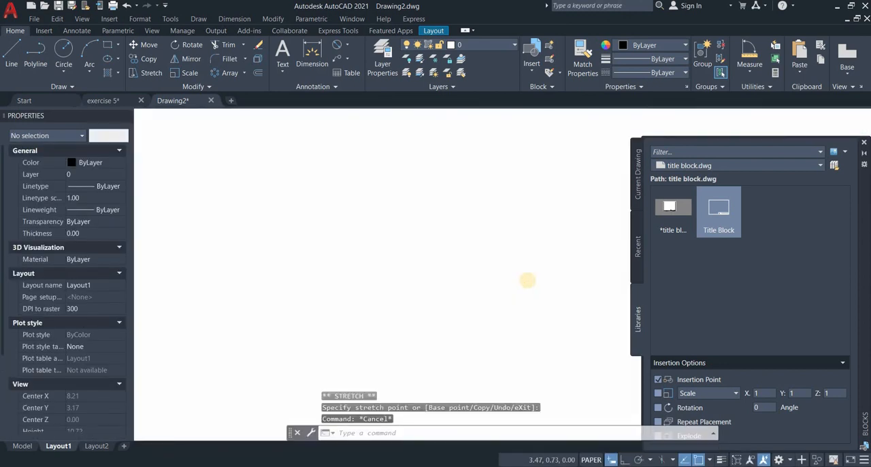